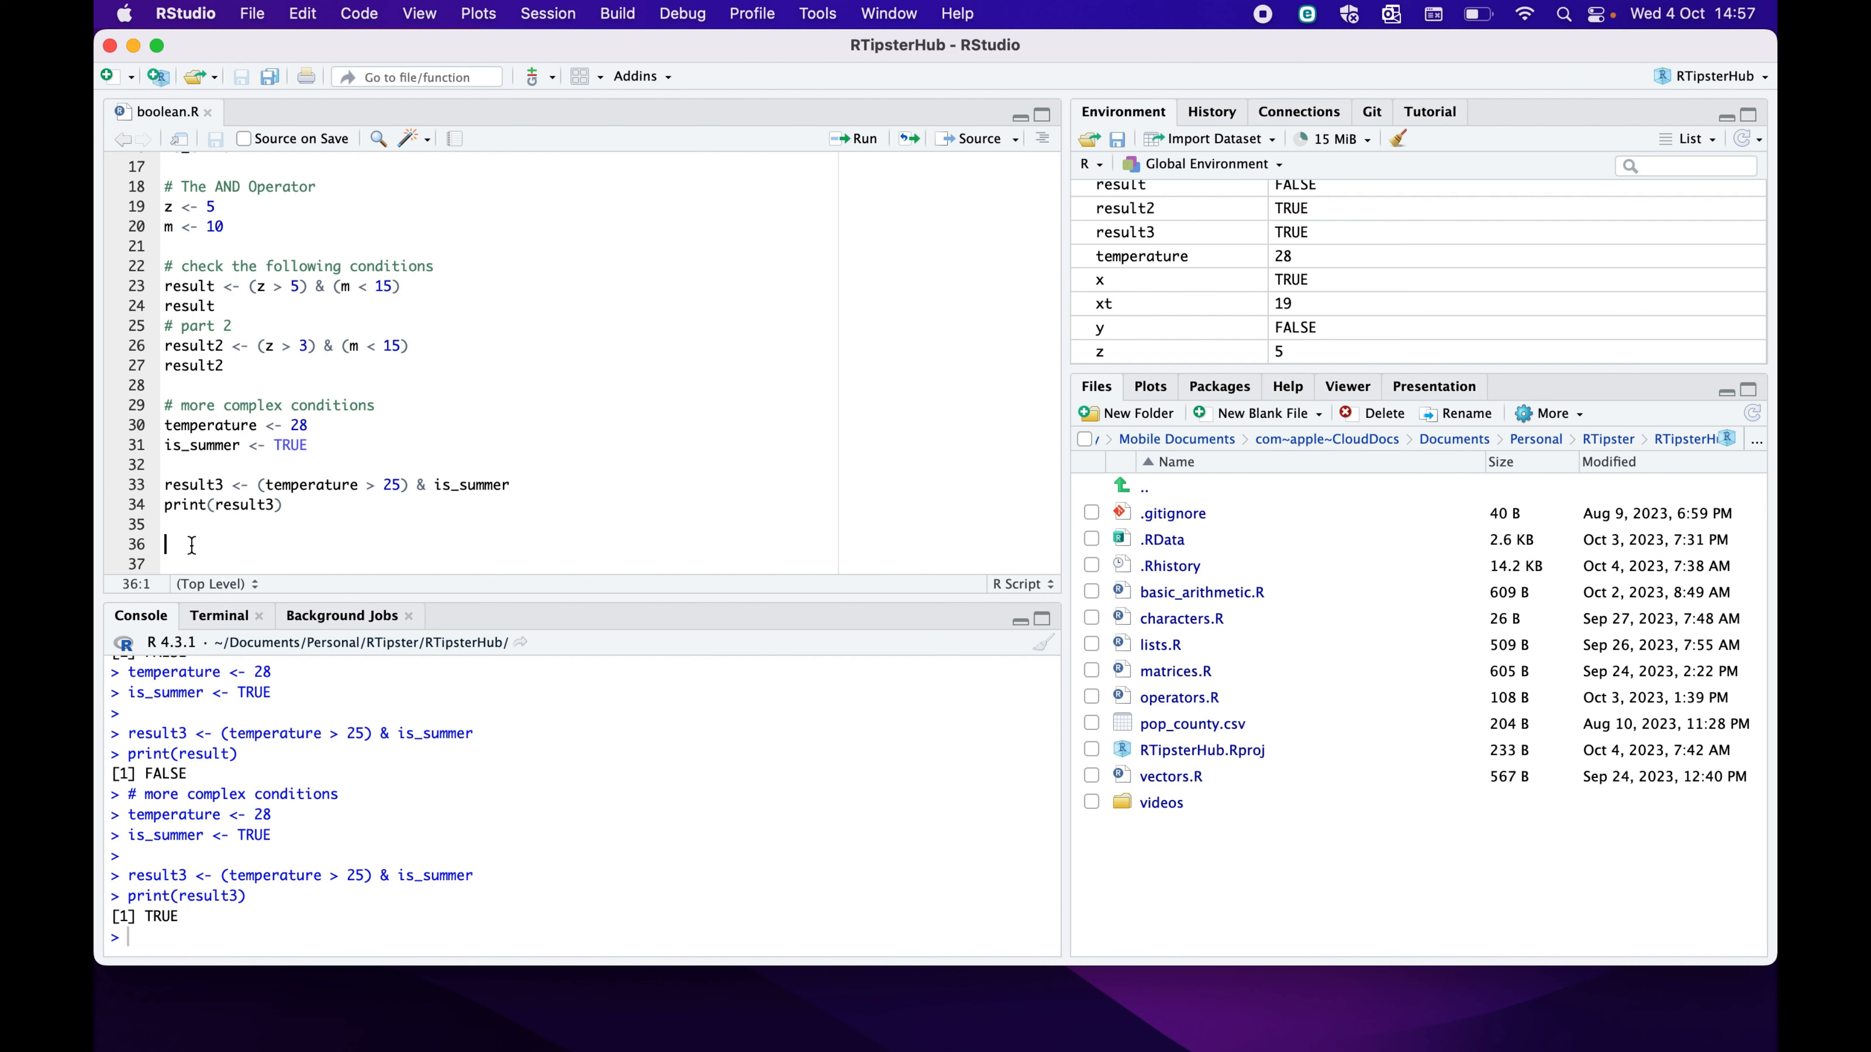
mouse_move(527, 455)
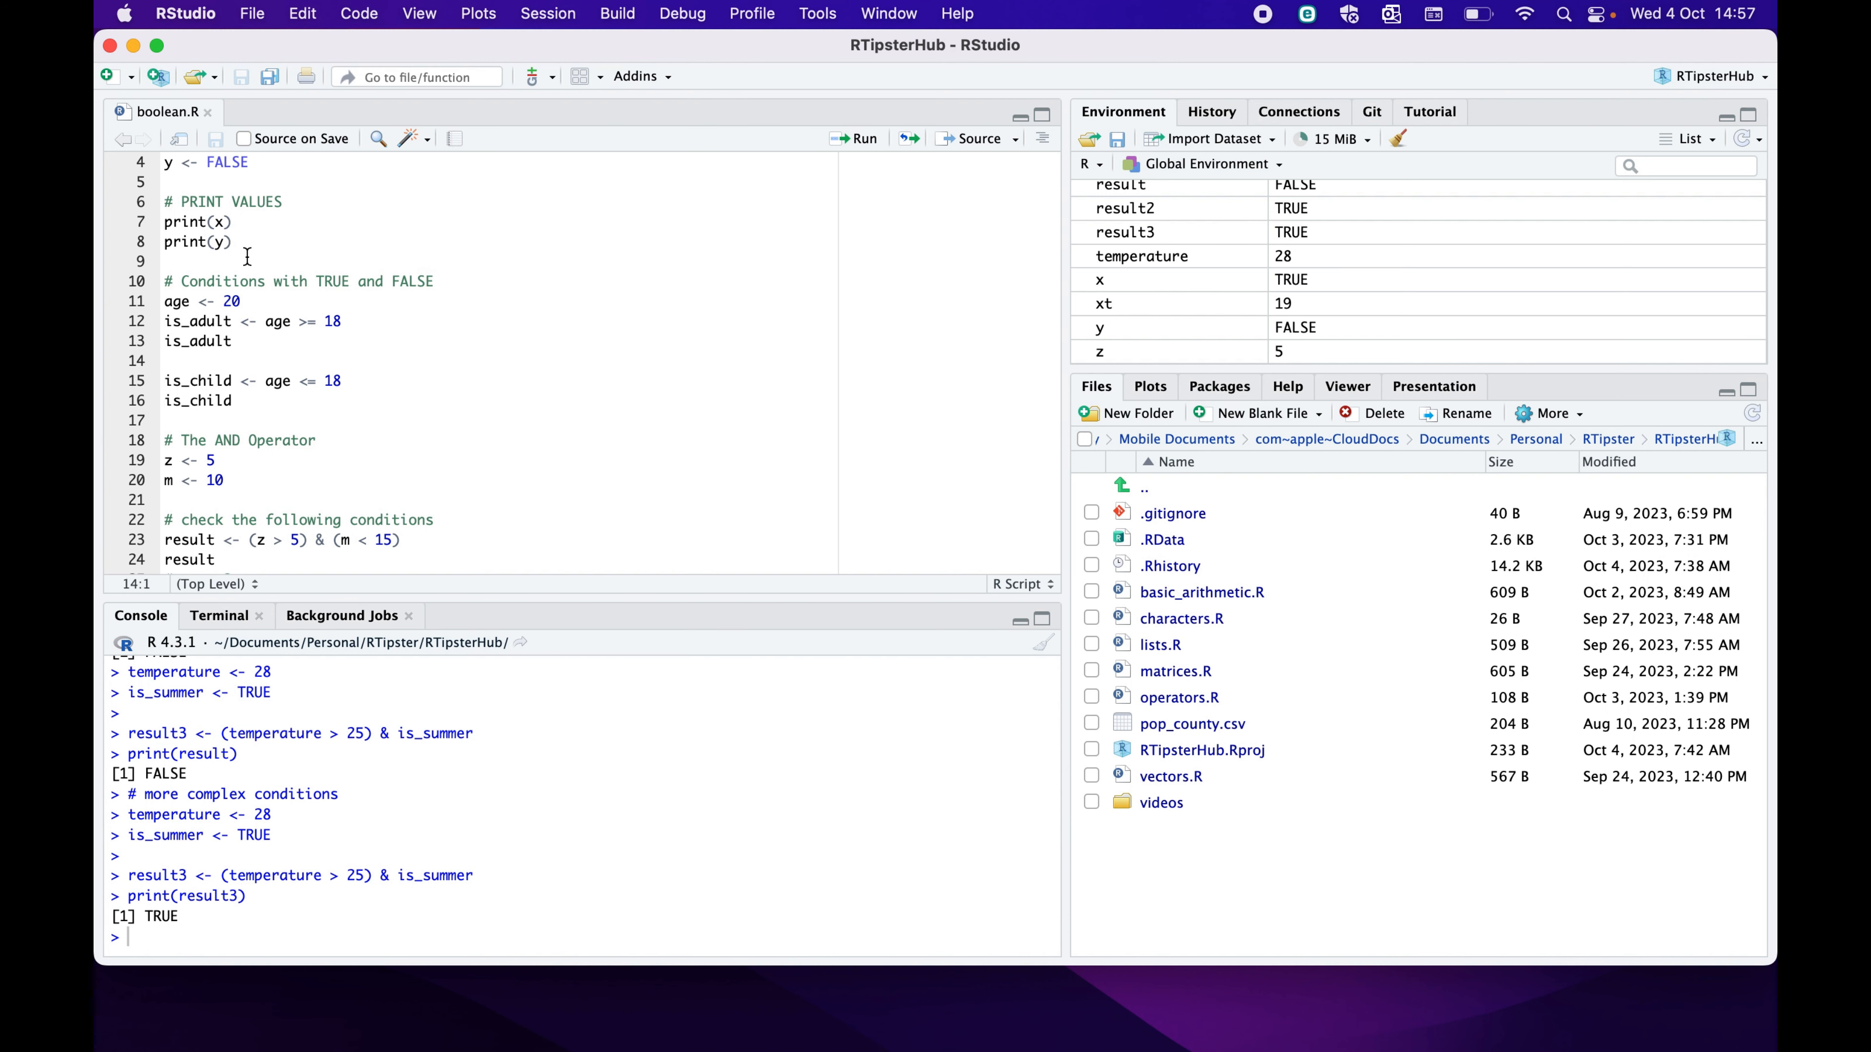
mouse_move(345, 433)
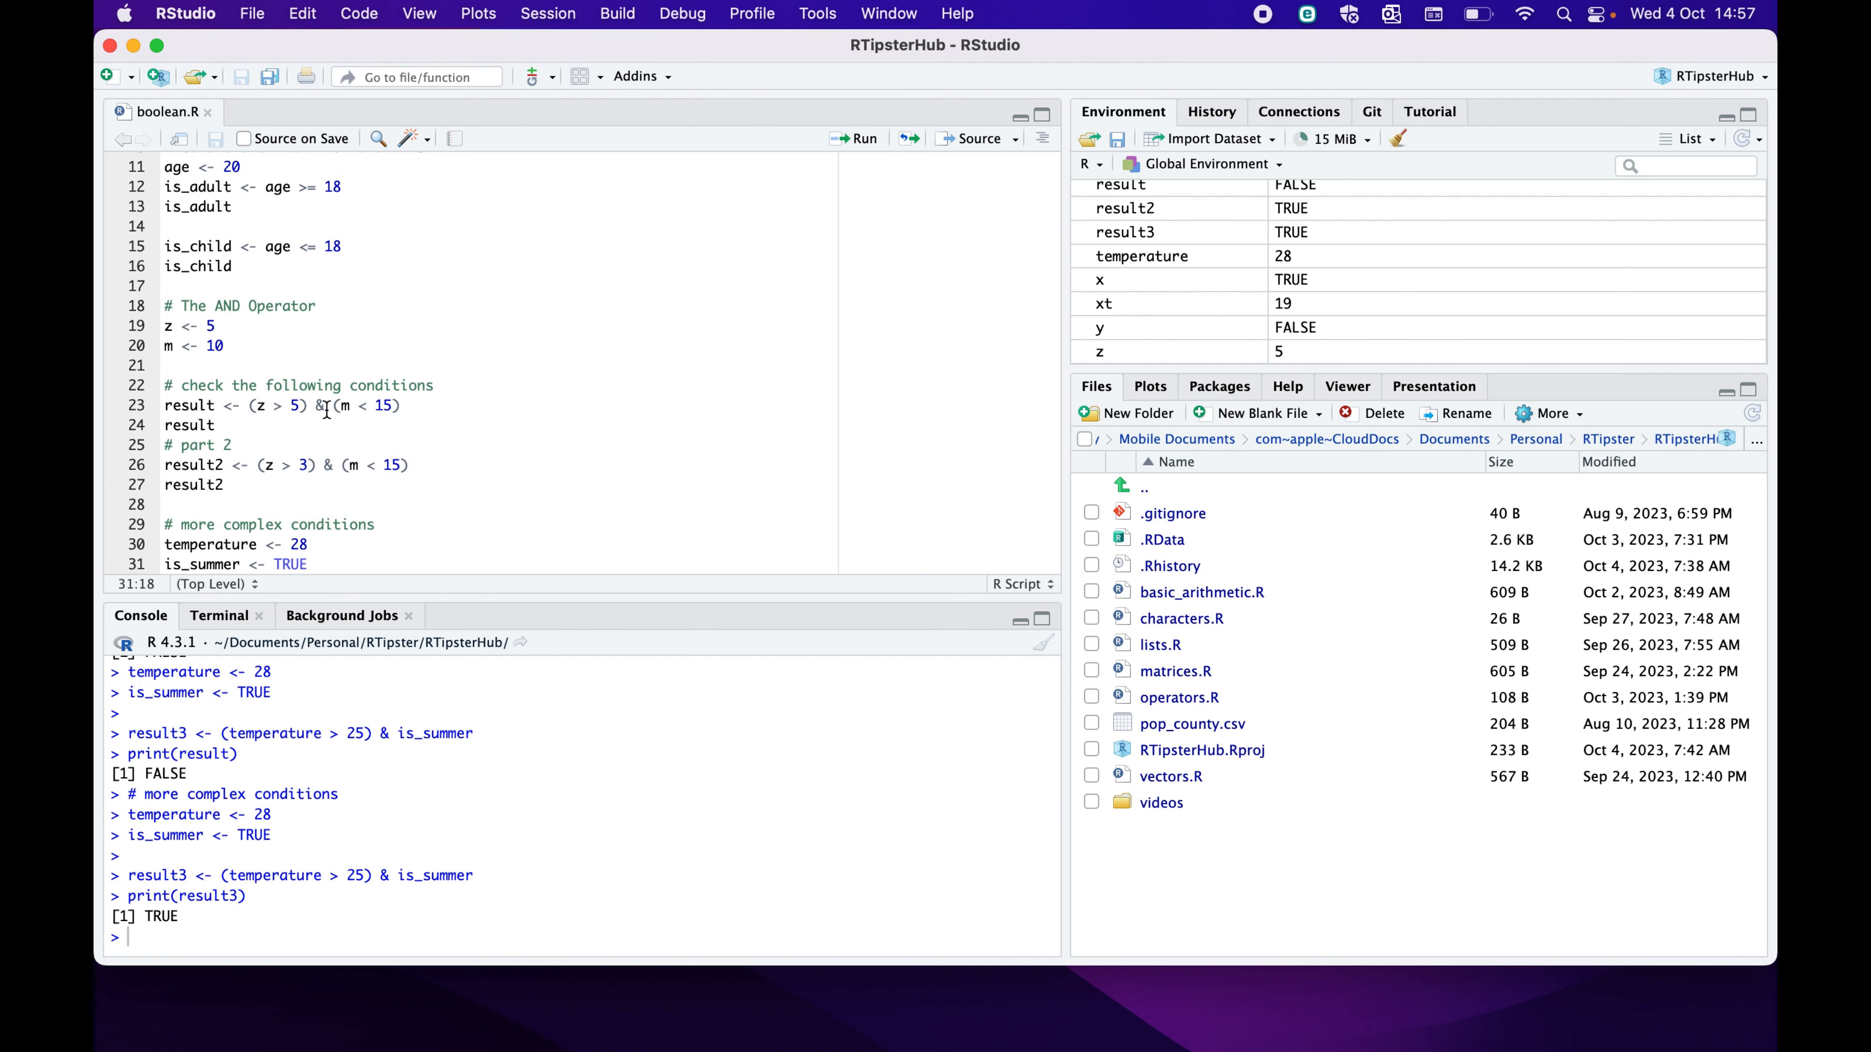
Begin an # OR Operator section in the script assigning a <- 8 and b <- 20
left_click(217, 425)
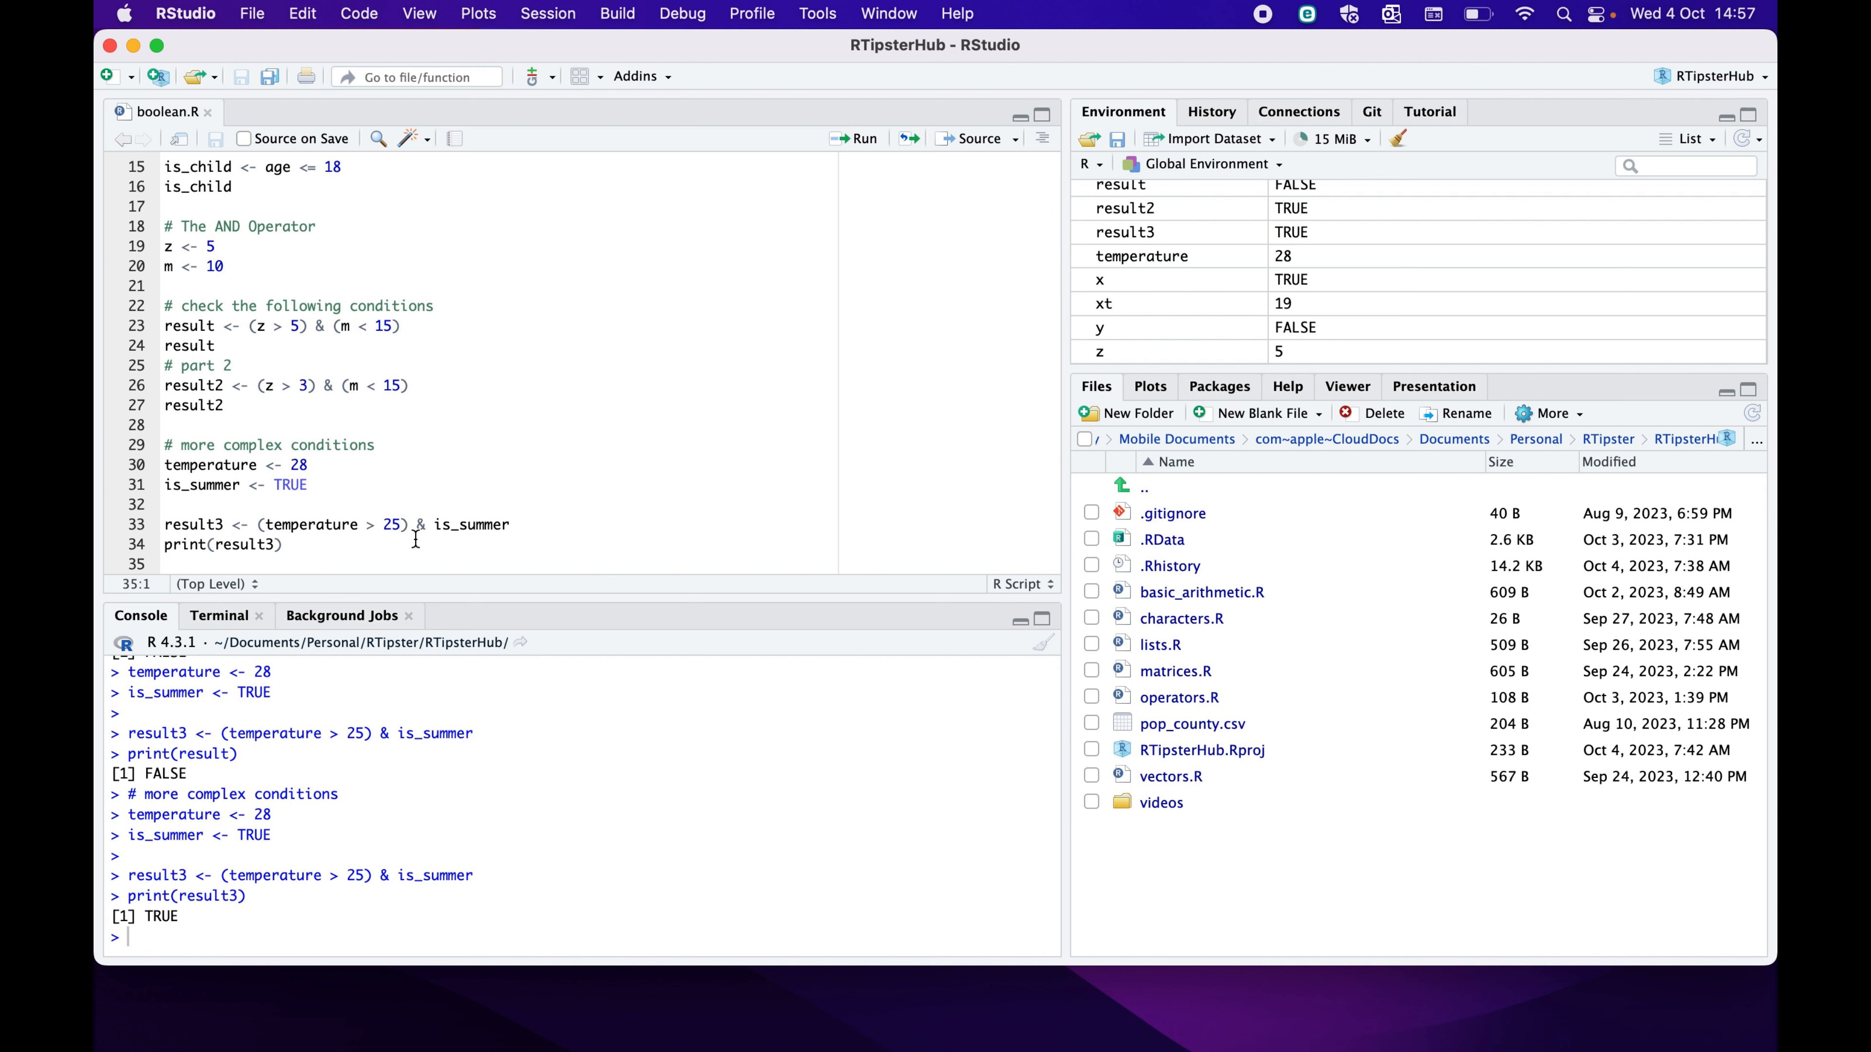
mouse_move(515, 531)
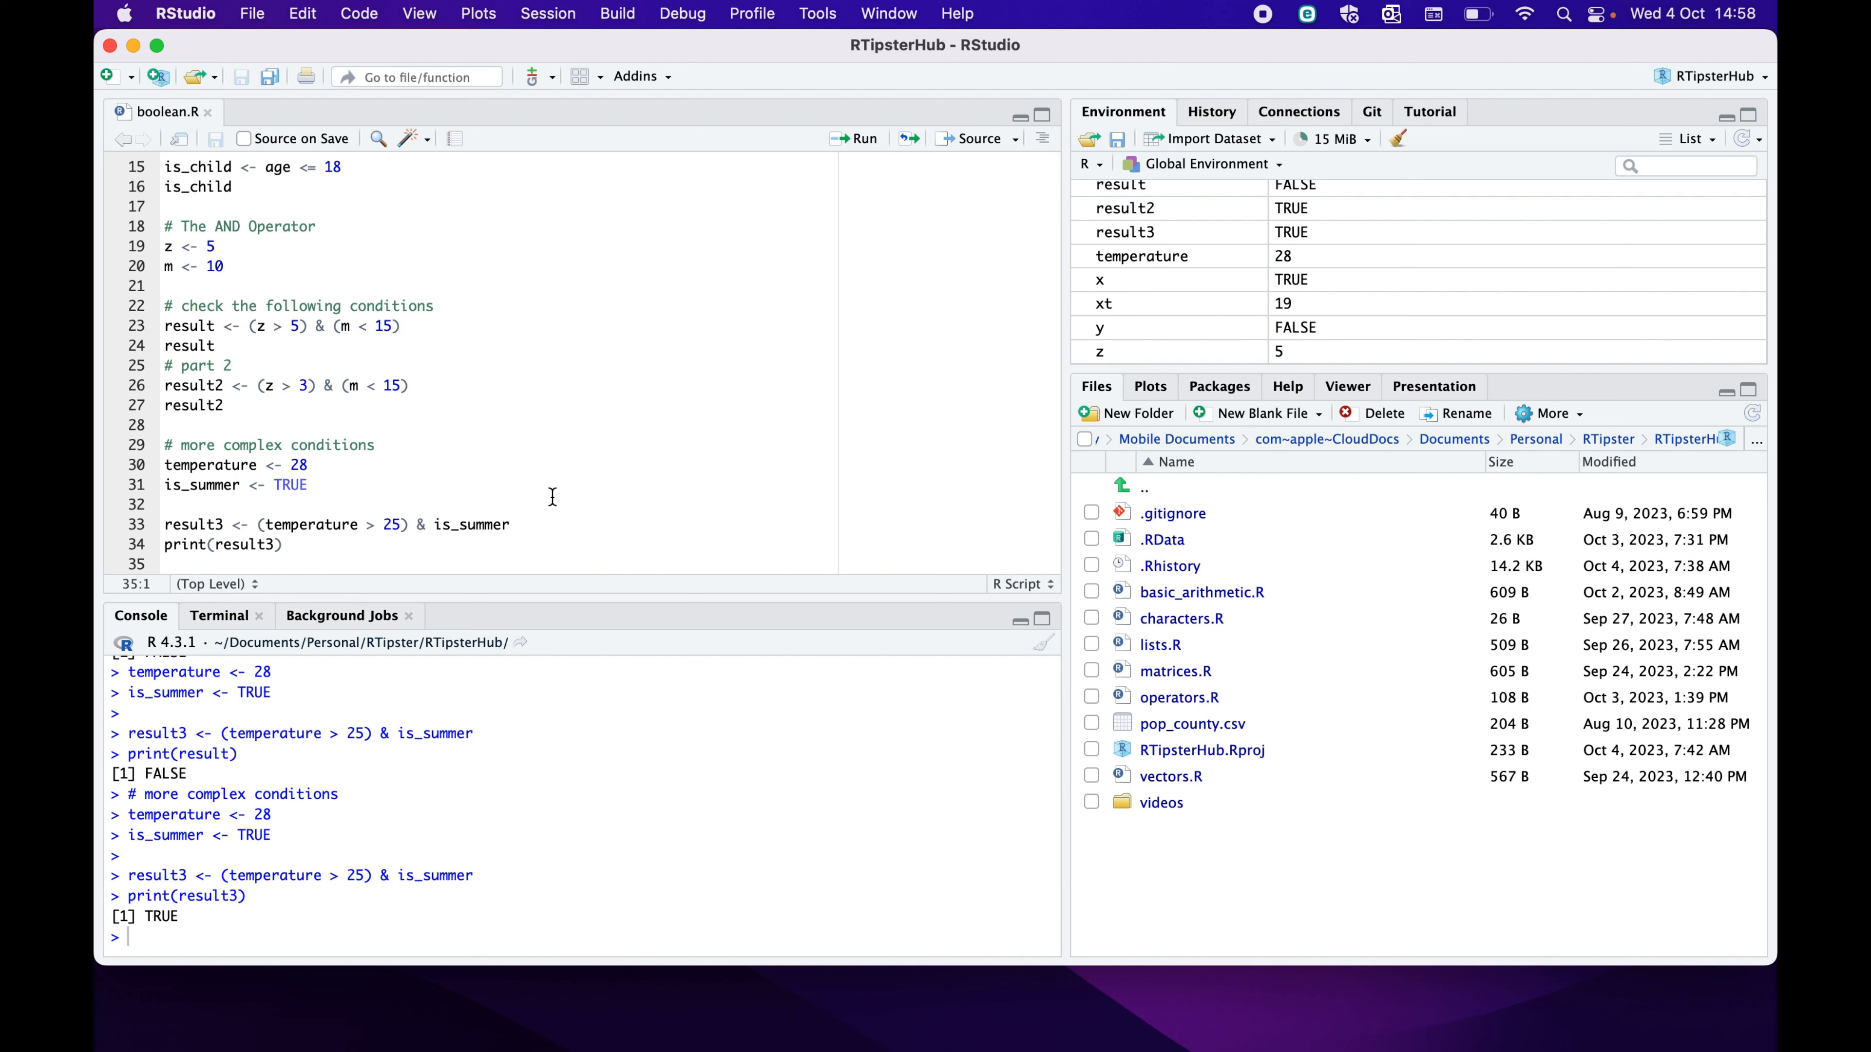
mouse_move(346, 535)
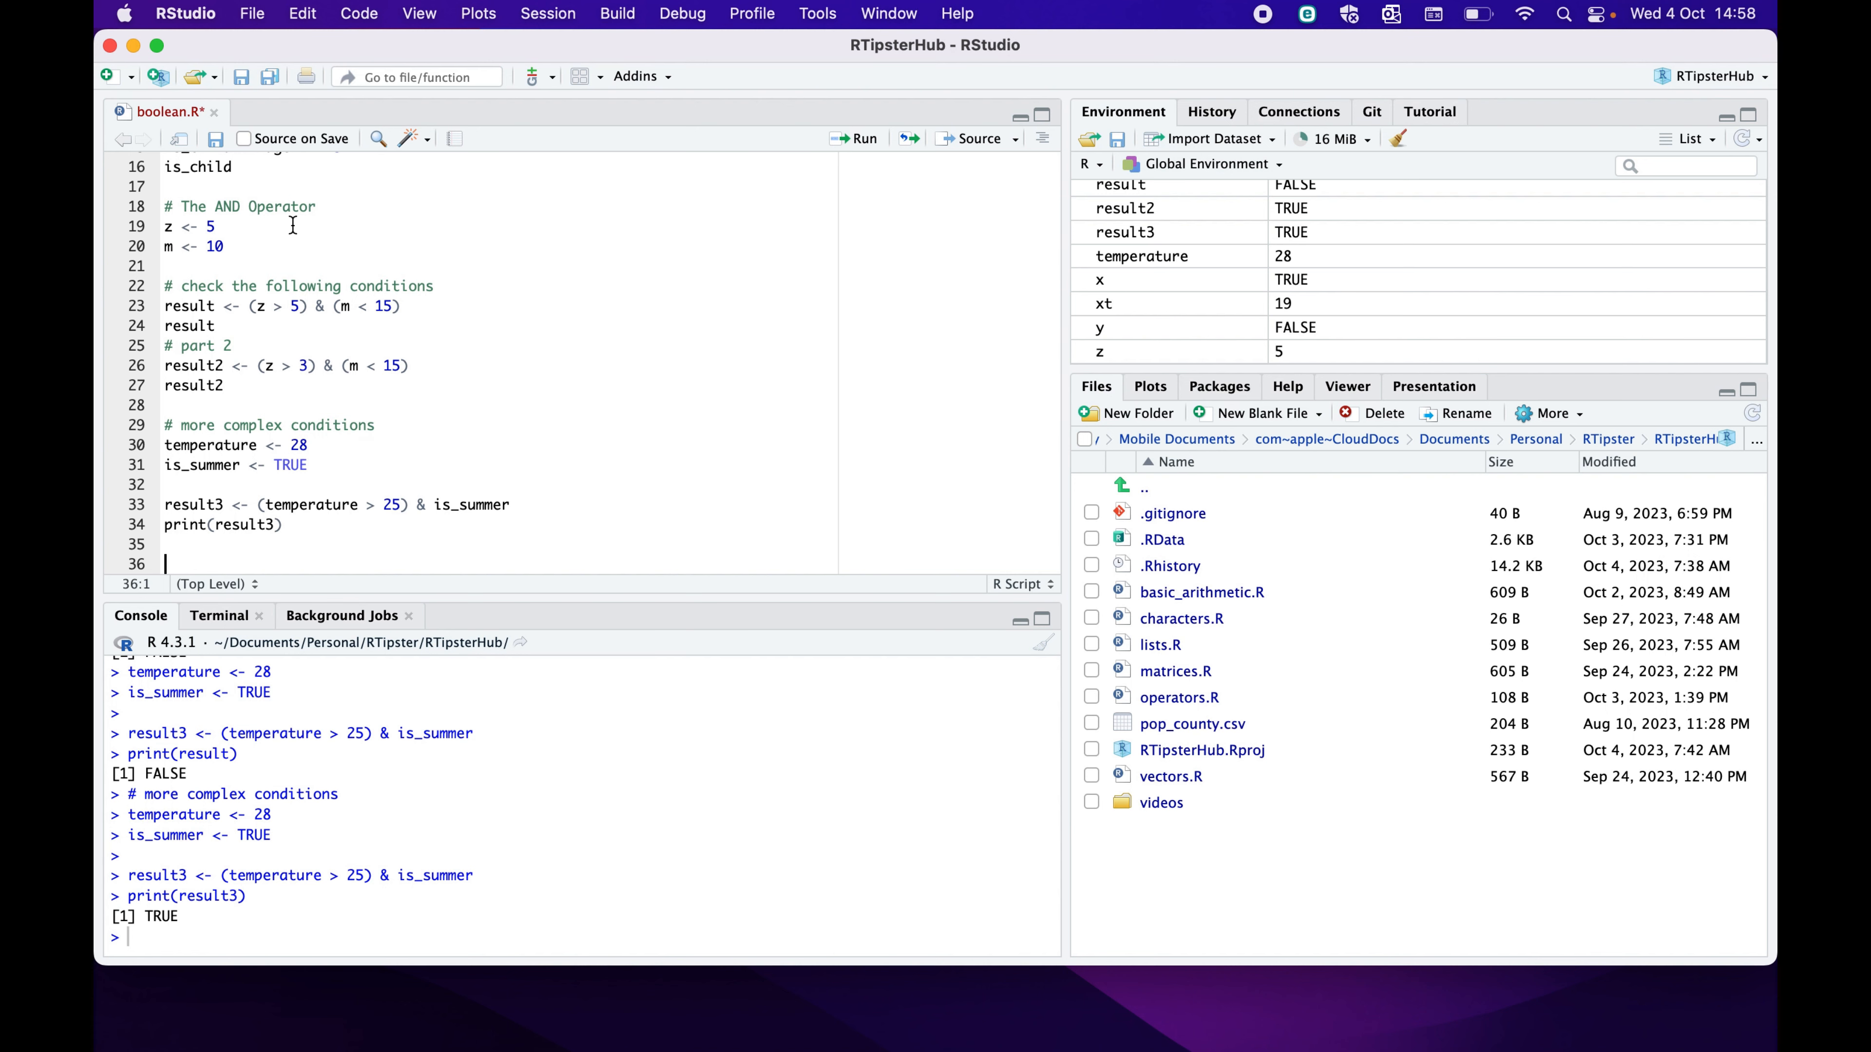
mouse_move(292, 227)
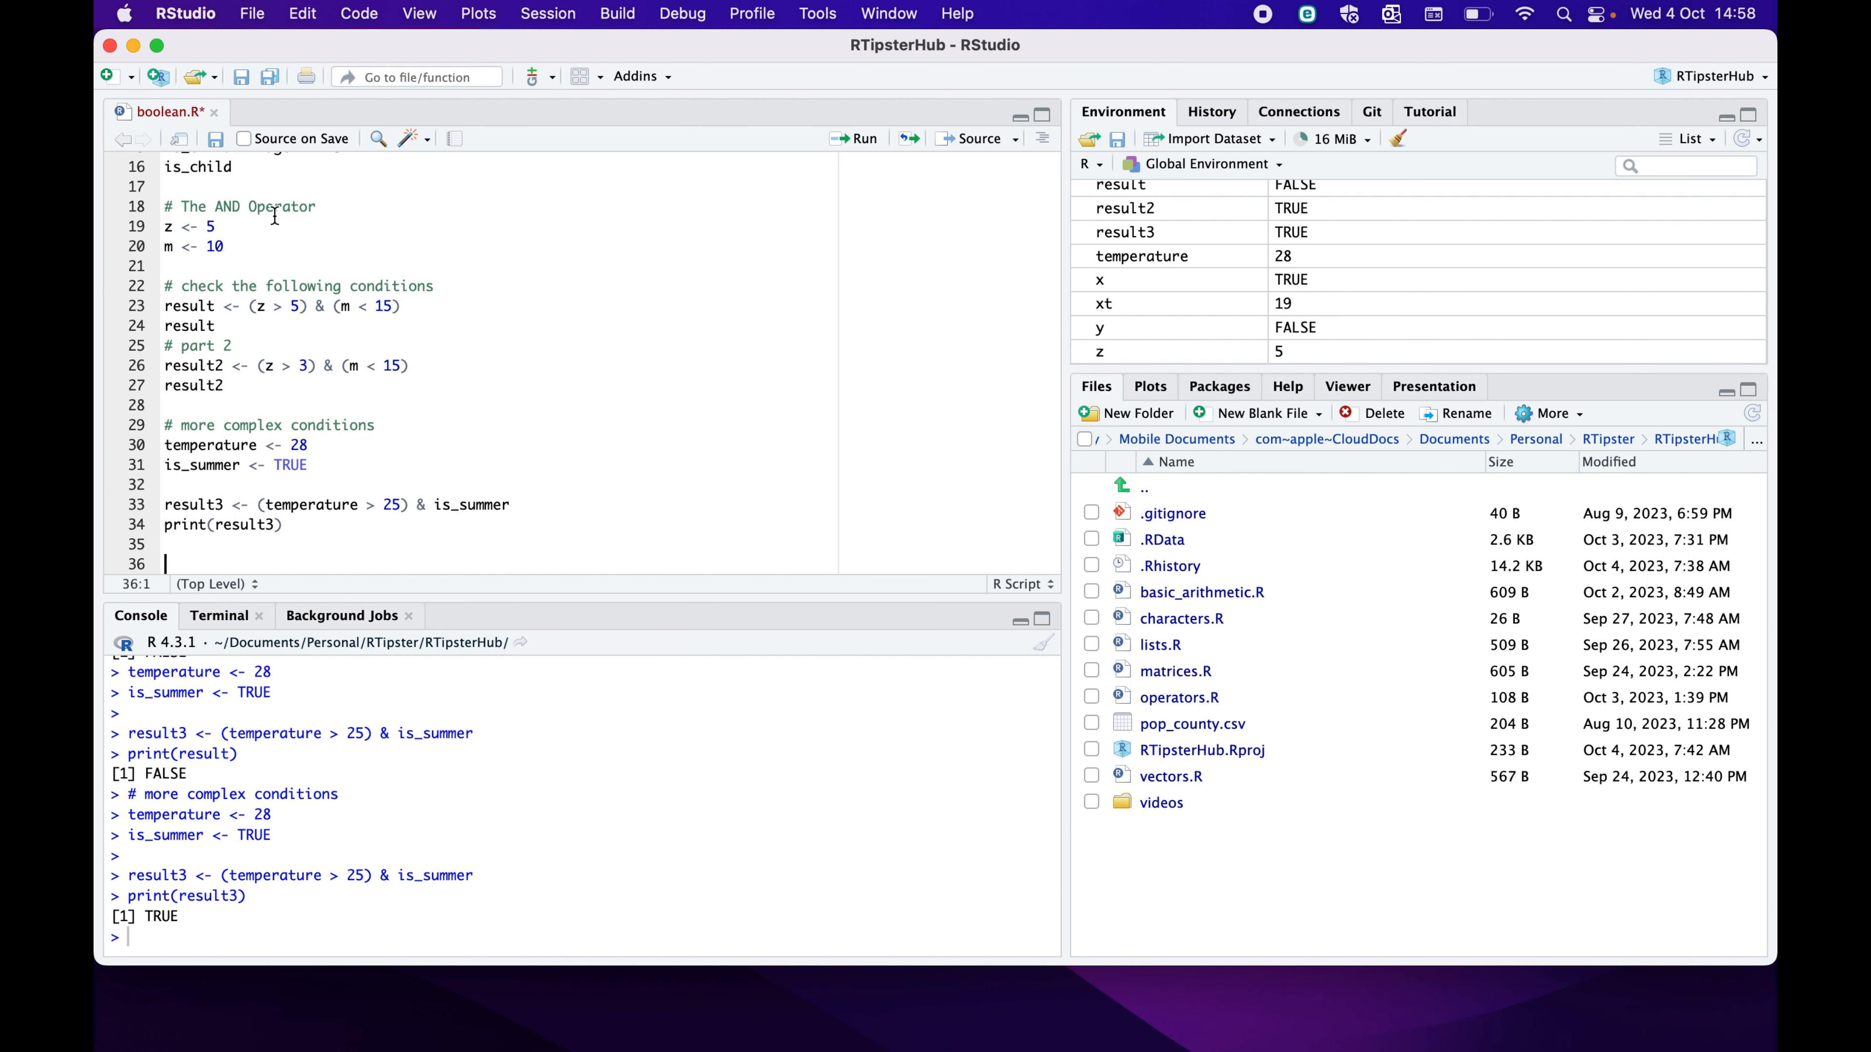
mouse_move(224, 543)
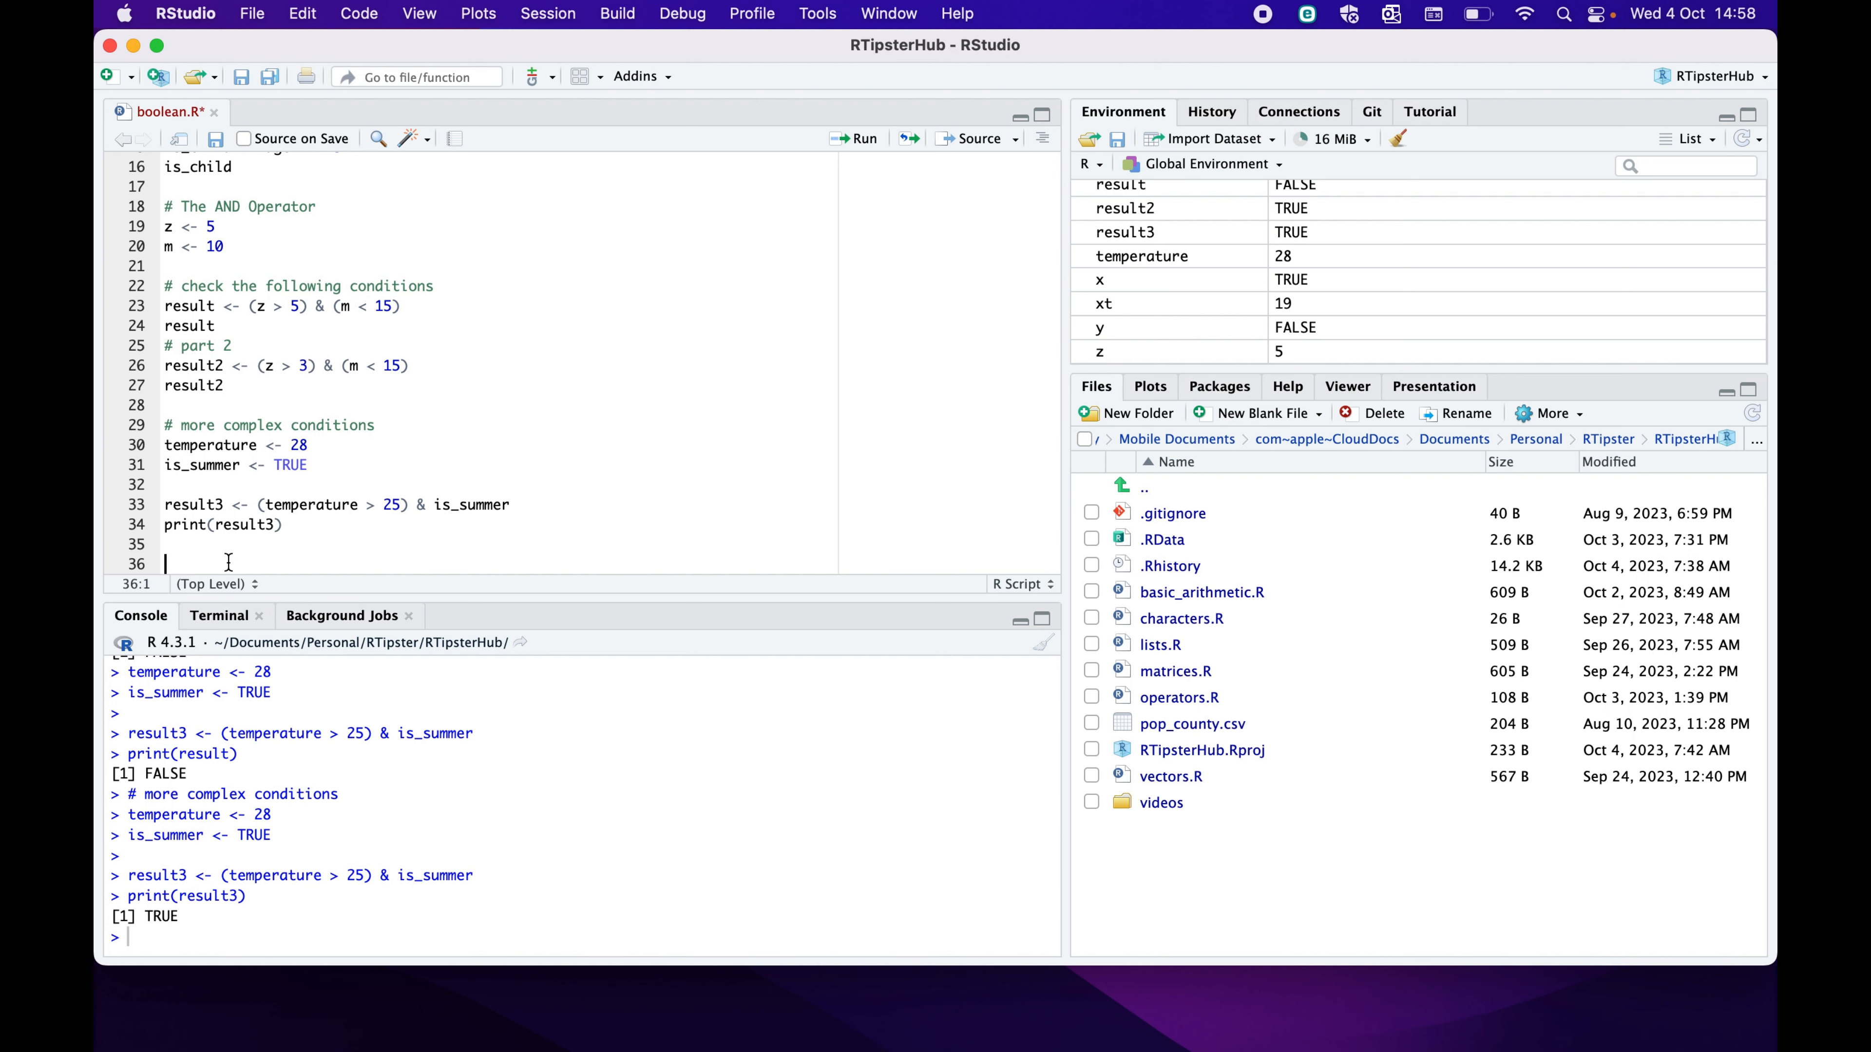
type("# OR Operator")
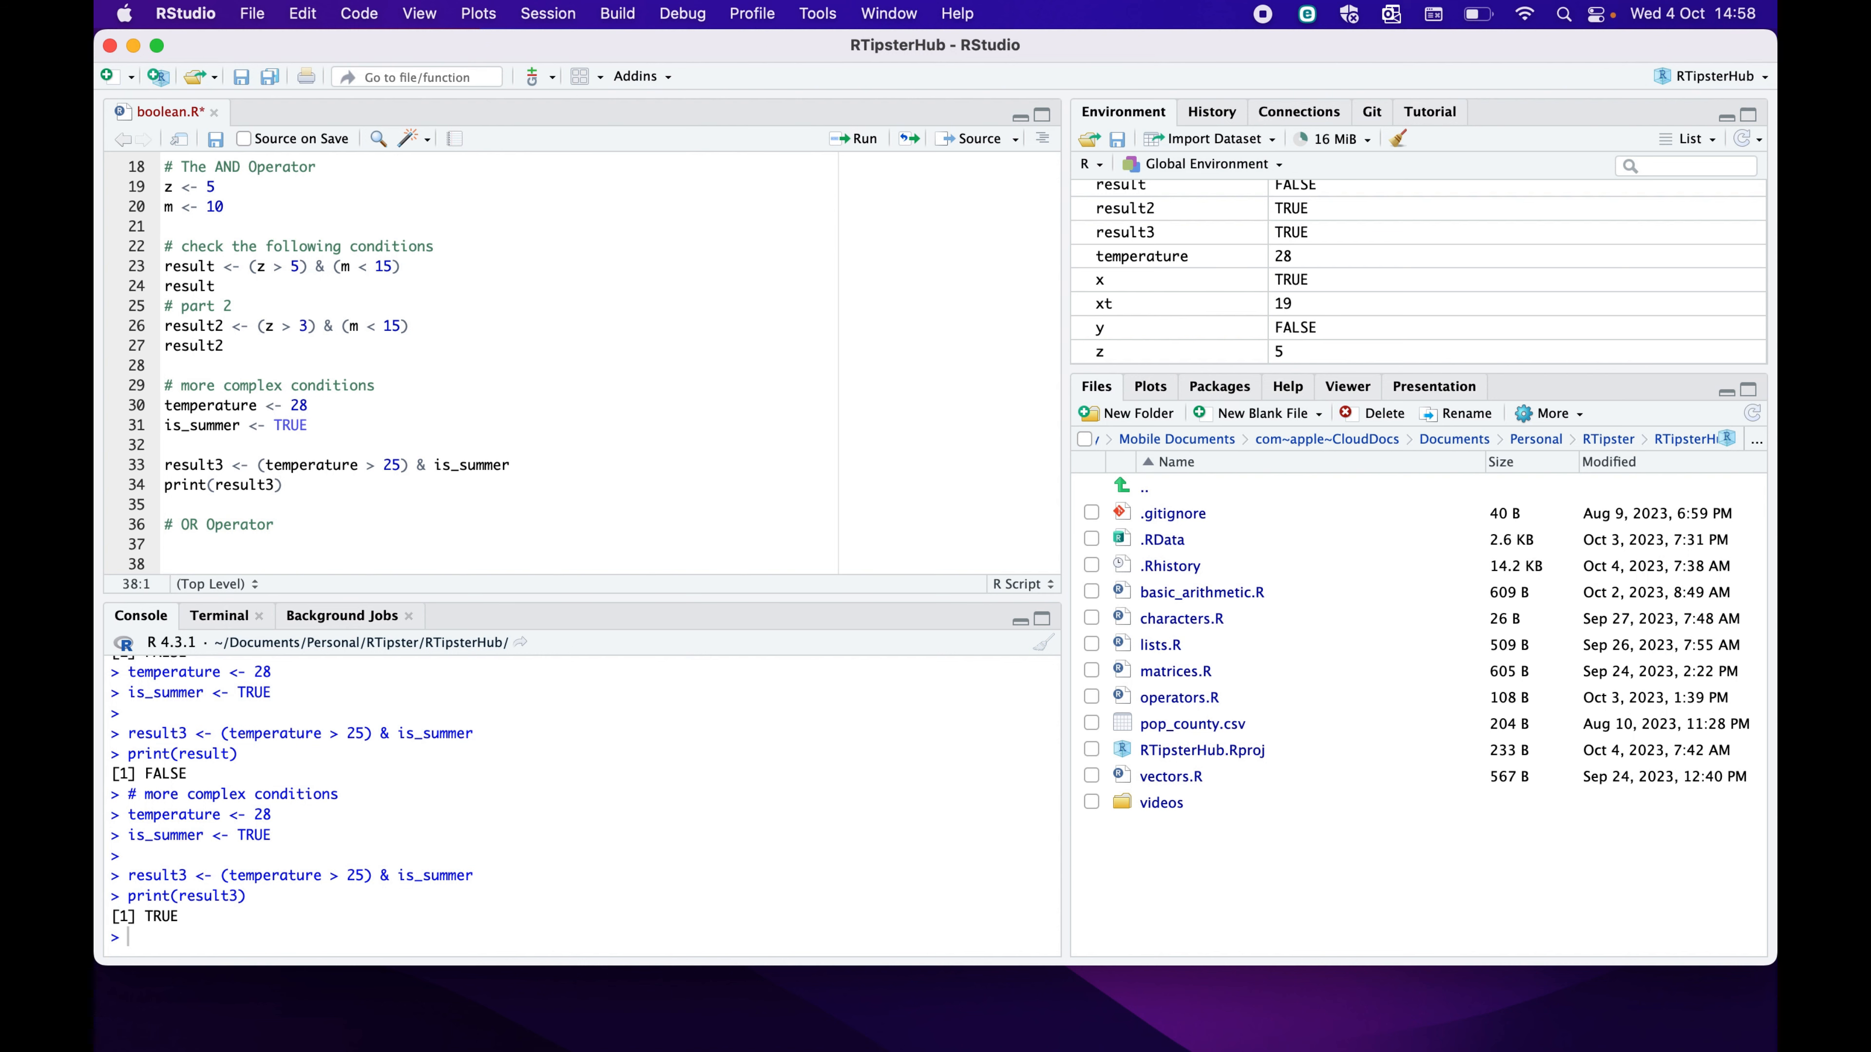
type("a")
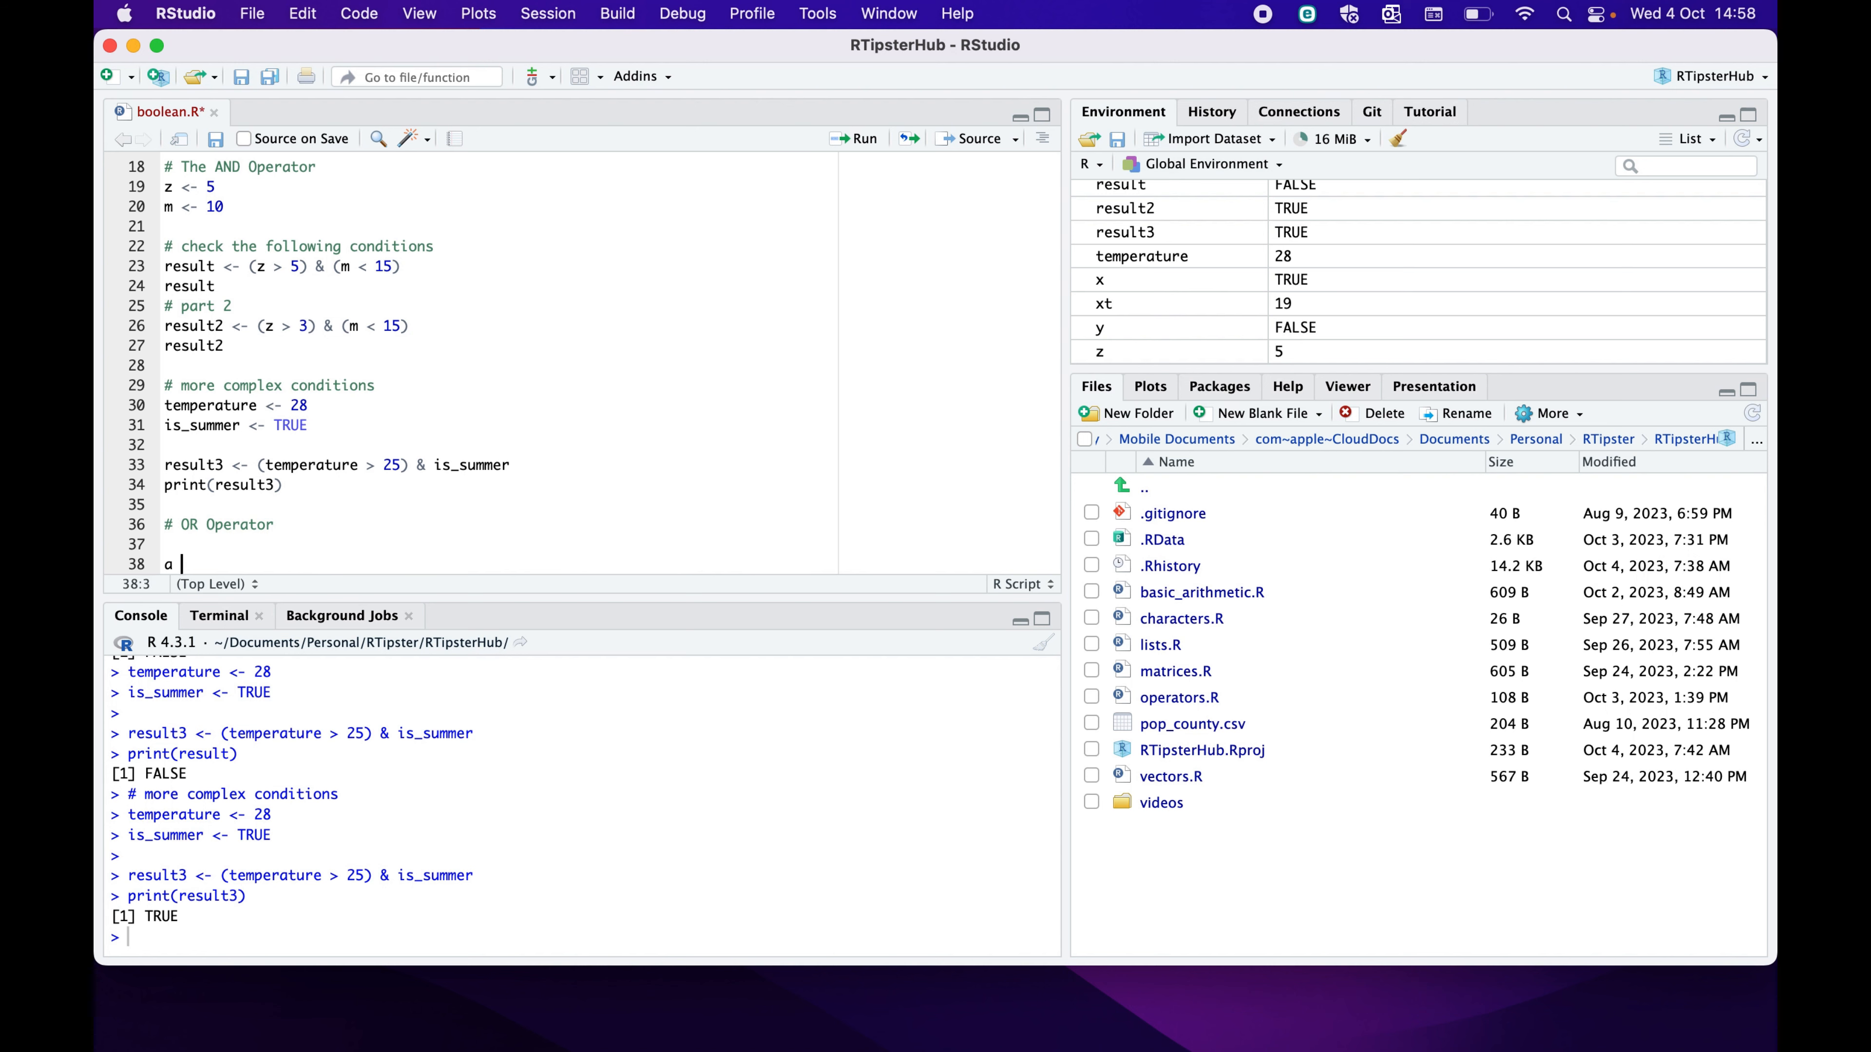
type("<-")
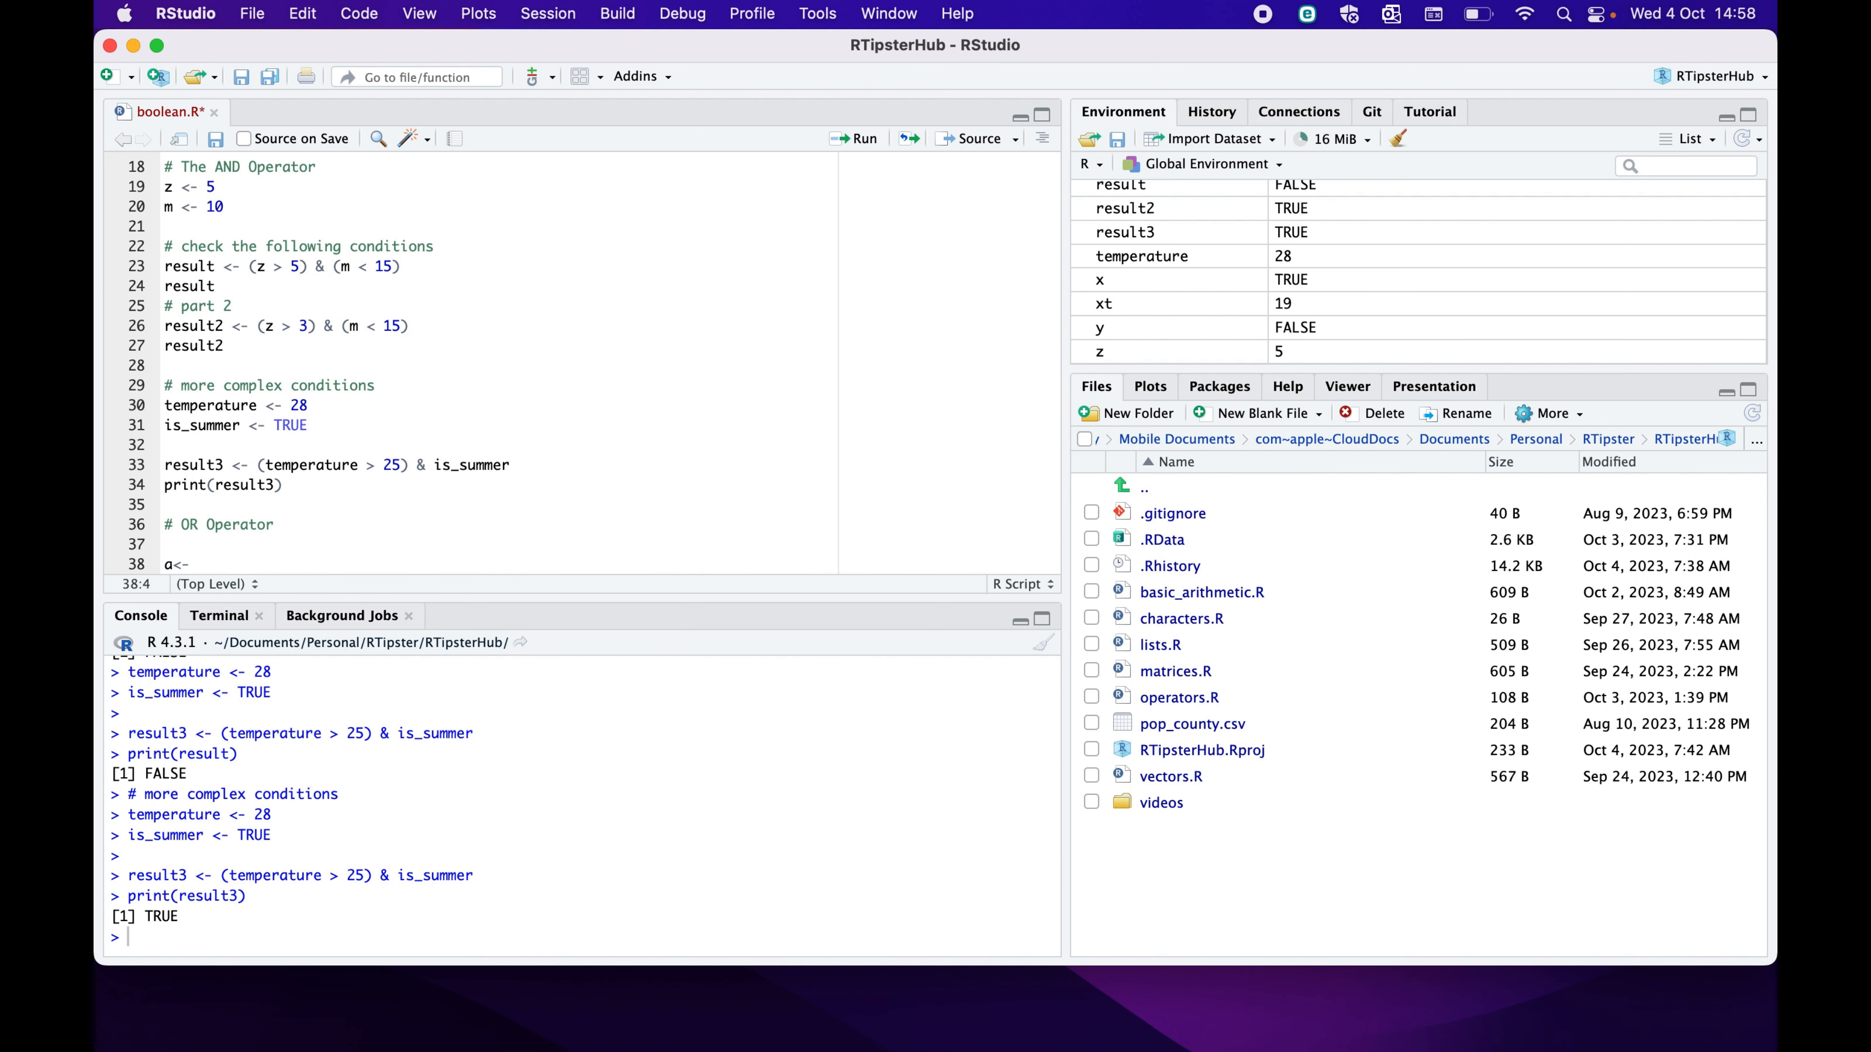
type("\" \"")
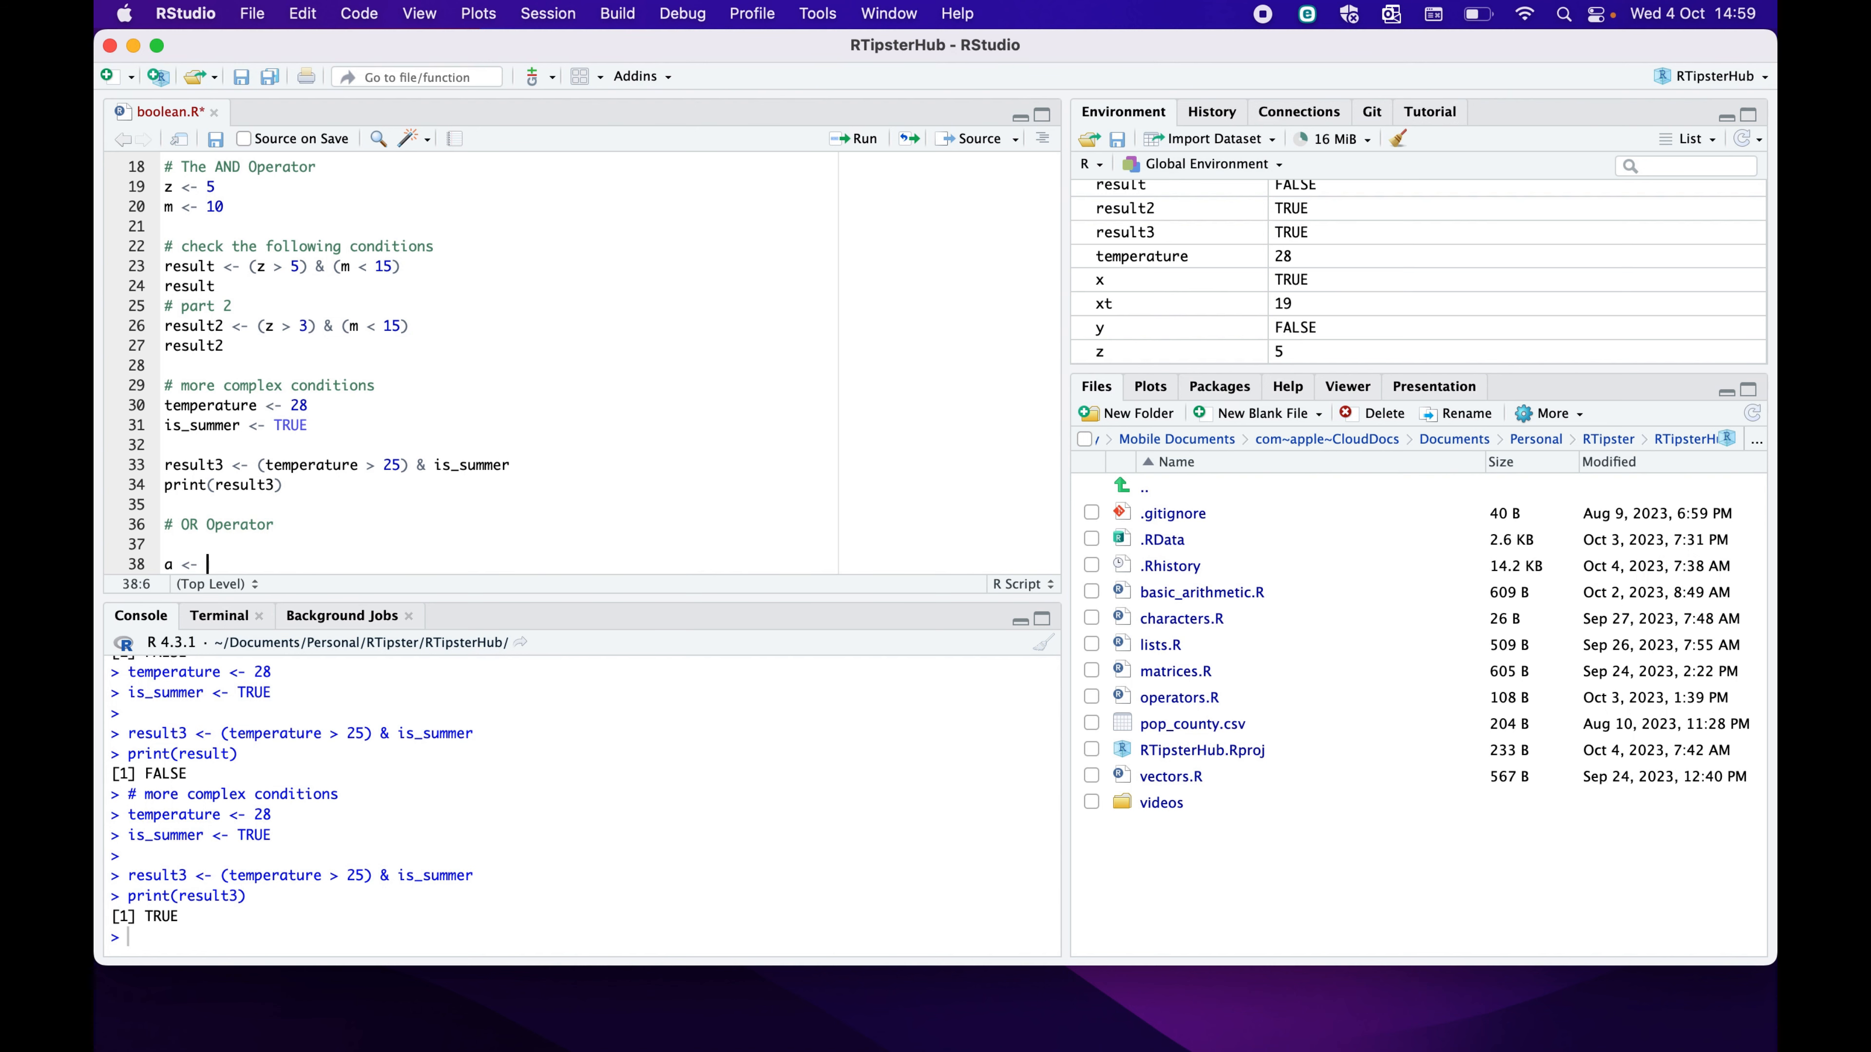
type("8")
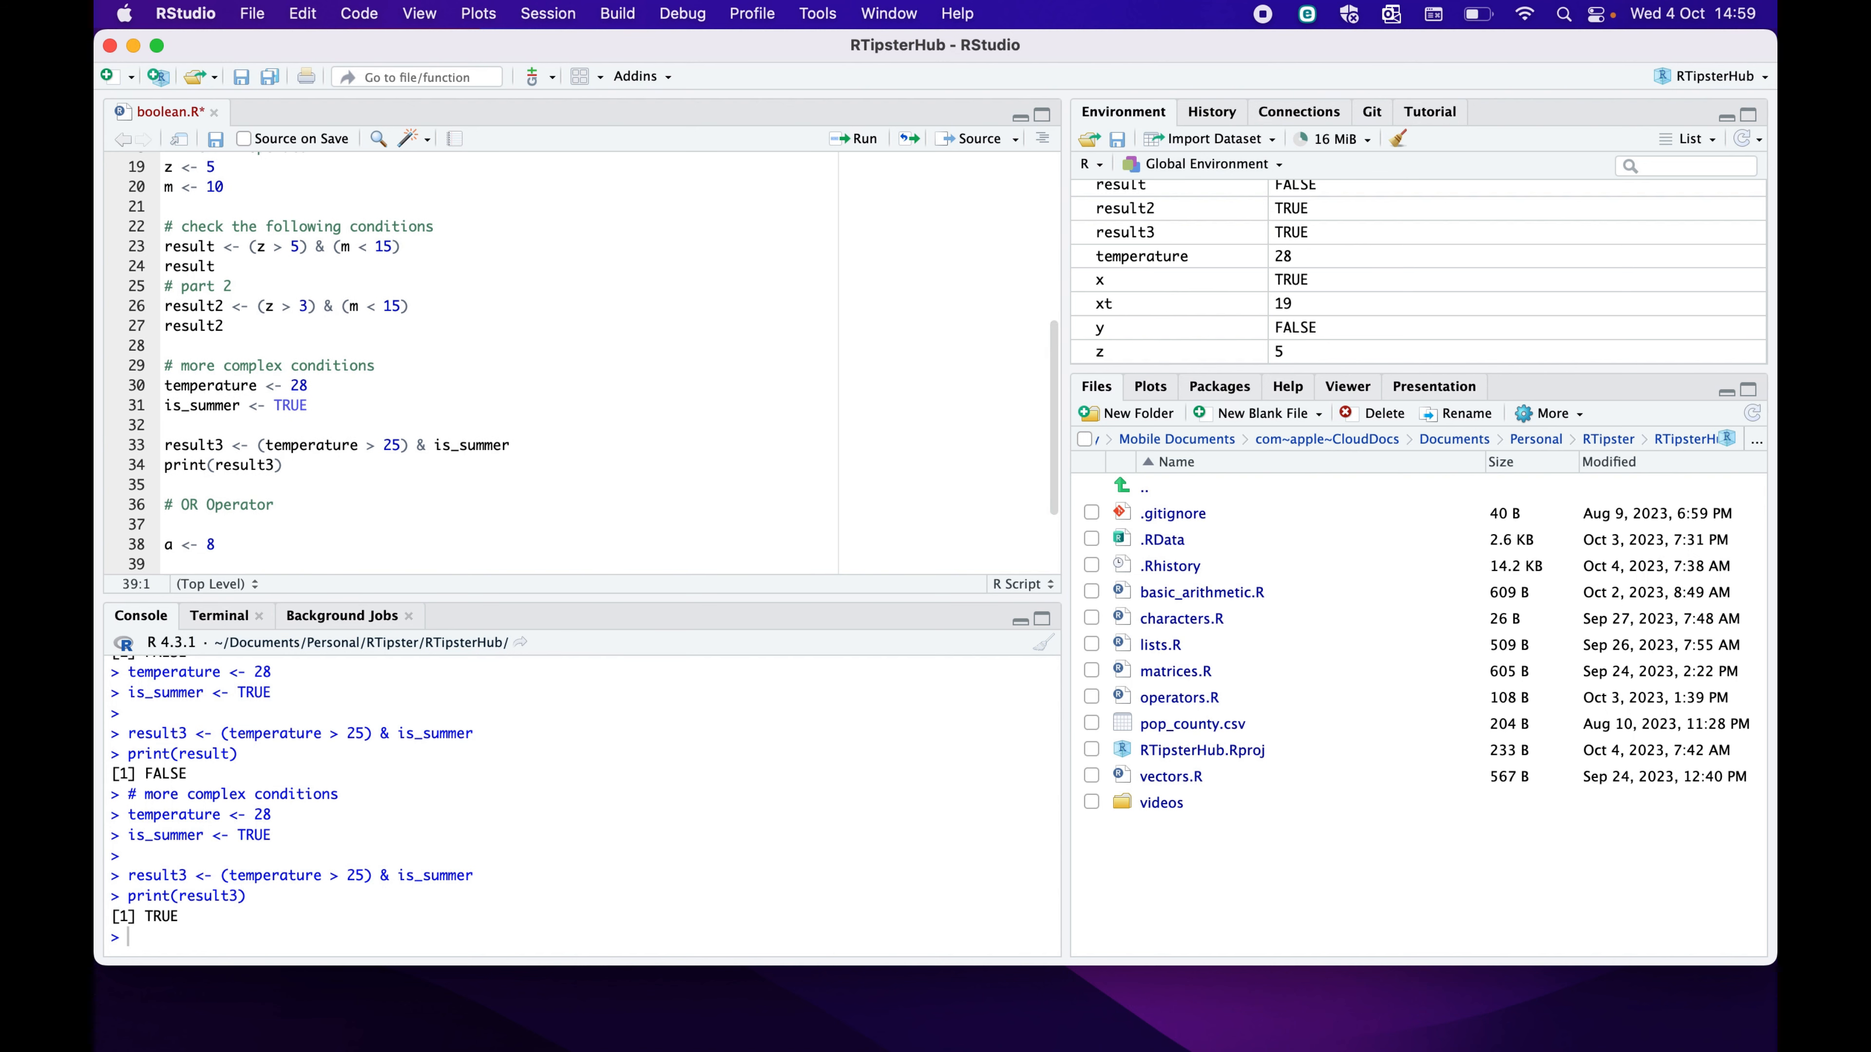
type("b <-")
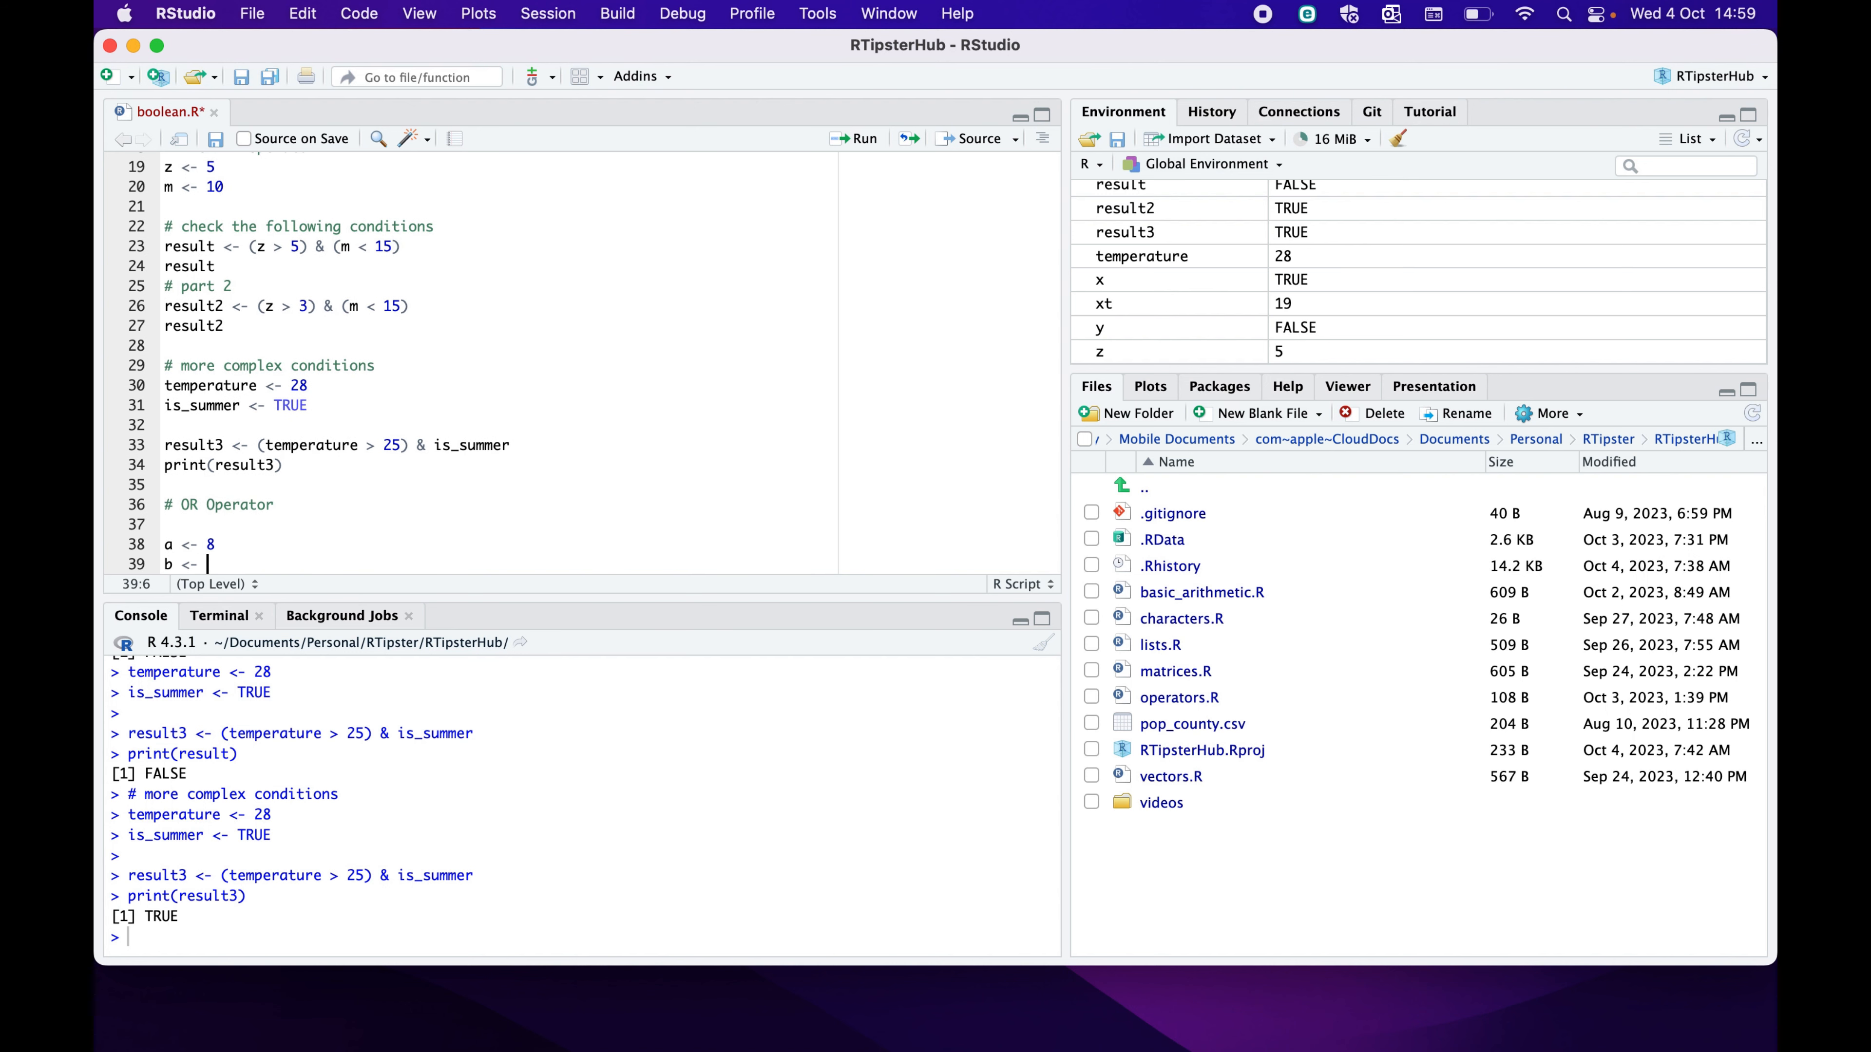
type("20")
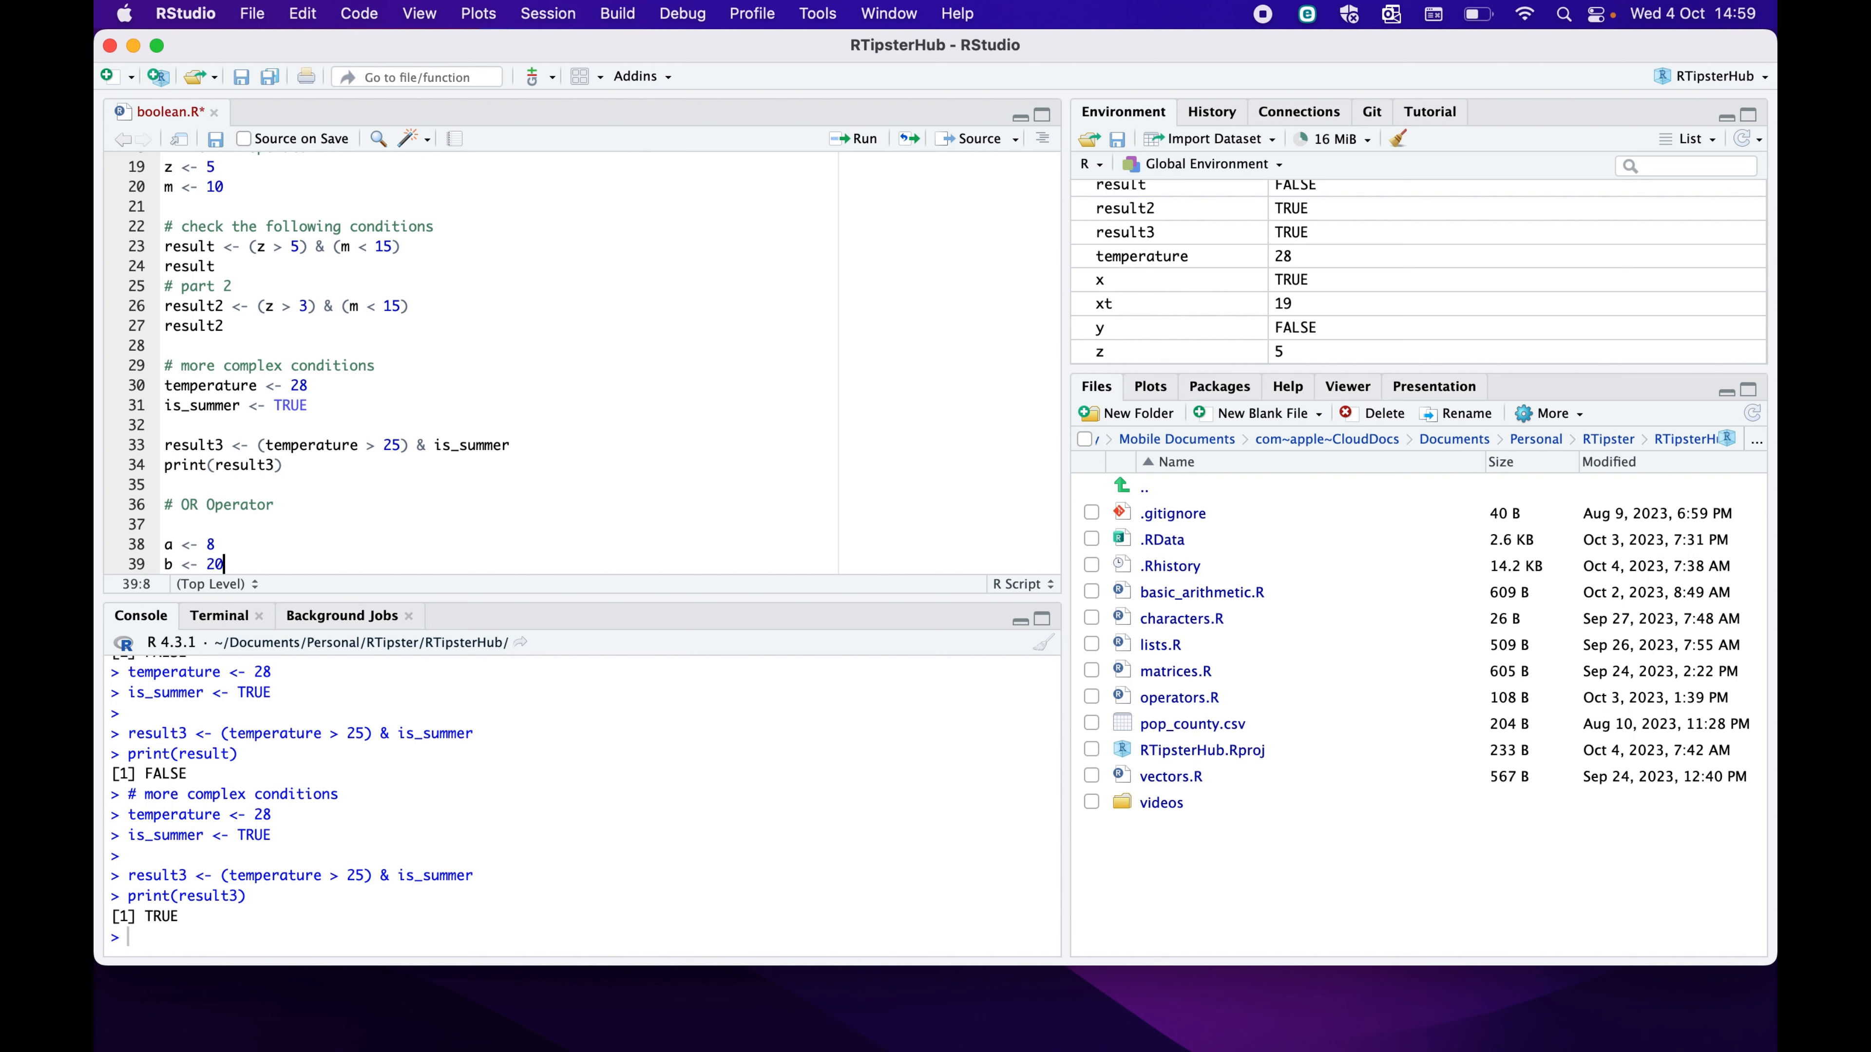
Add the OR expression result4 <- (a > 10) | (b < 15)
type("res")
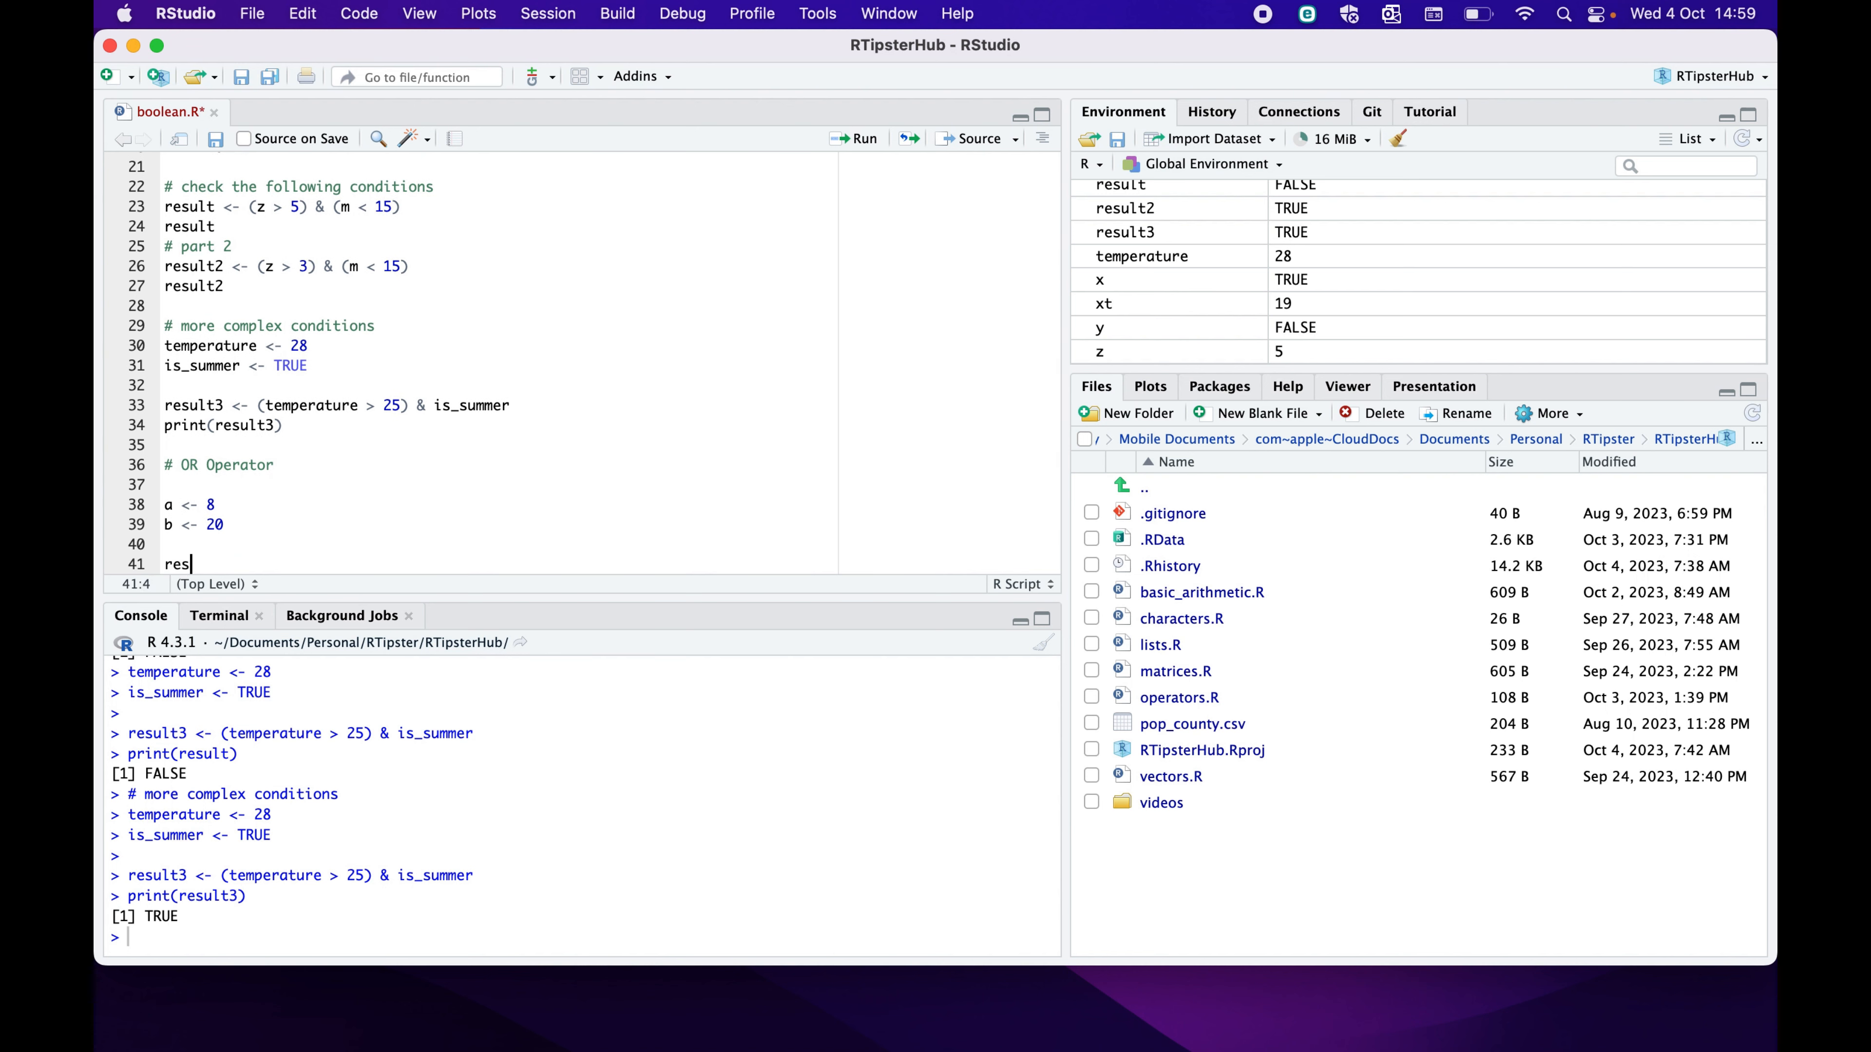
type("ult4")
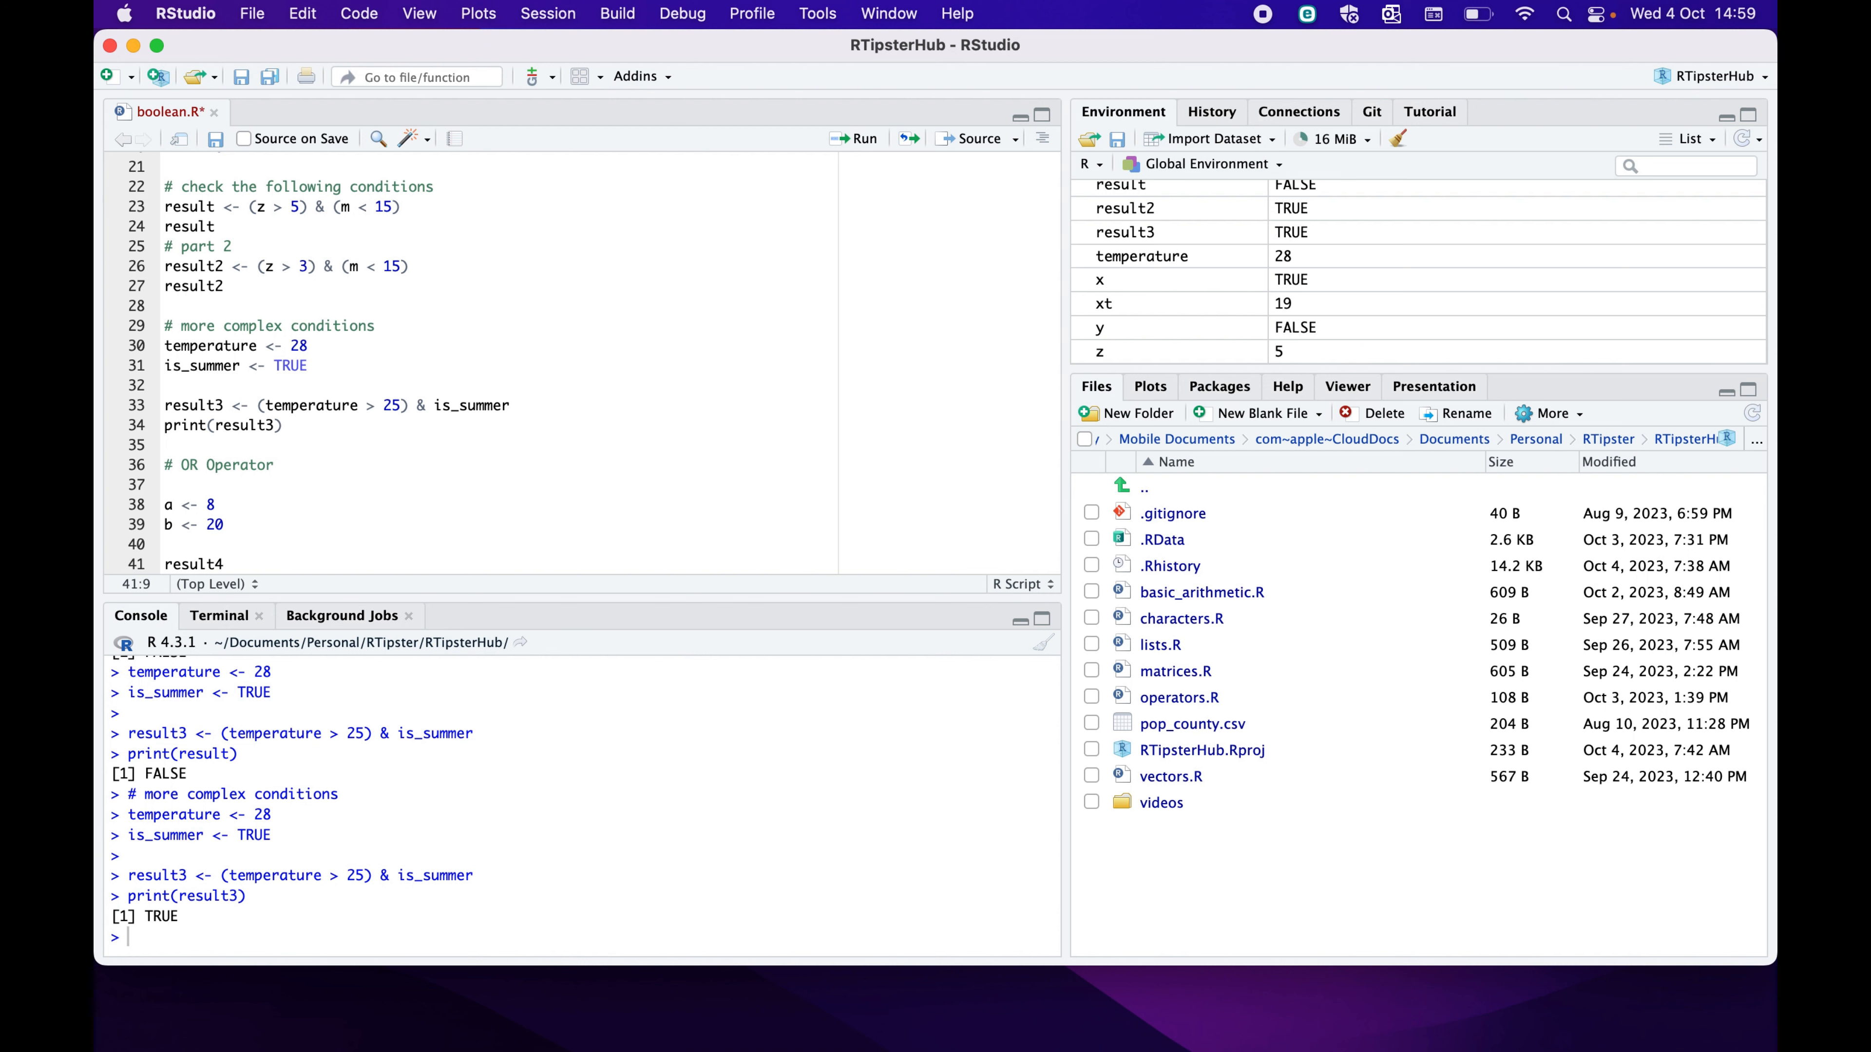
type("(a")
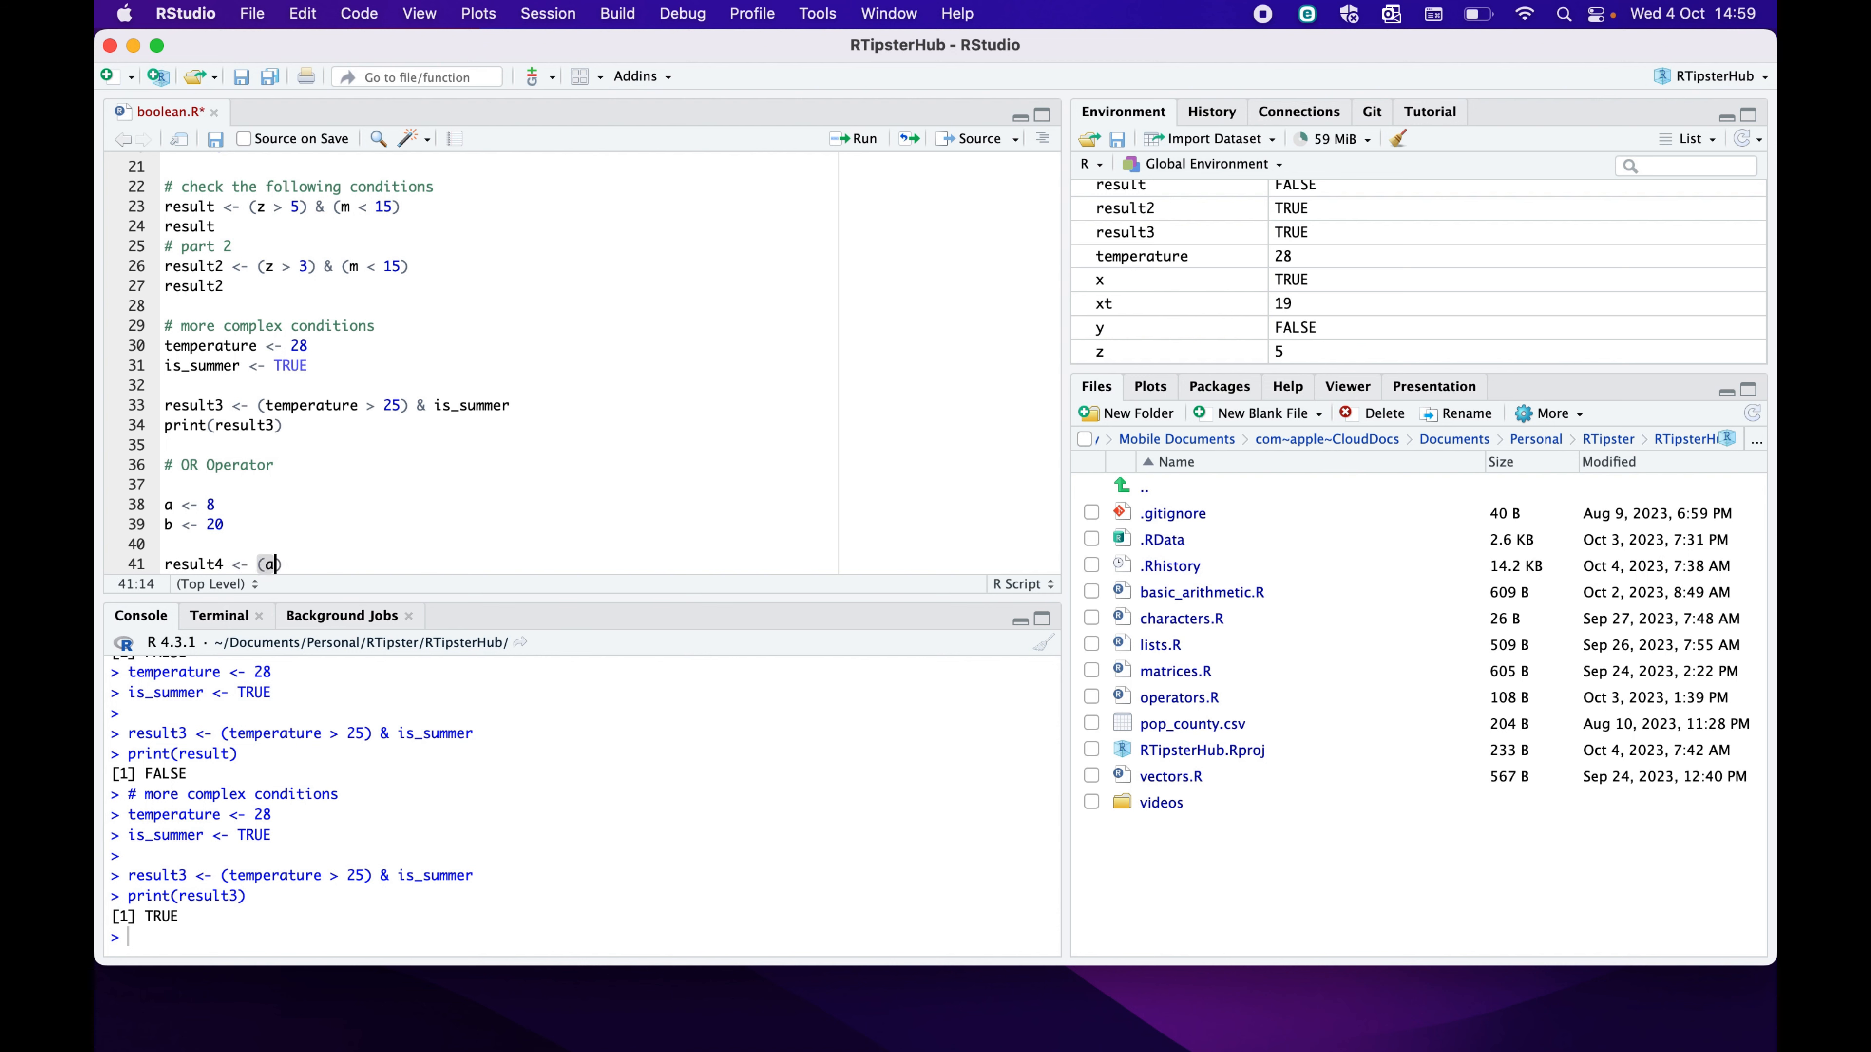
type("> 1")
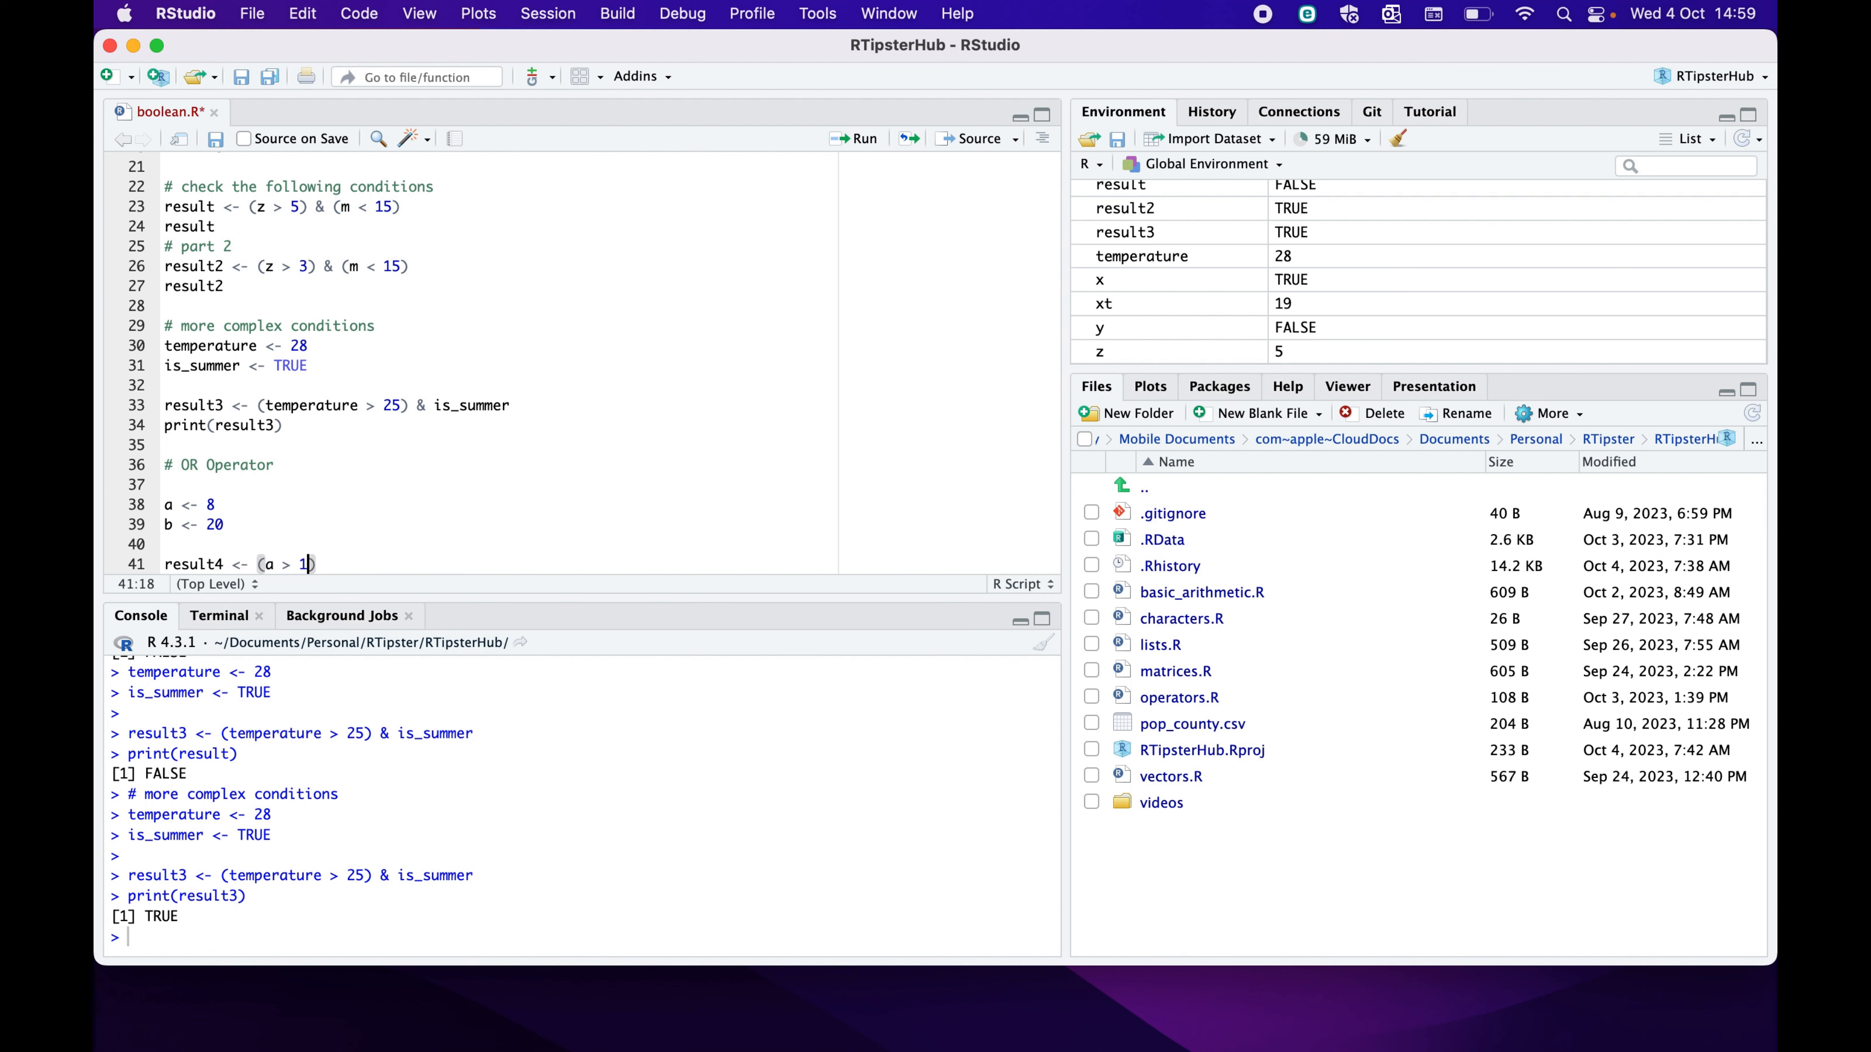
type("0) |")
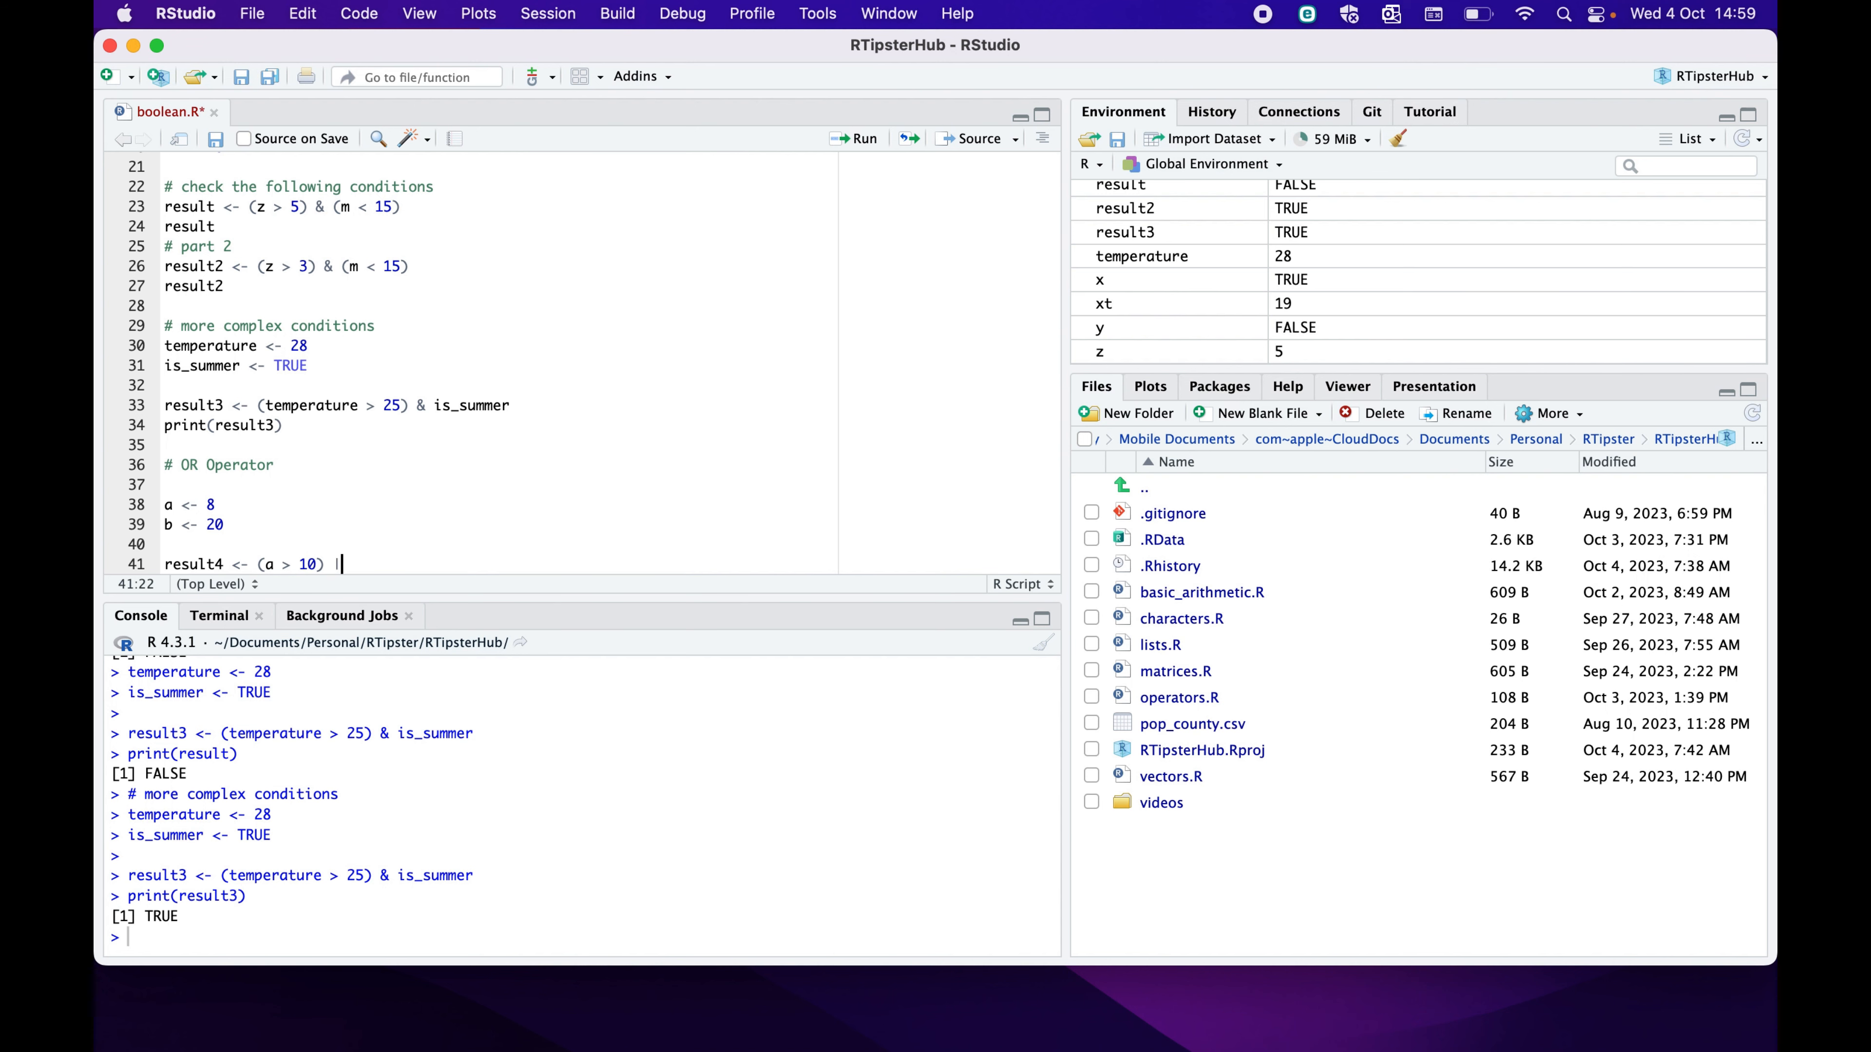
type("(b < 1")
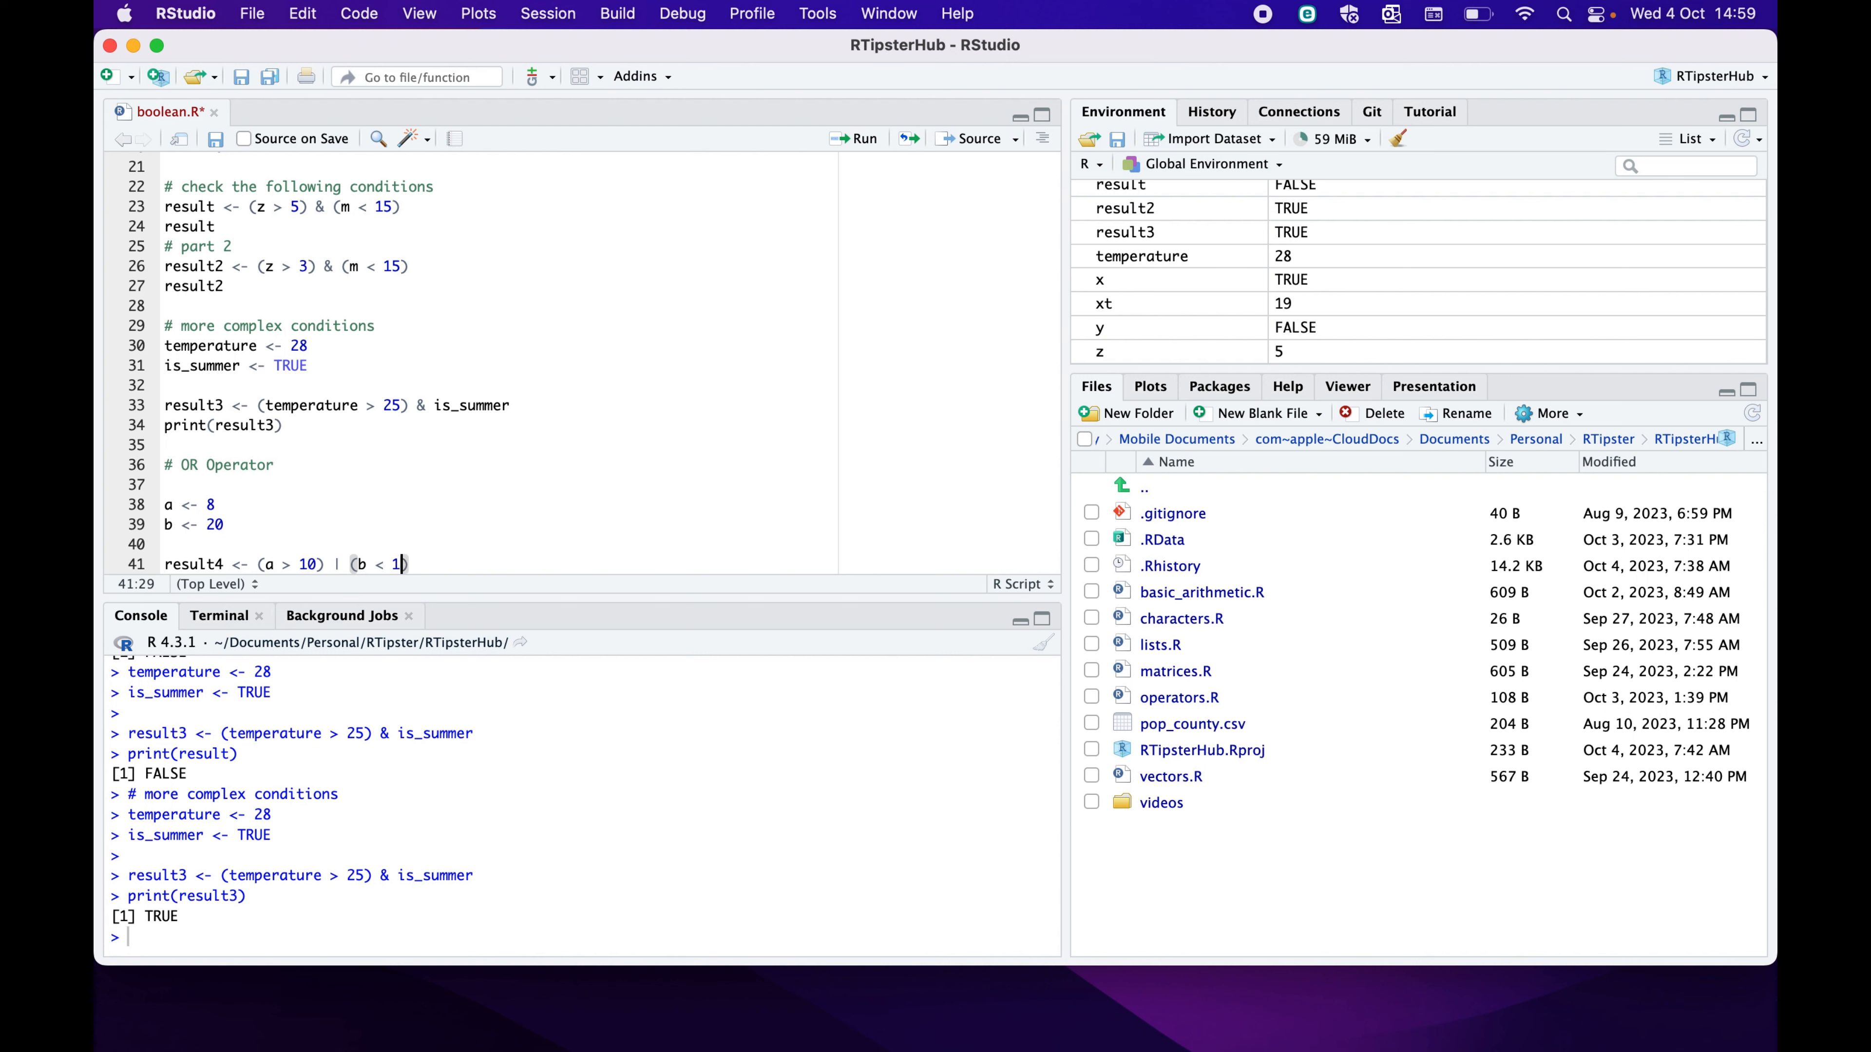
type("5")
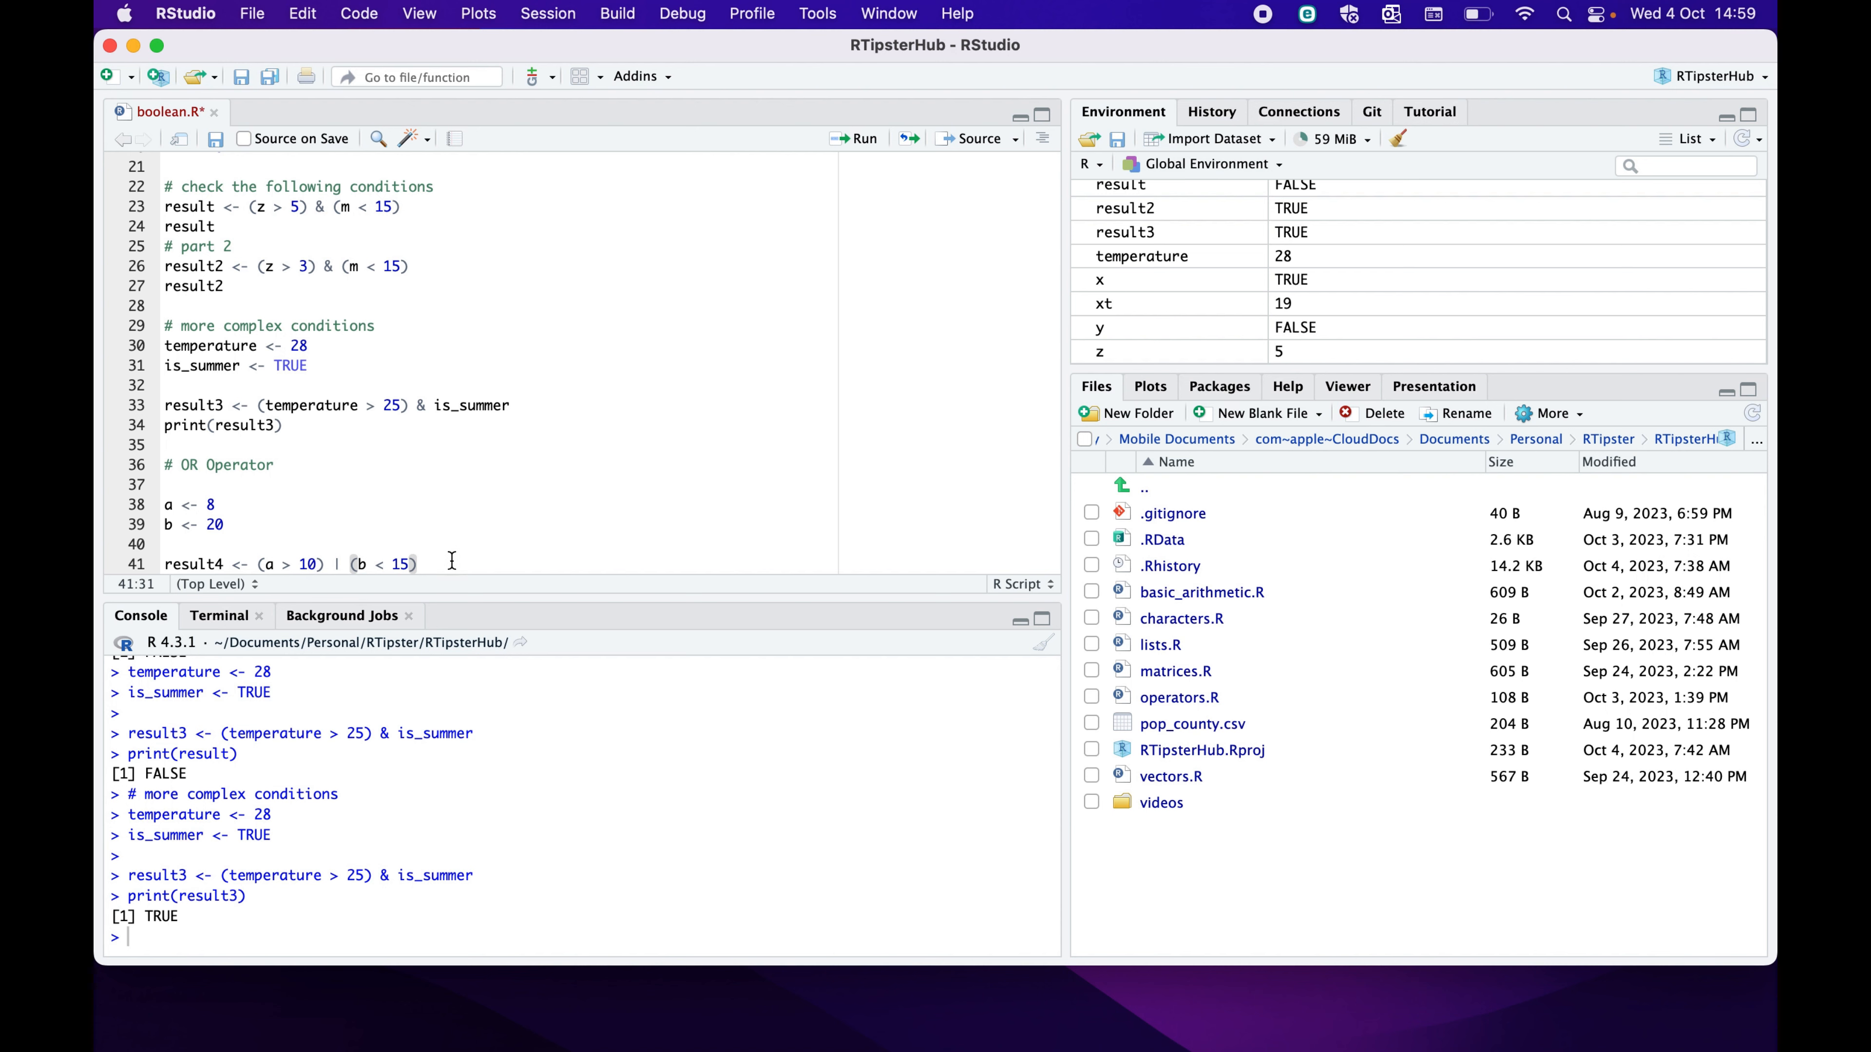
Run the a, b and result4 lines, then print result4 in the console showing FALSE
left_click(854, 138)
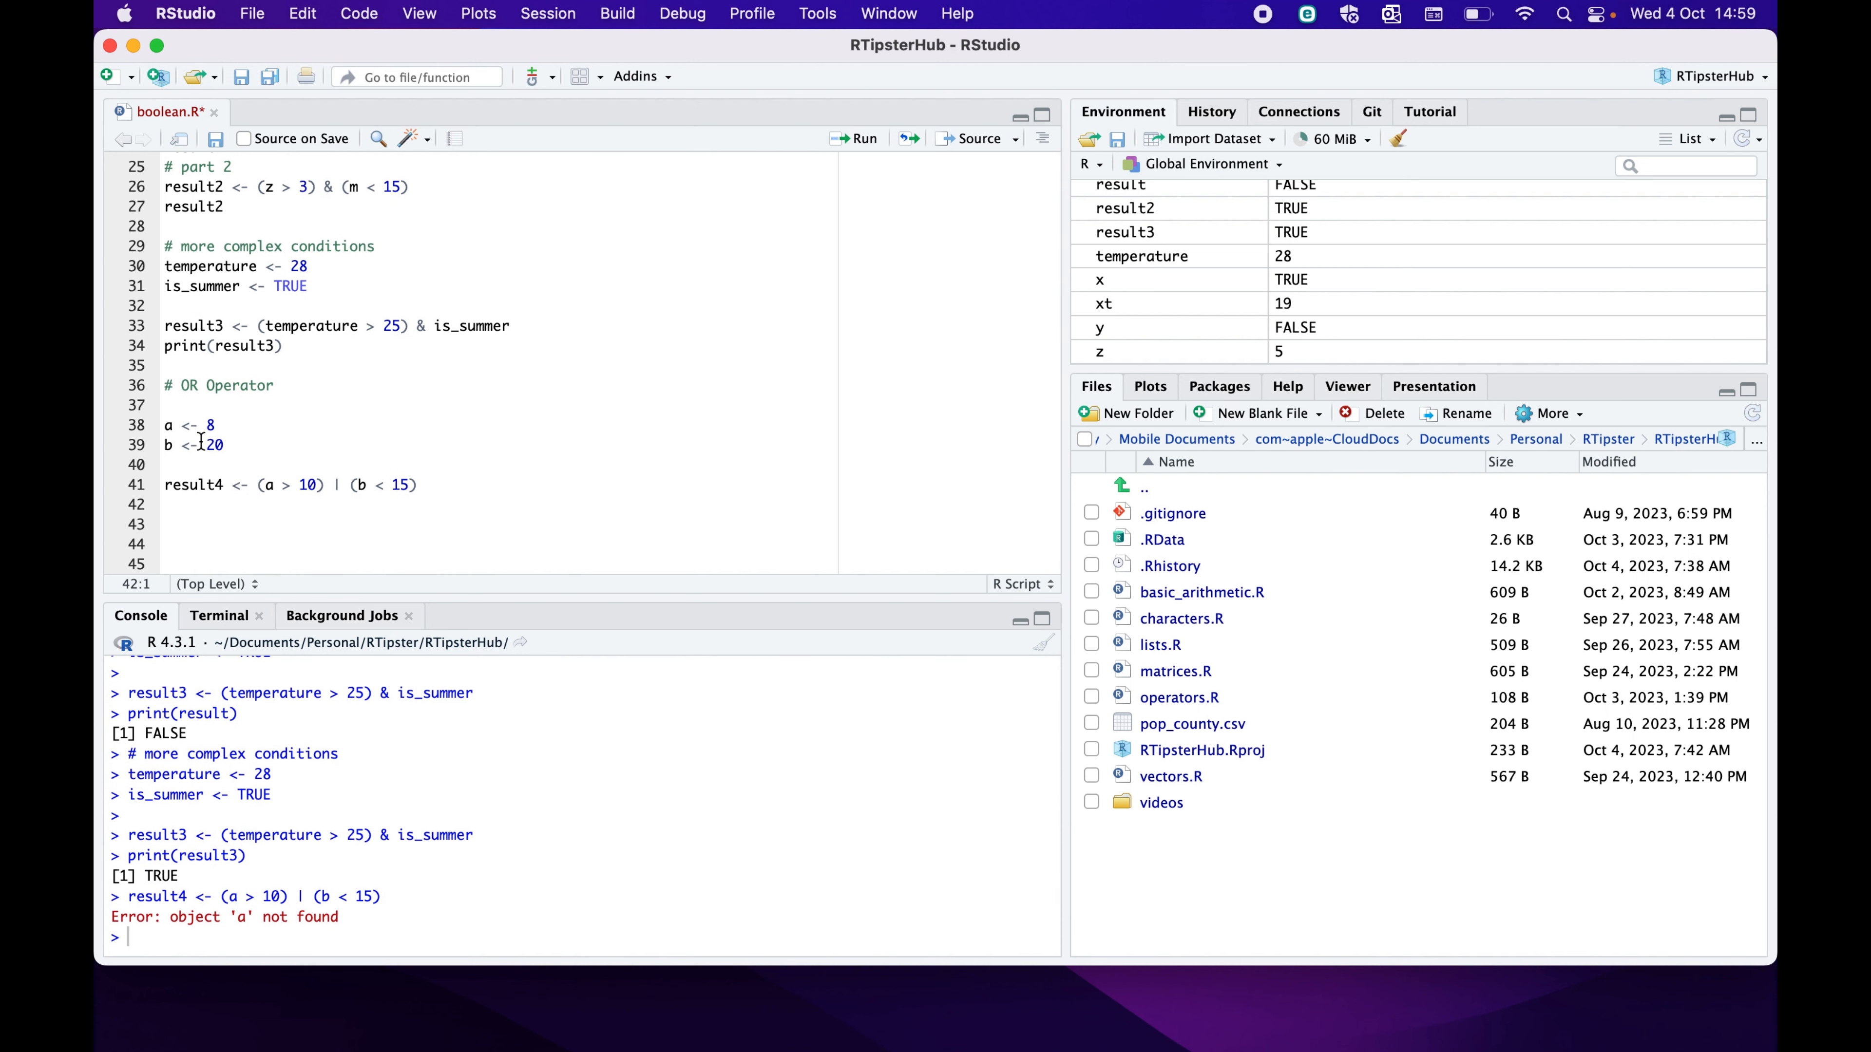
left_click_drag(166, 425, 416, 485)
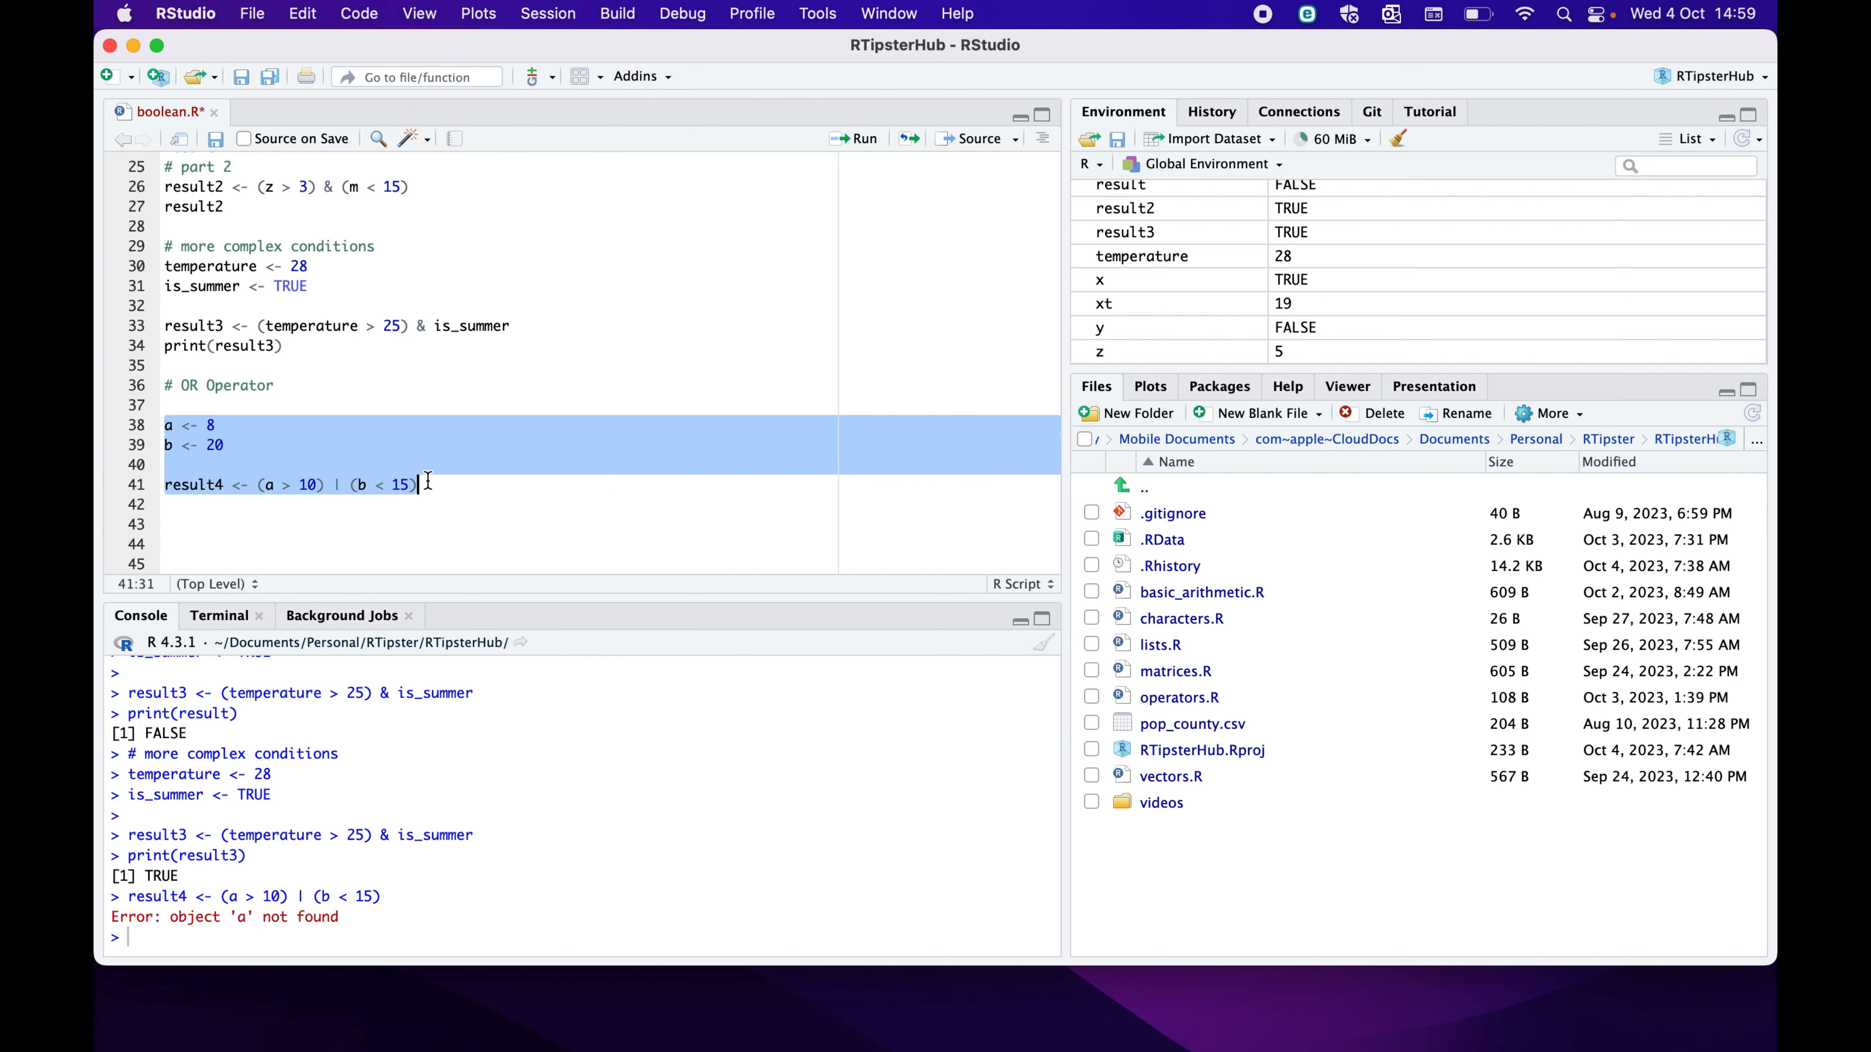
left_click(855, 138)
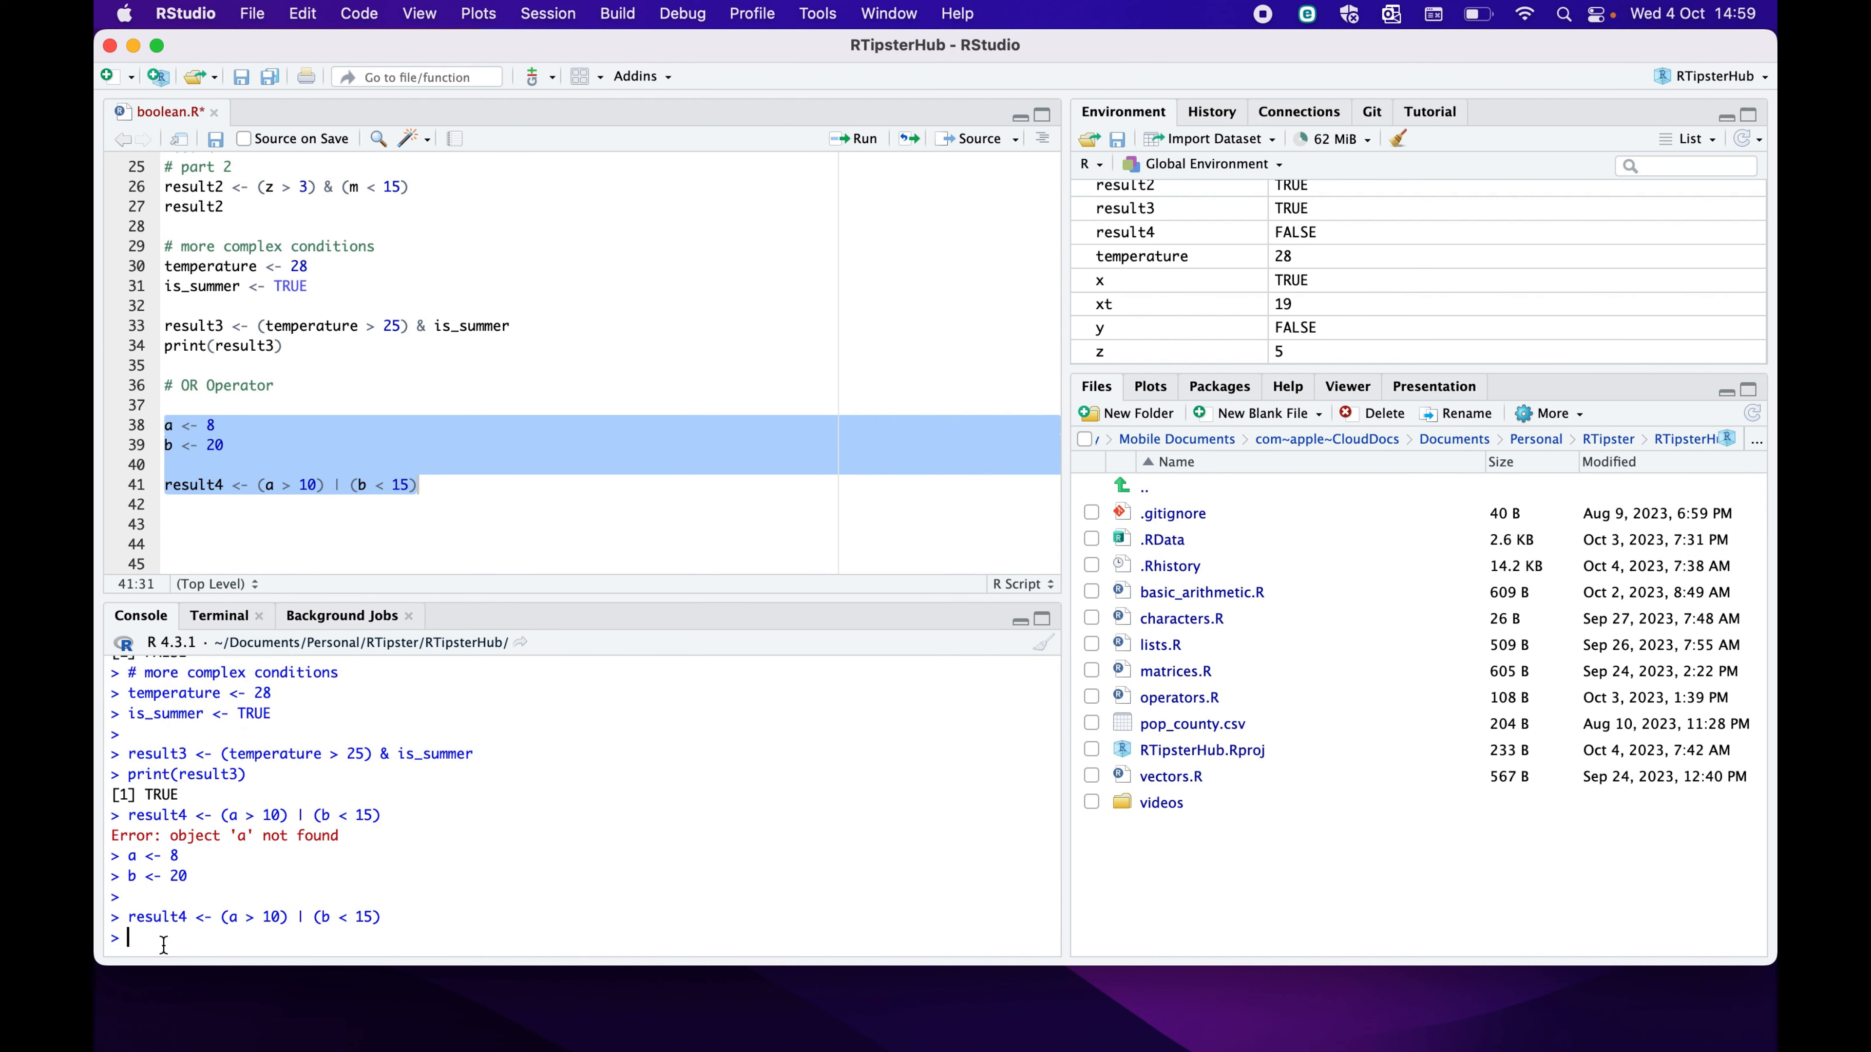
type("result4")
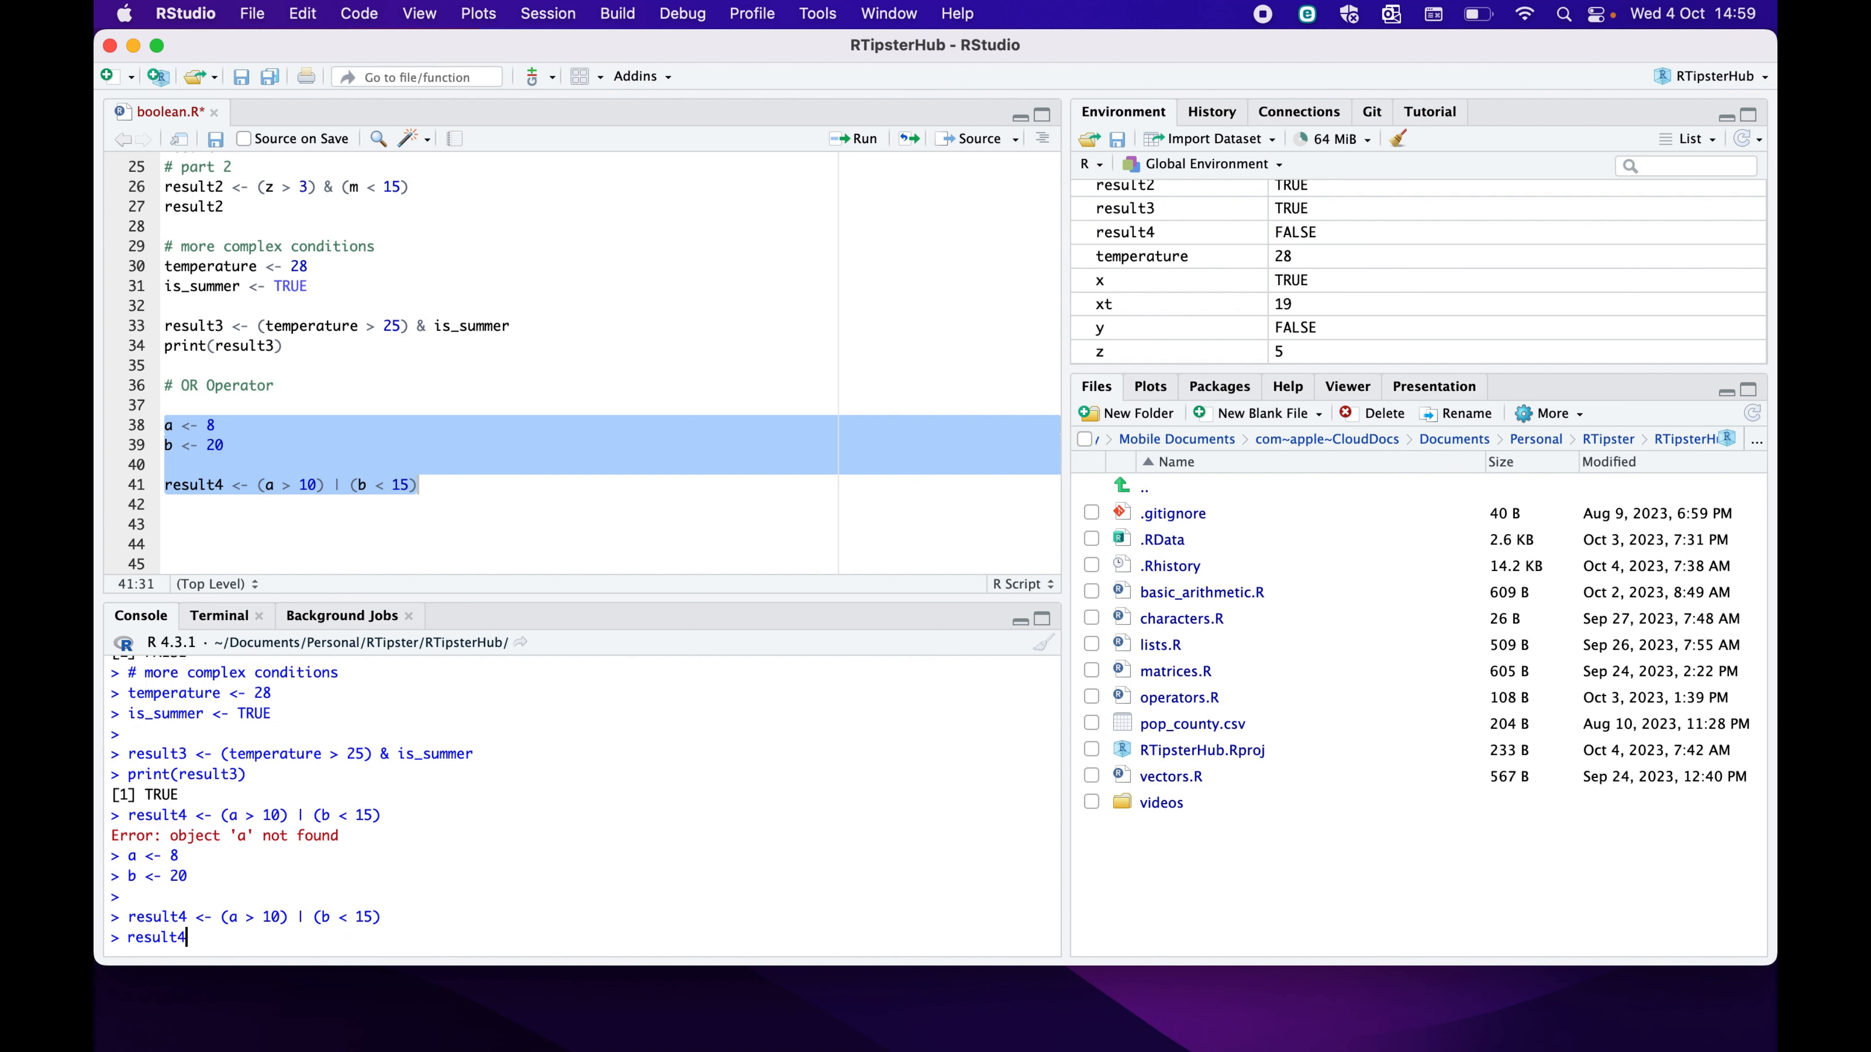
key("Return")
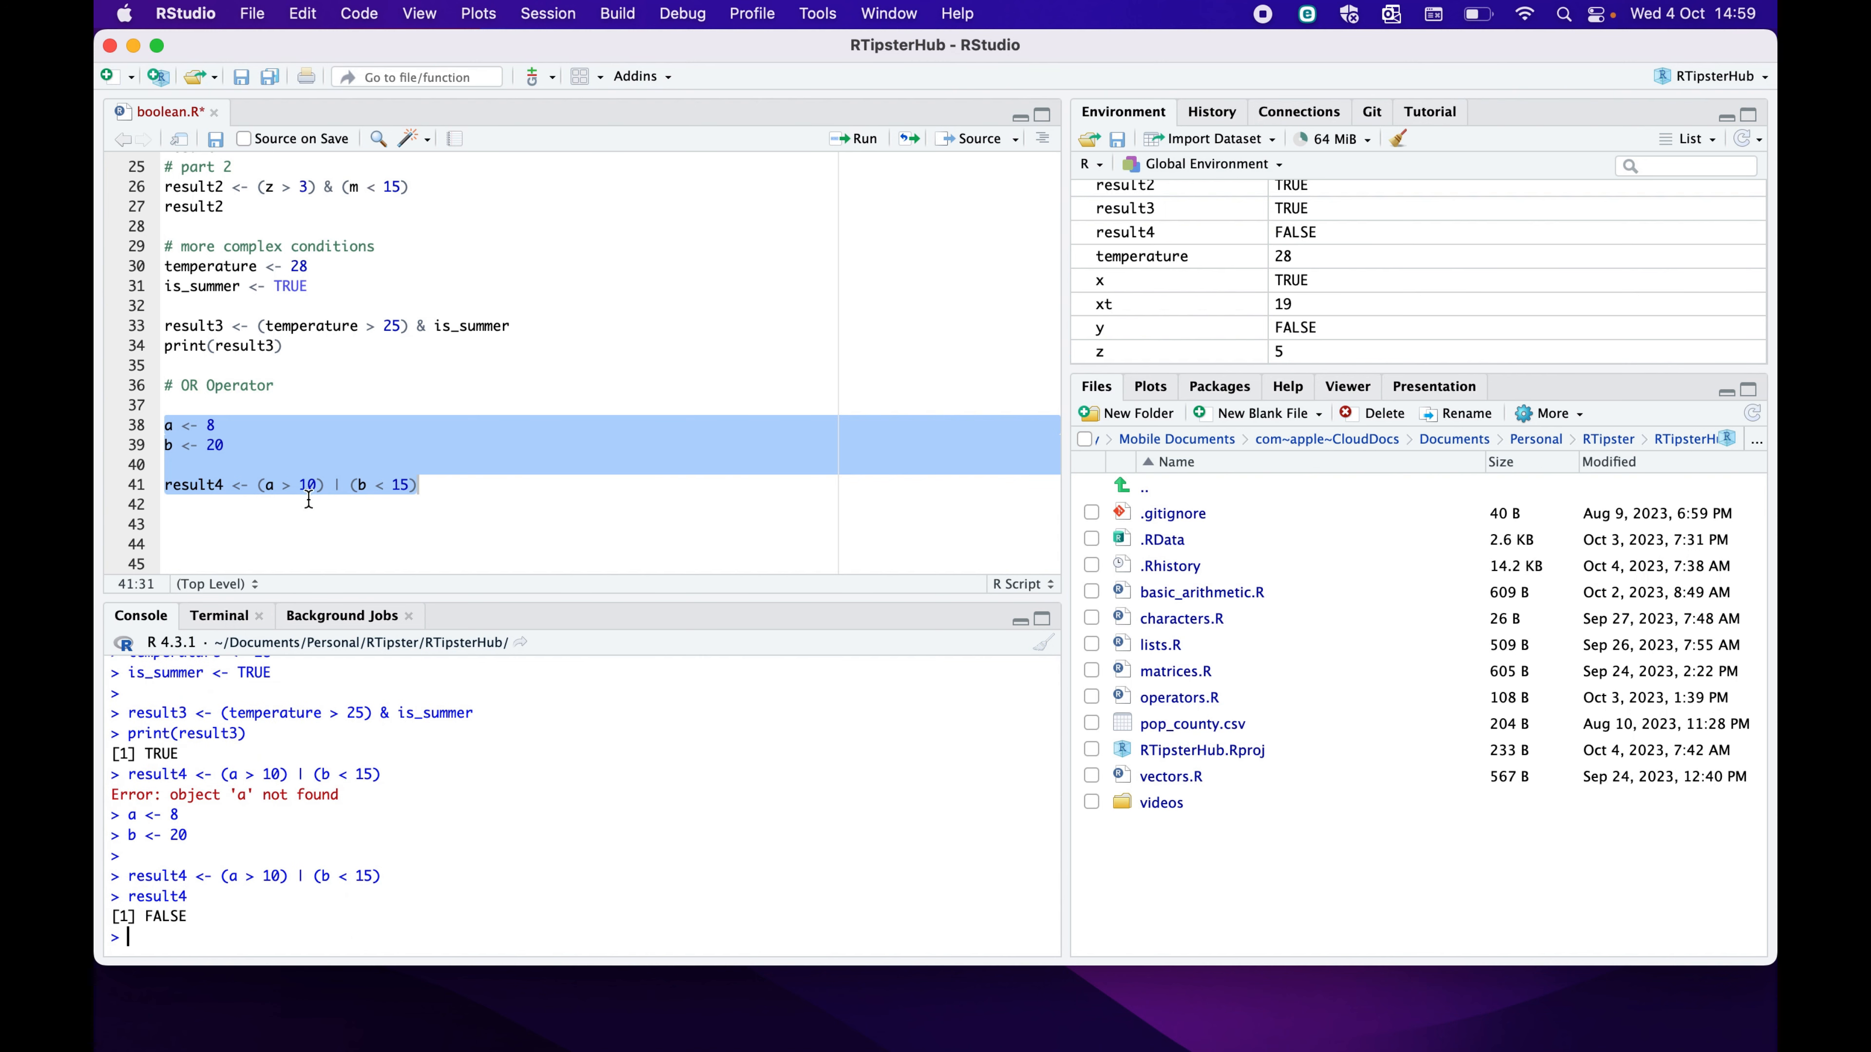
mouse_move(374, 493)
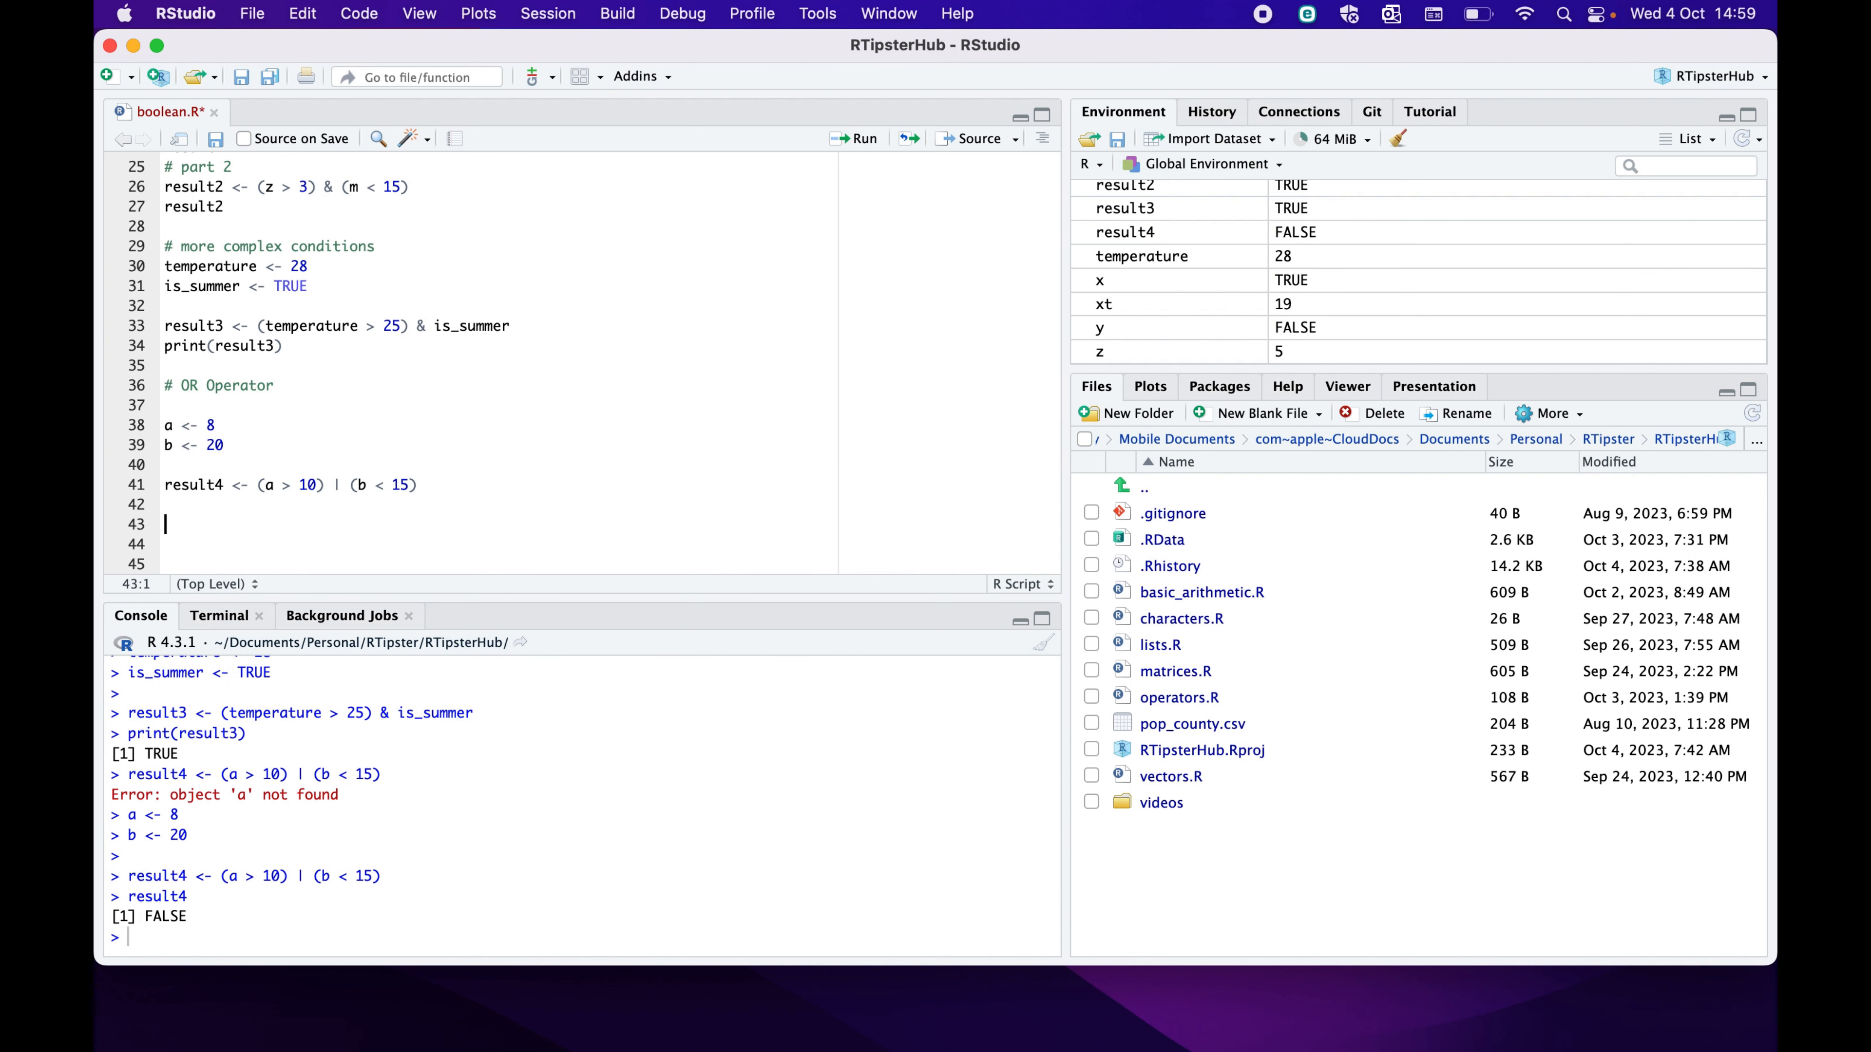
Write result5 <- (a < 10) | (b < 15), run it and print result5 showing TRUE
type("result4")
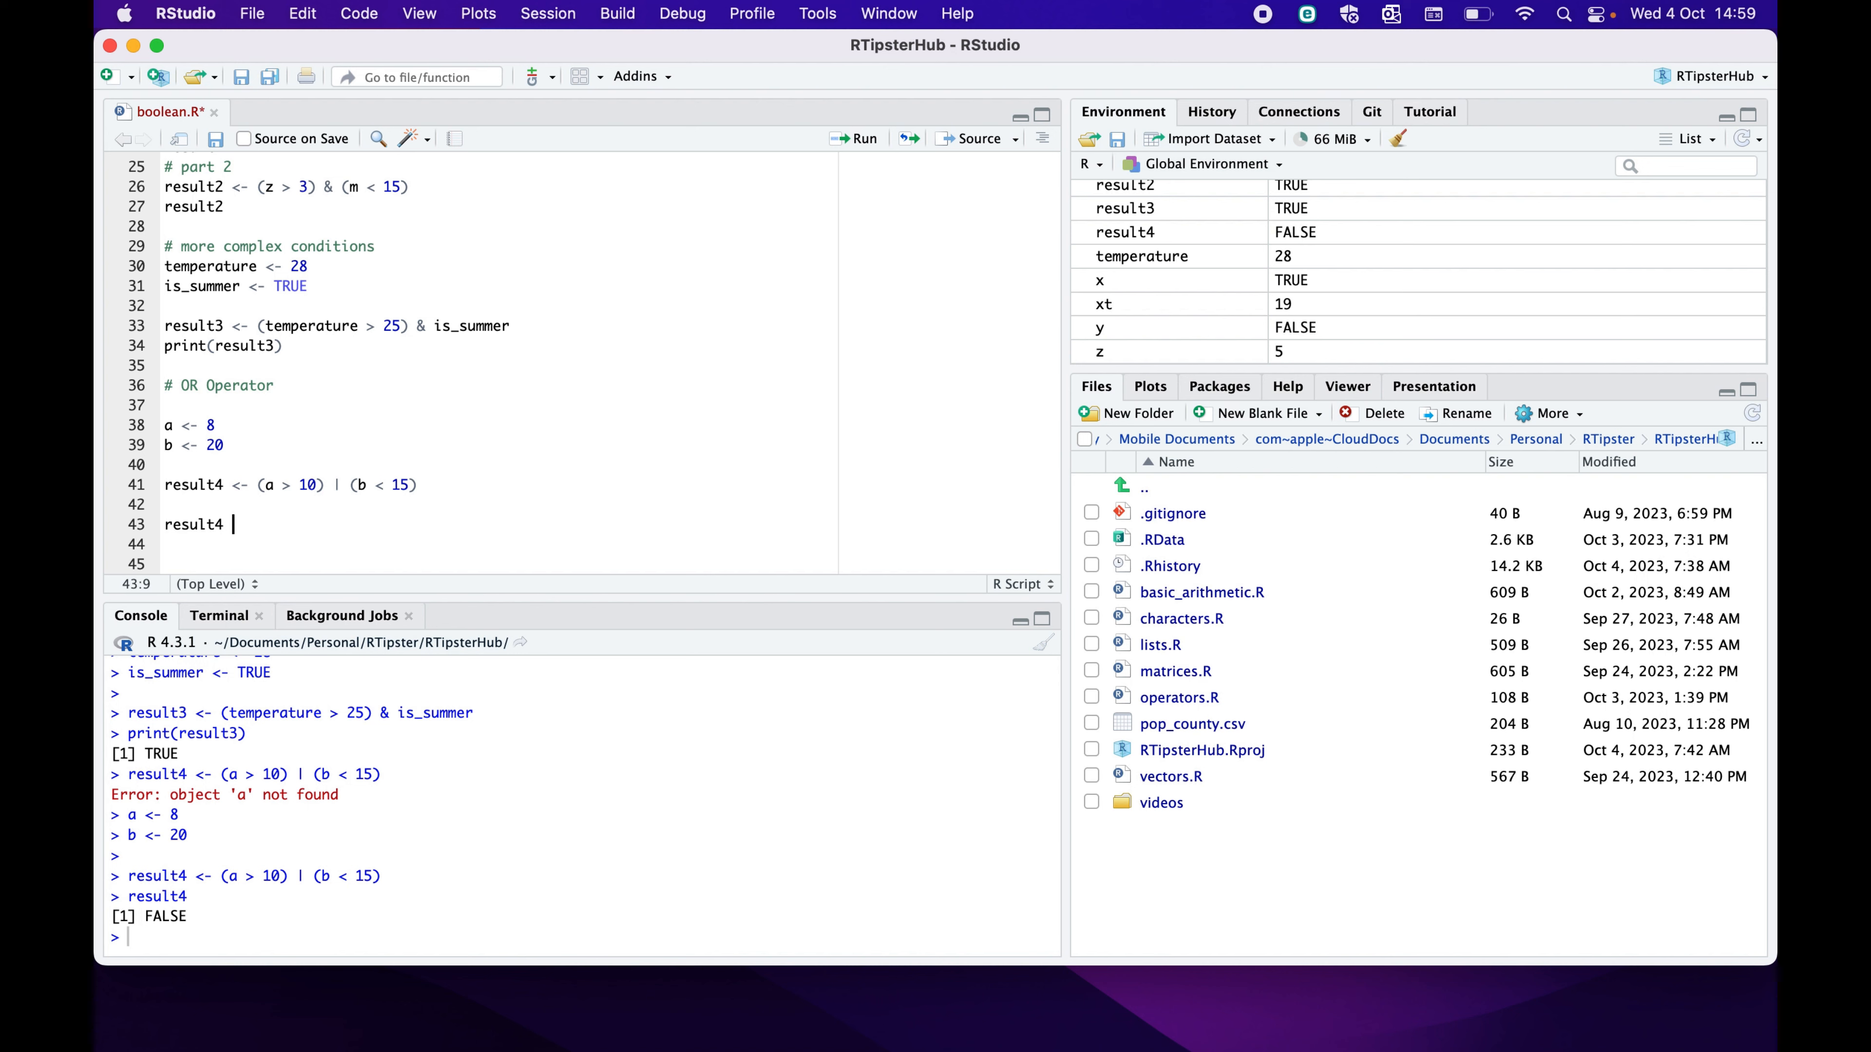
type("<- ()")
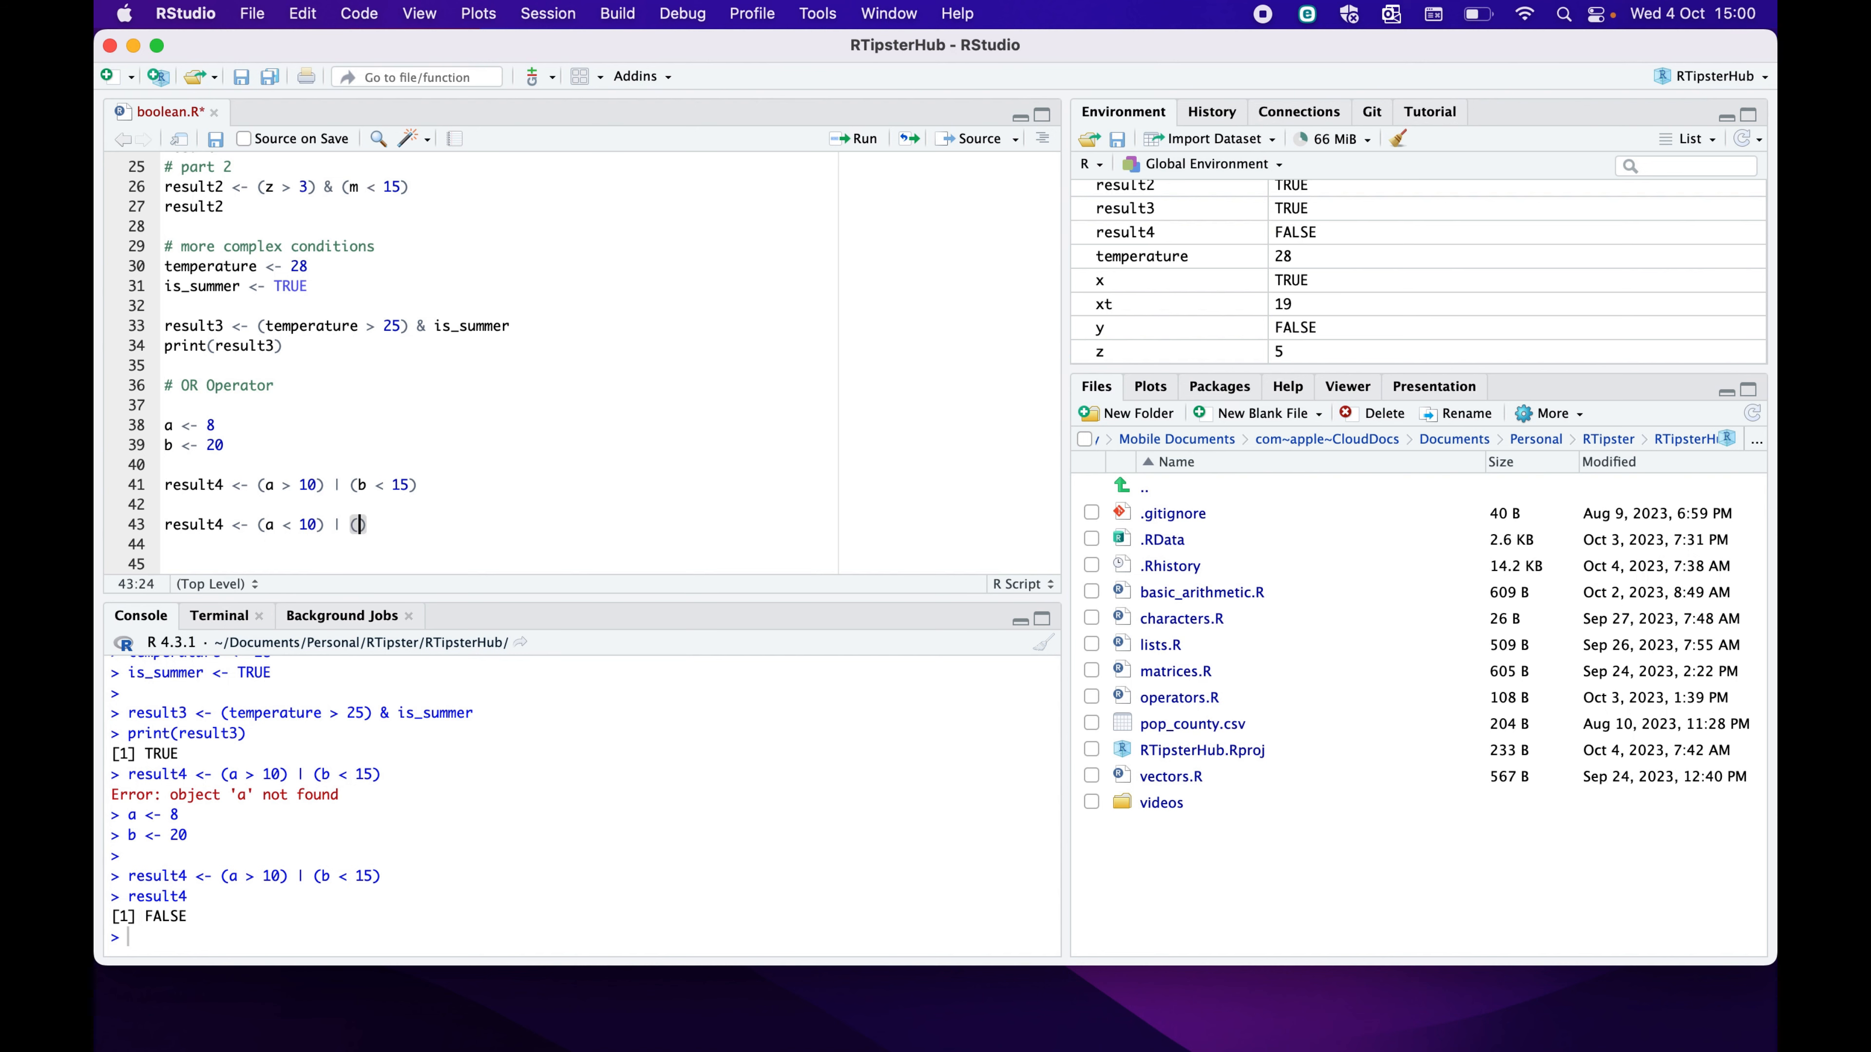
type("b < 1")
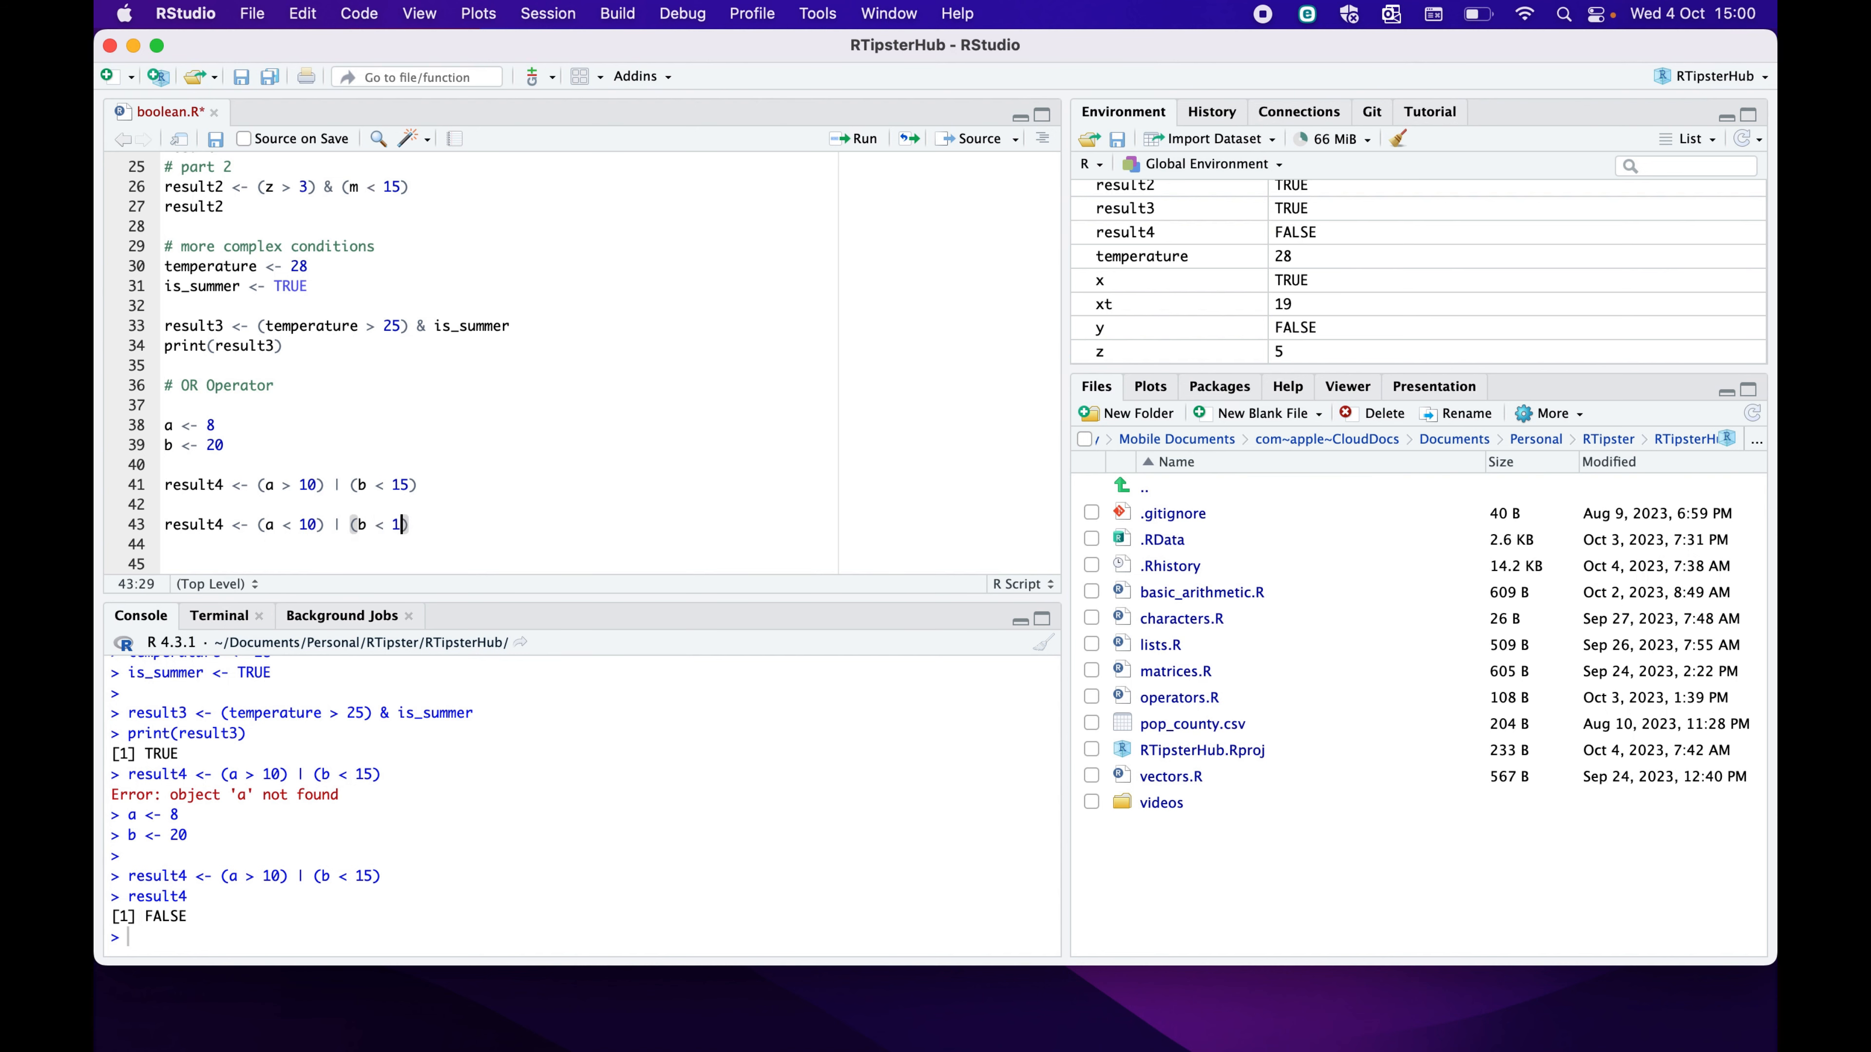
type("5)")
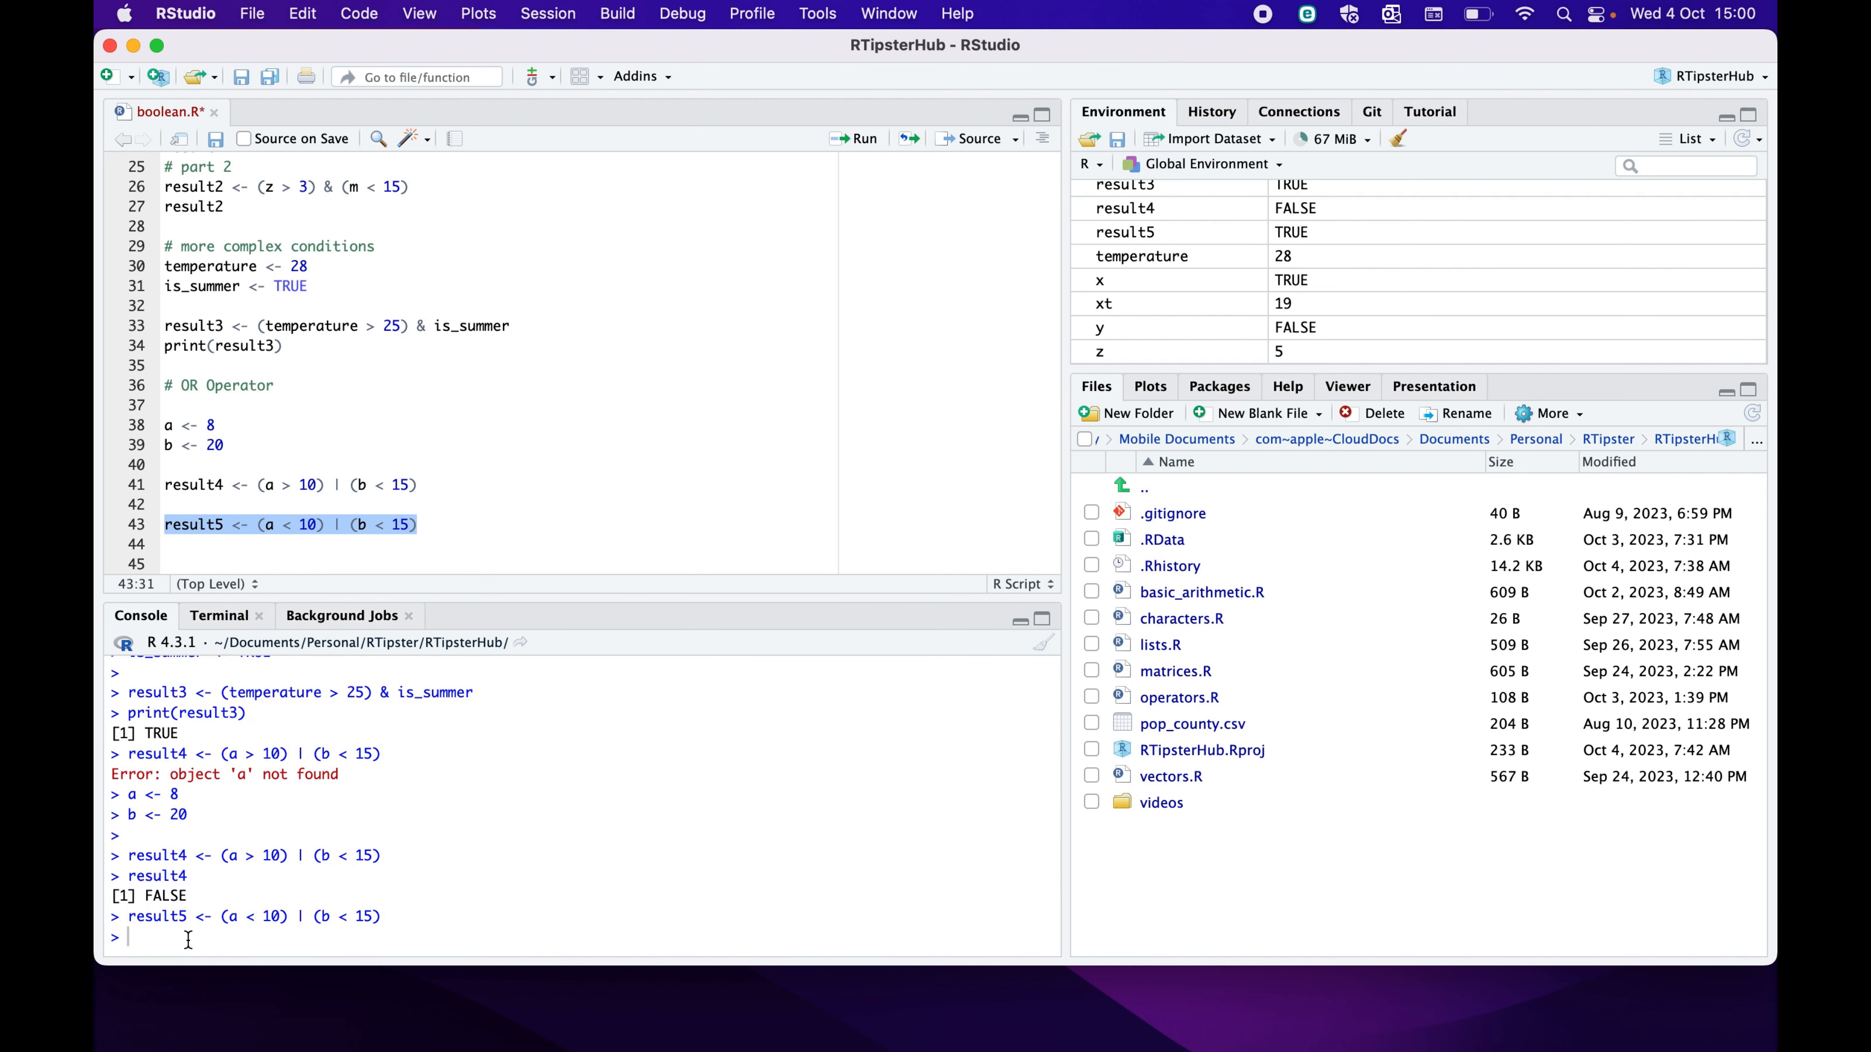
type("result")
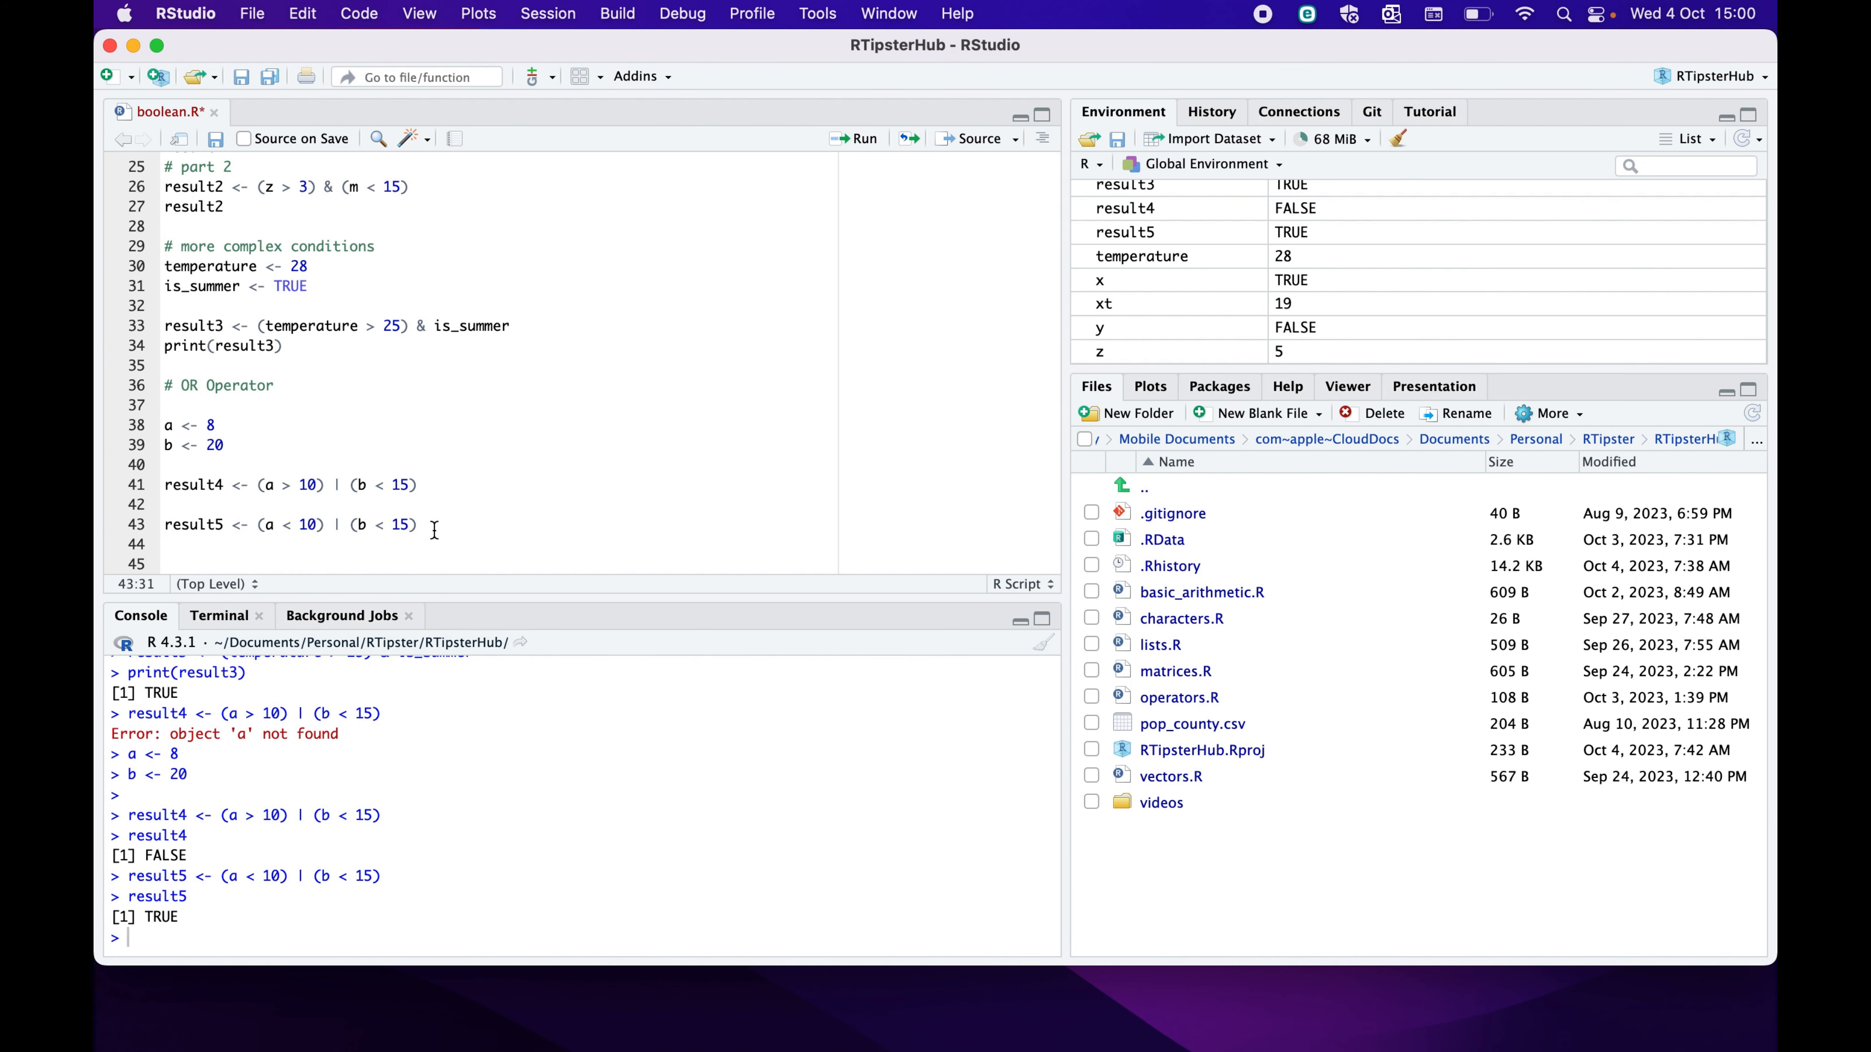
left_click(167, 564)
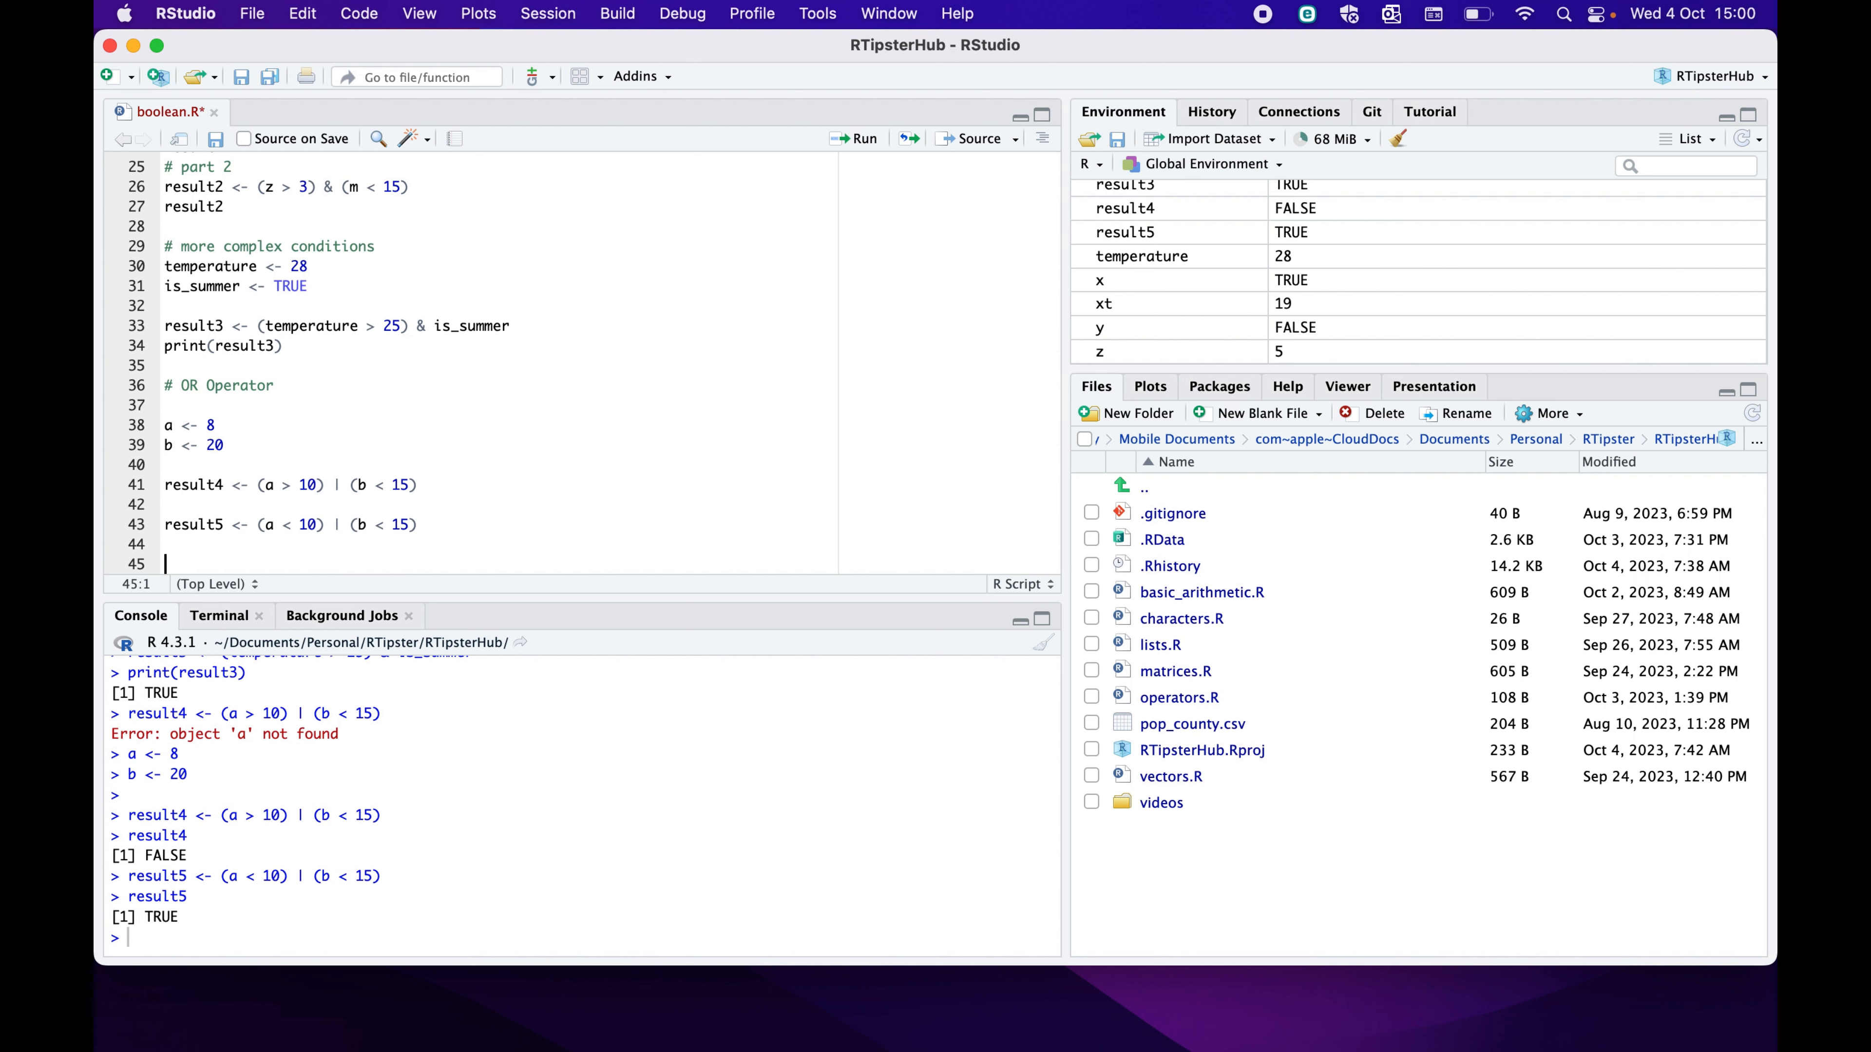
Begin a # NOT Operator section with value <- TRUE
type("#")
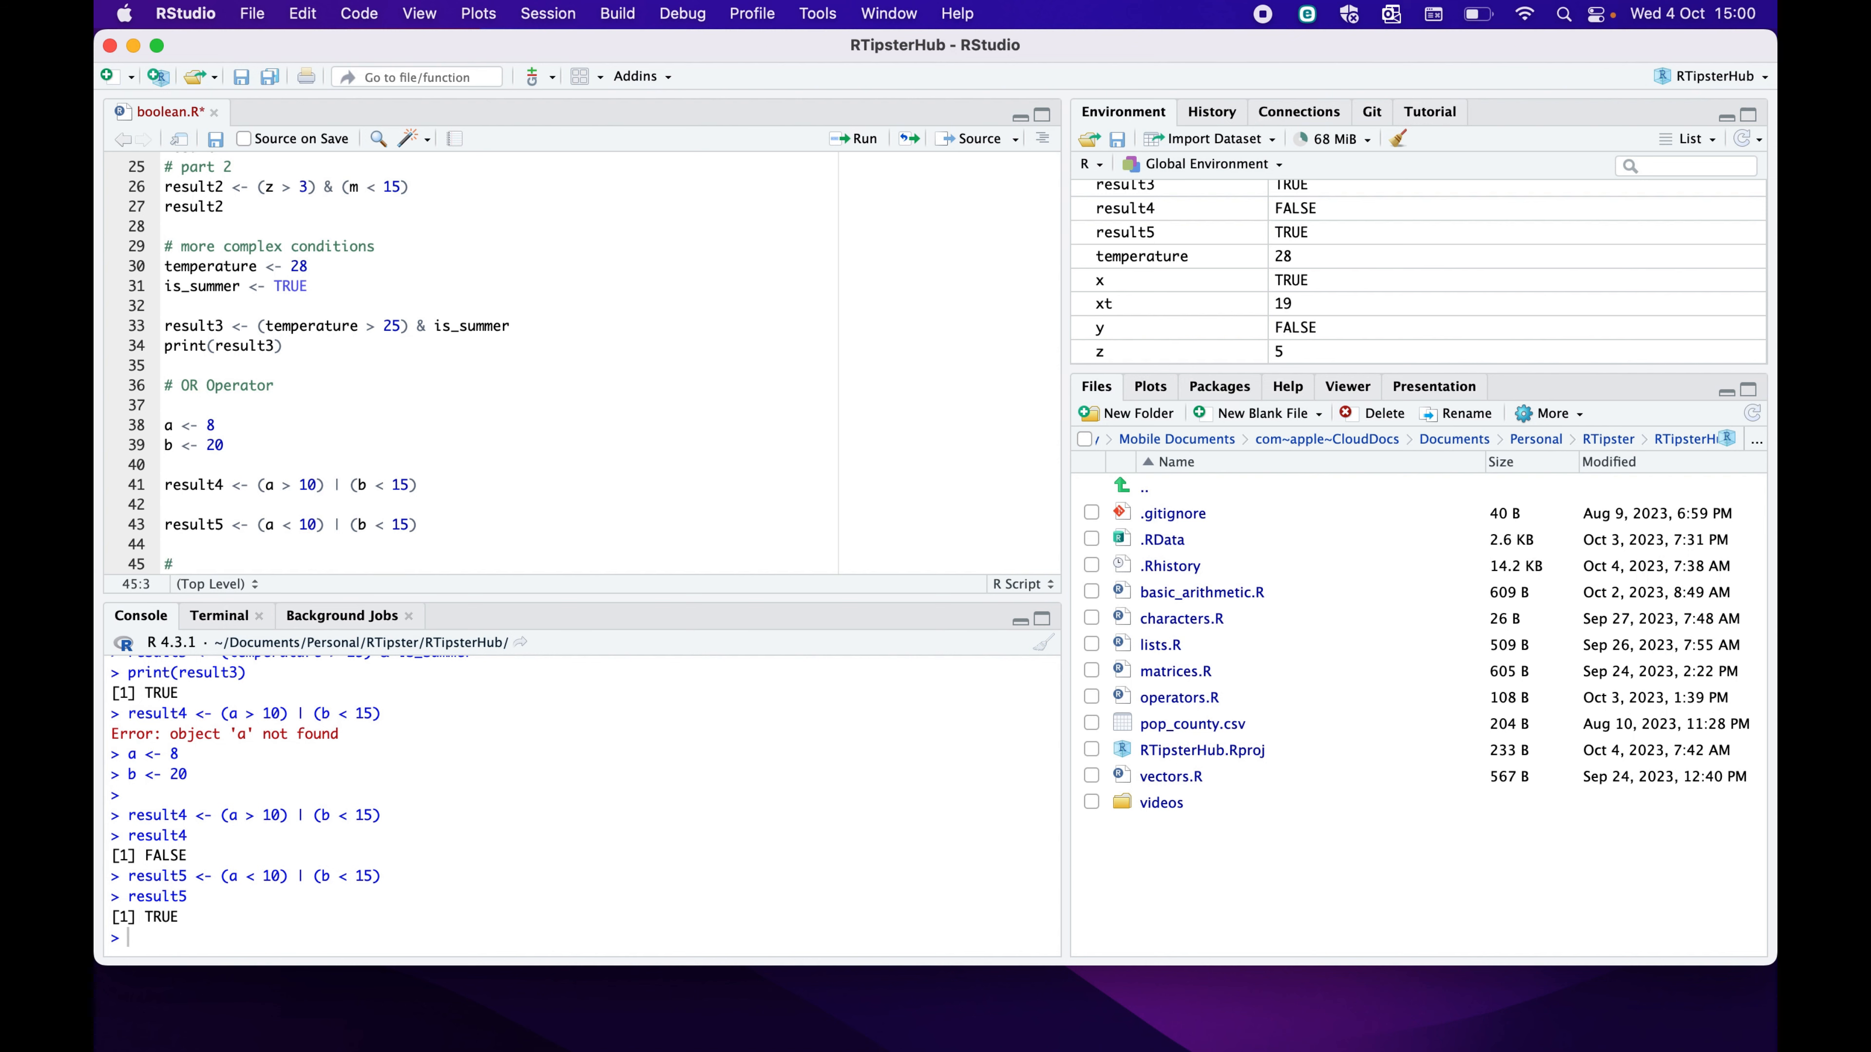
type("NOT O")
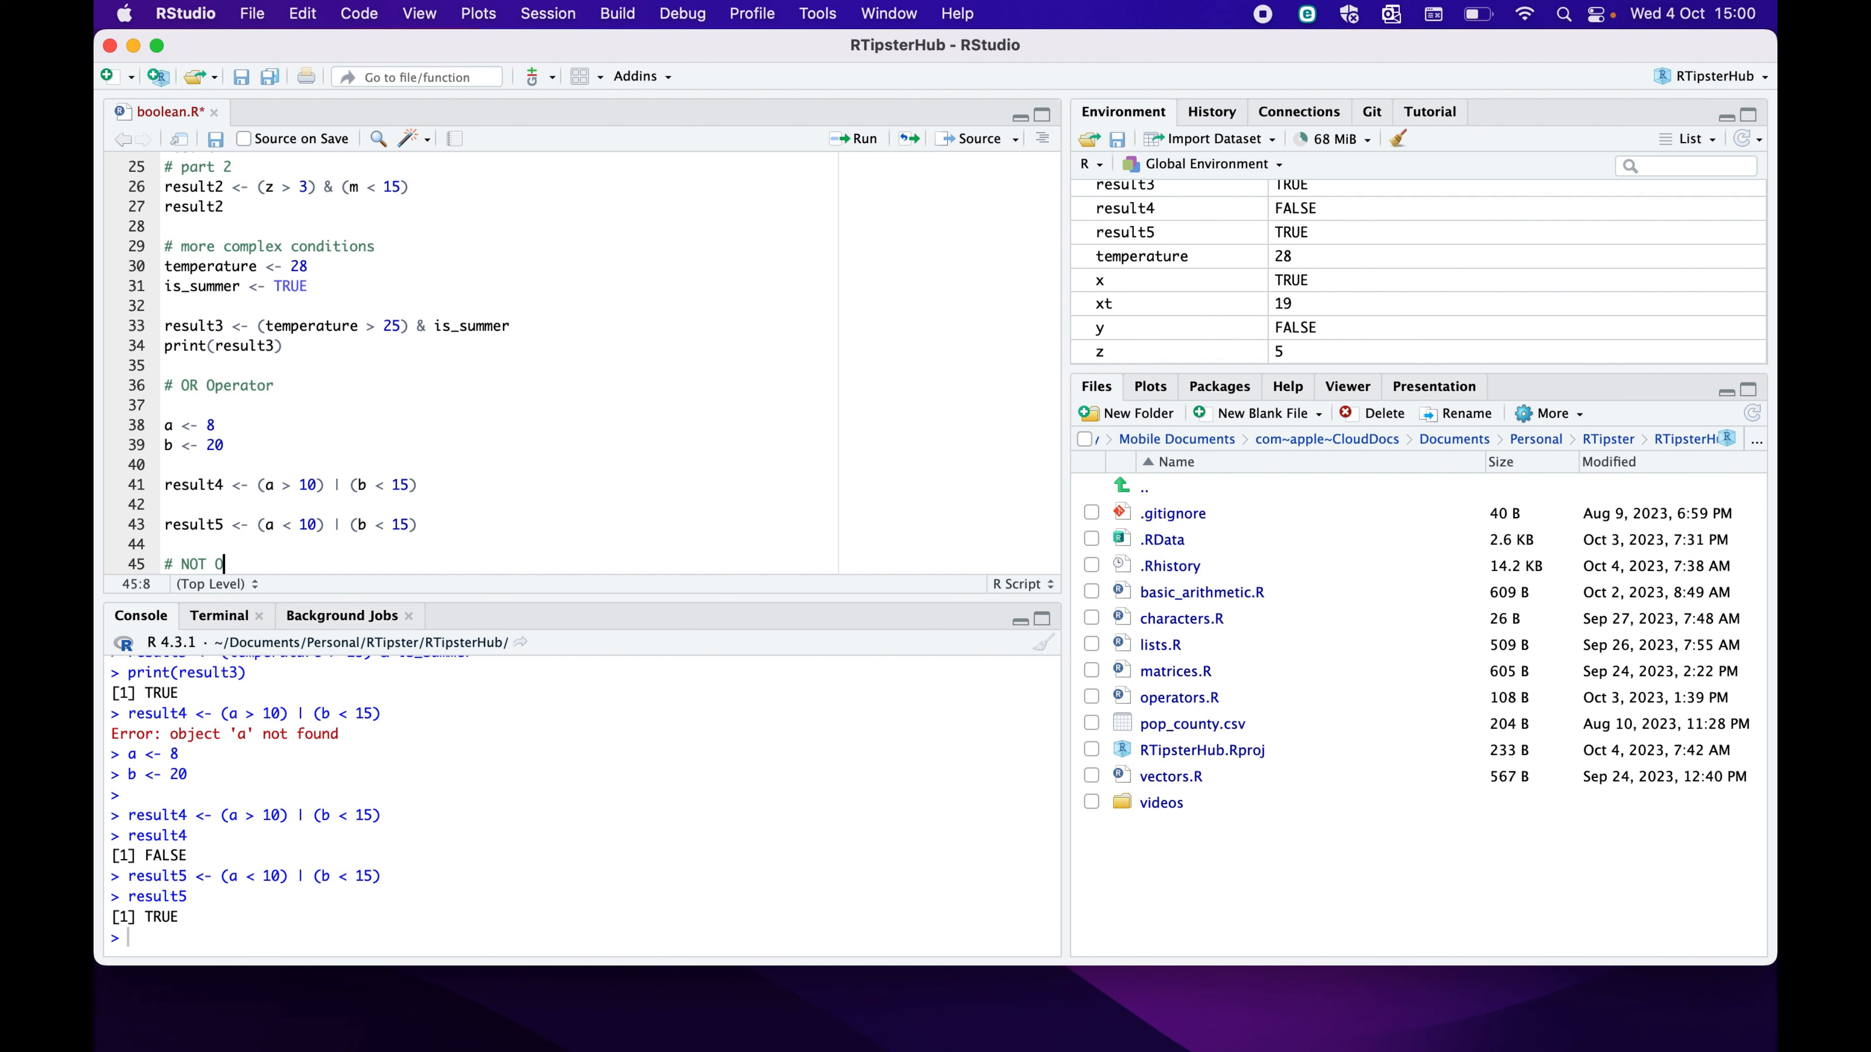
type("perator")
type("value")
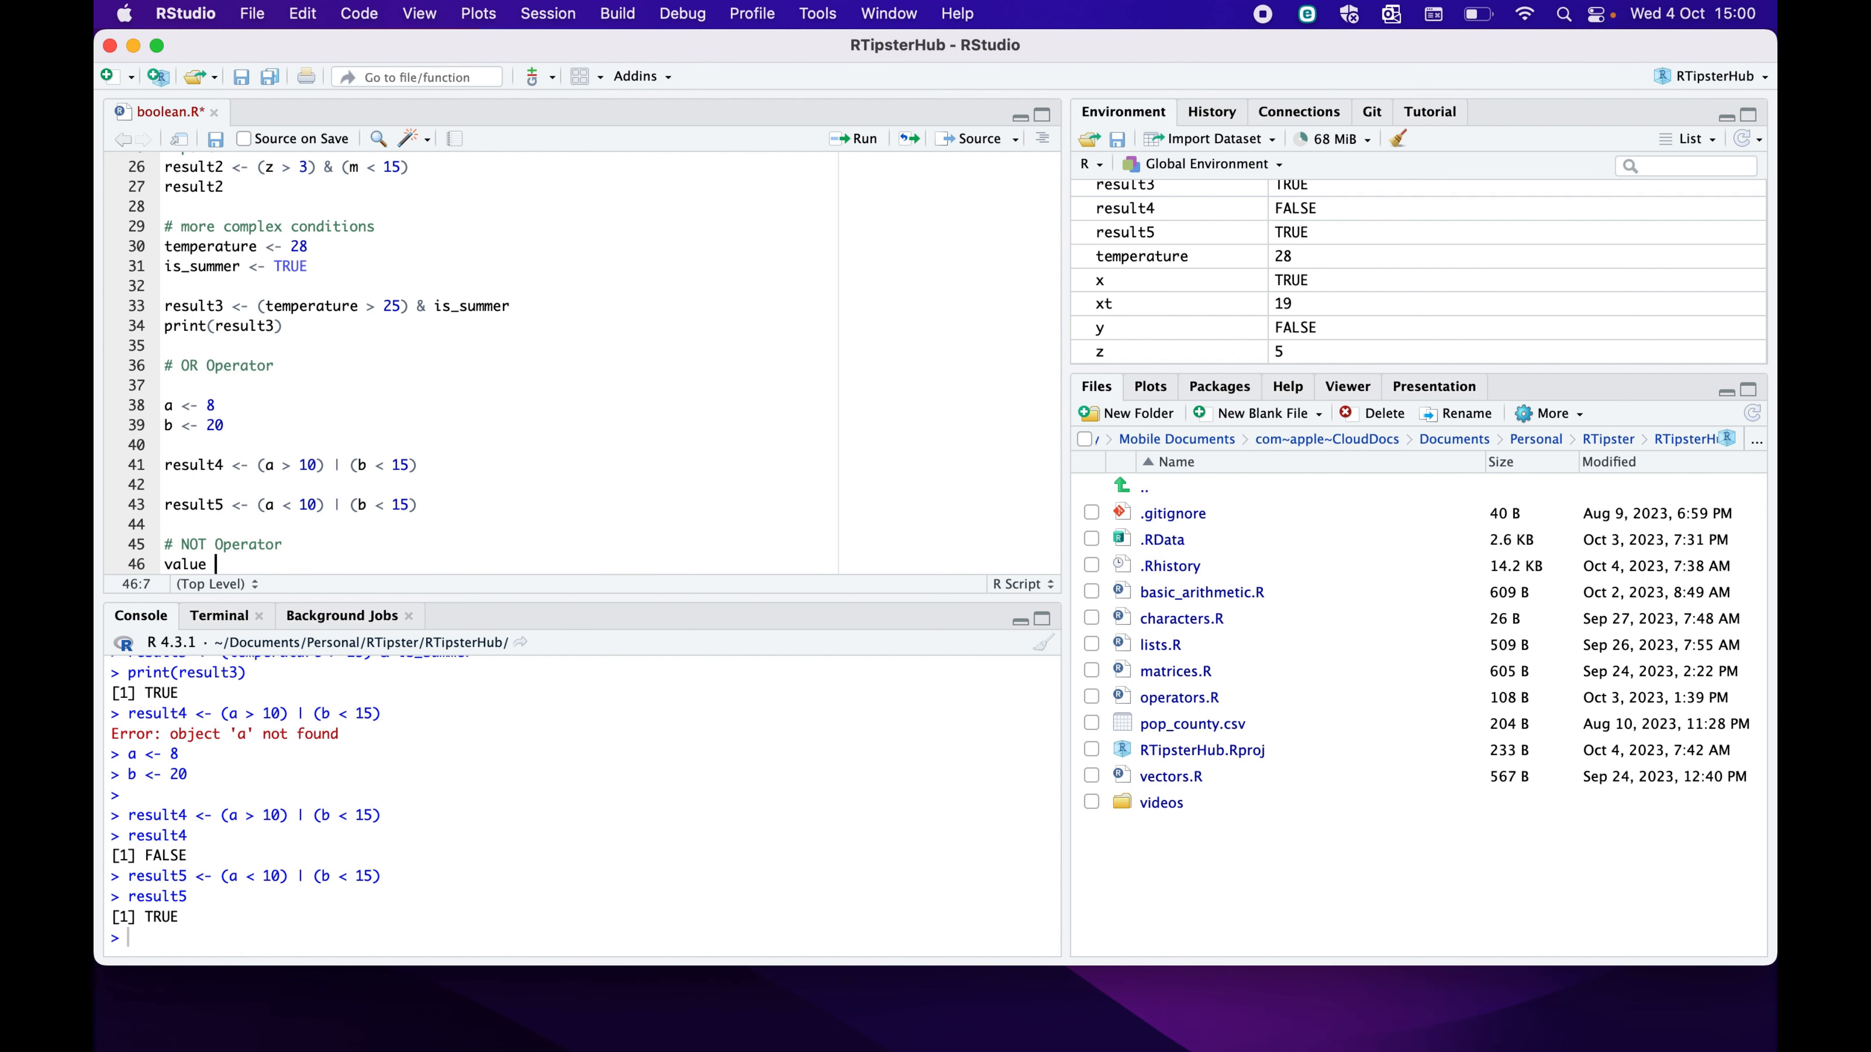
type("<- TRUE")
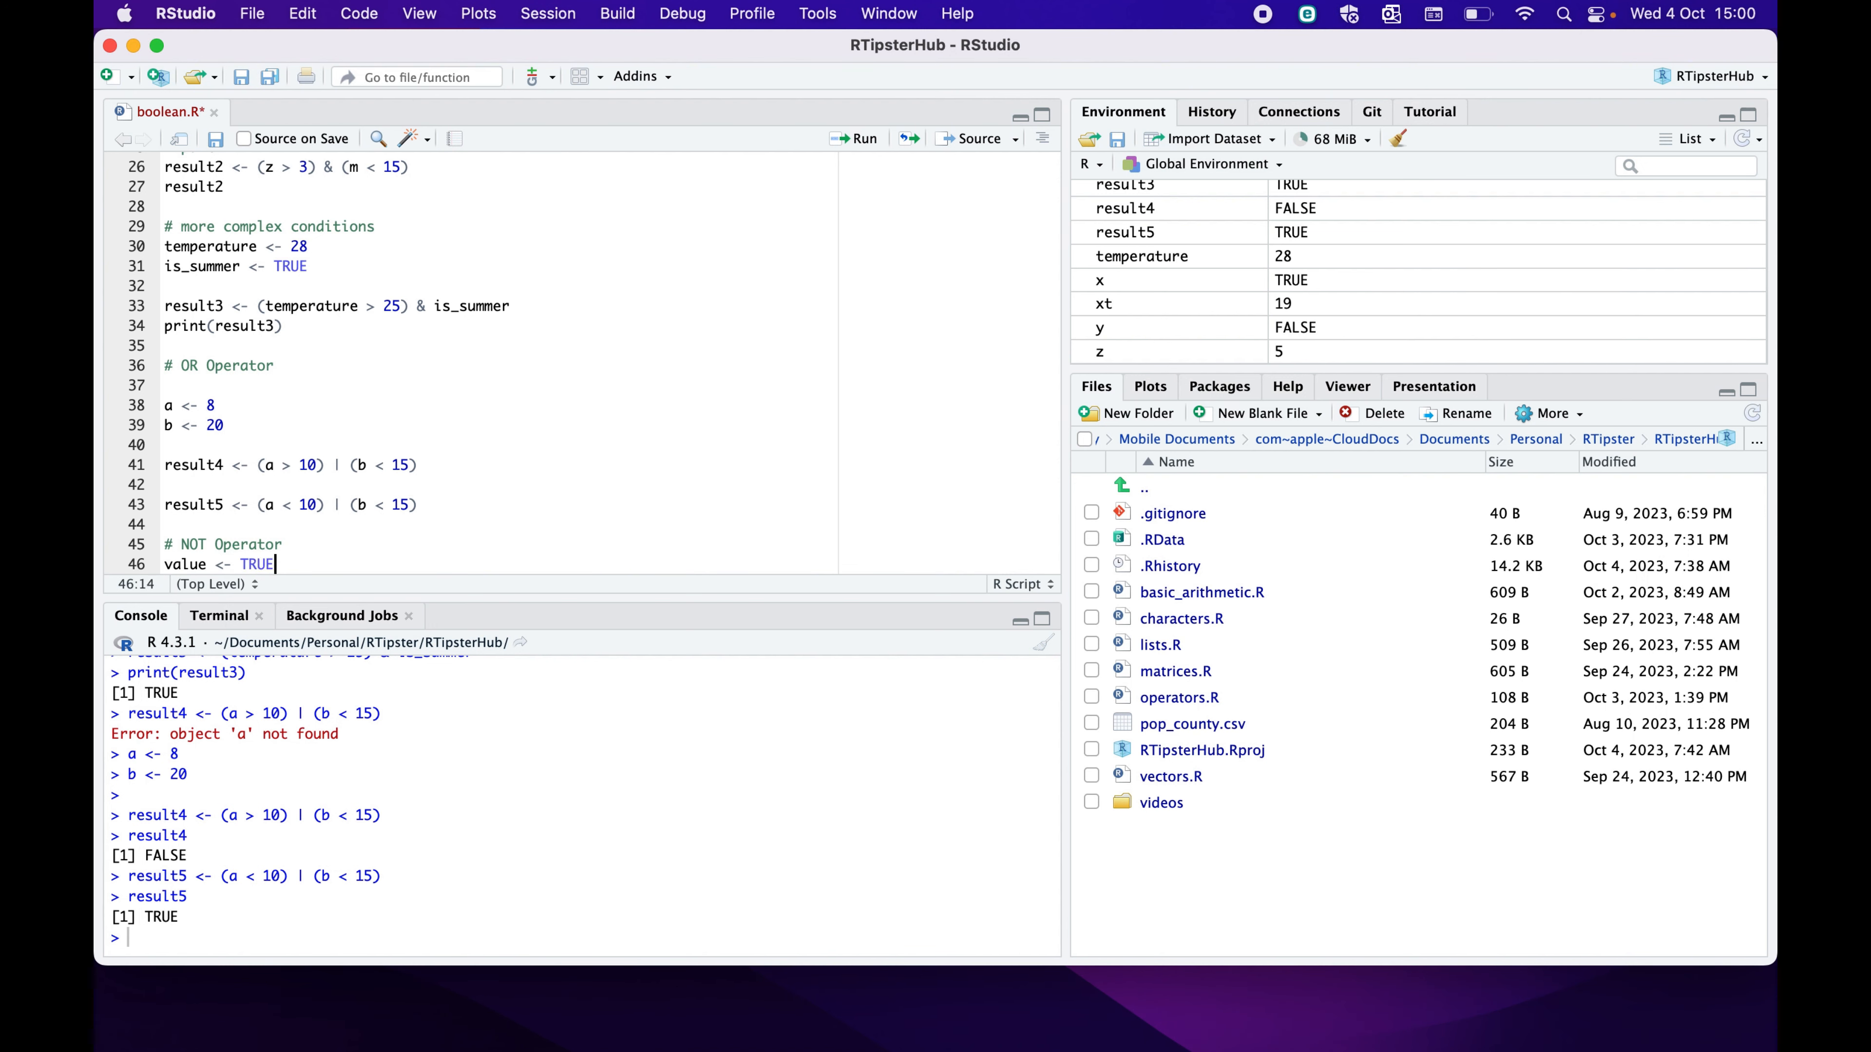
Add result6 <- !value below the value assignment
scroll("down", 3)
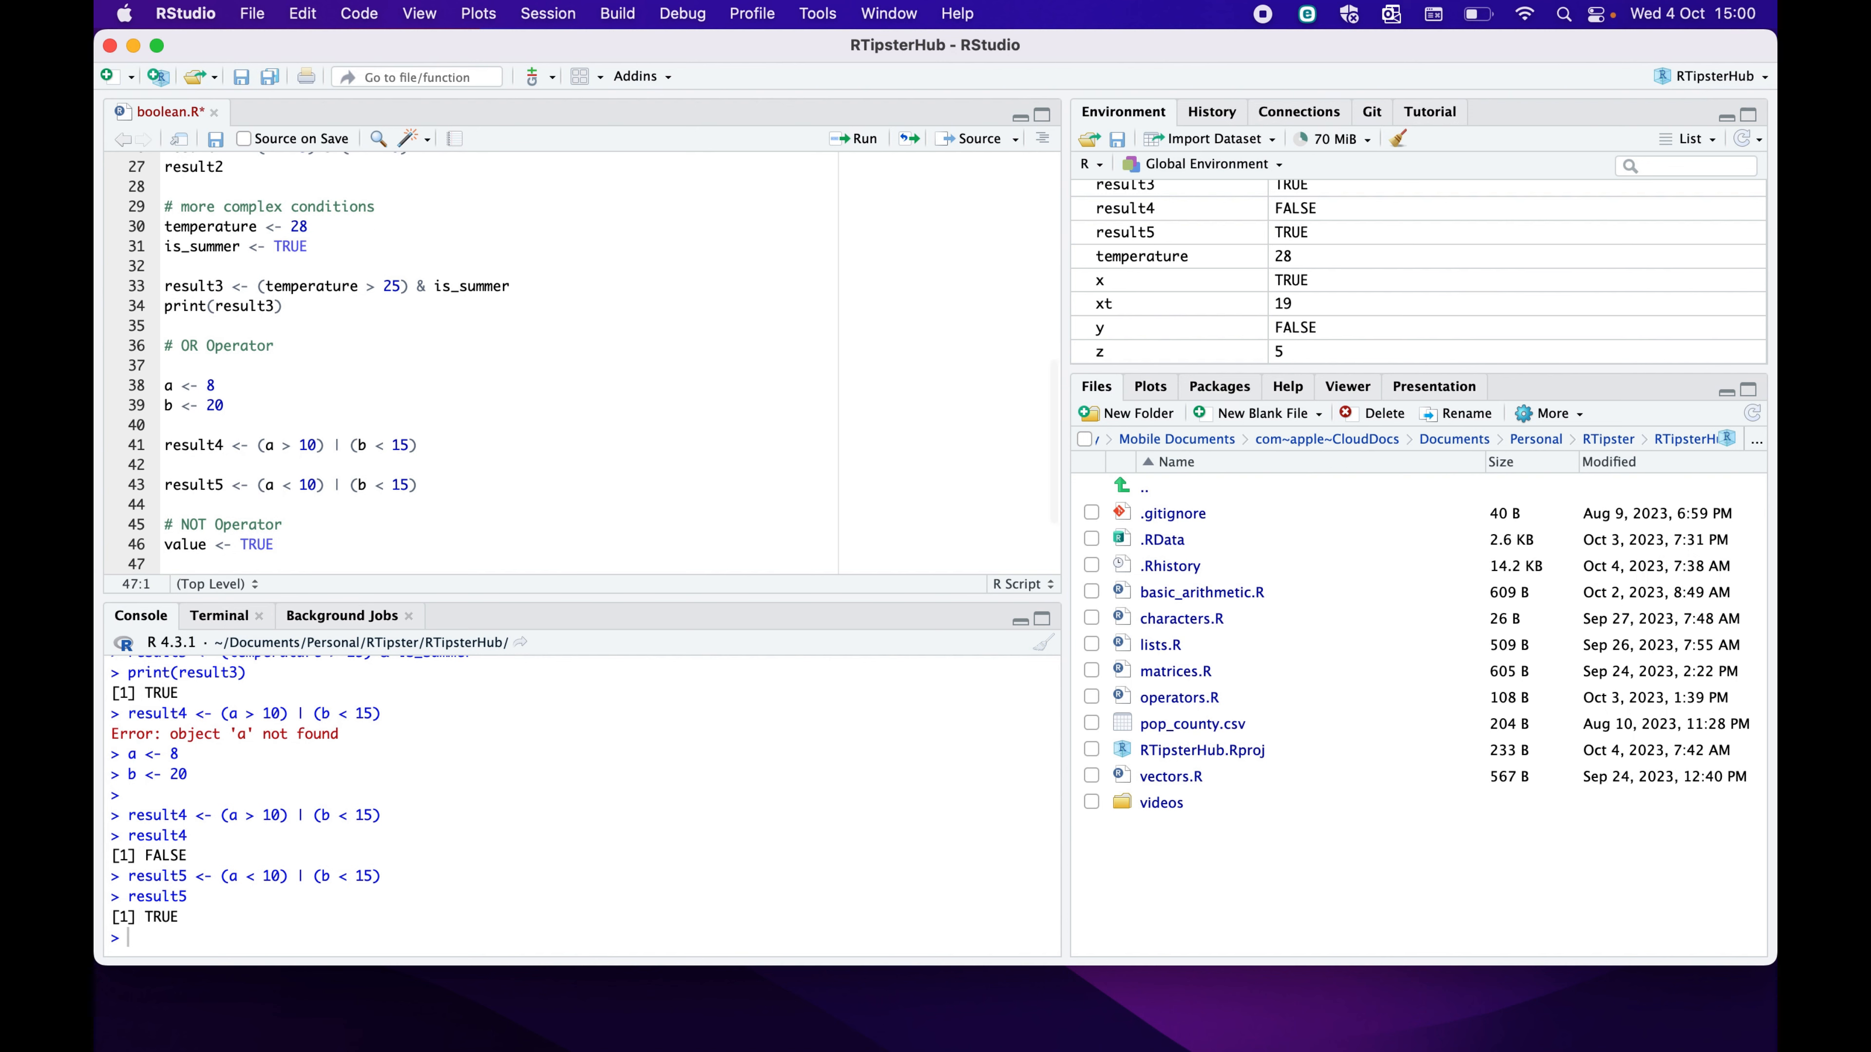
type("result6")
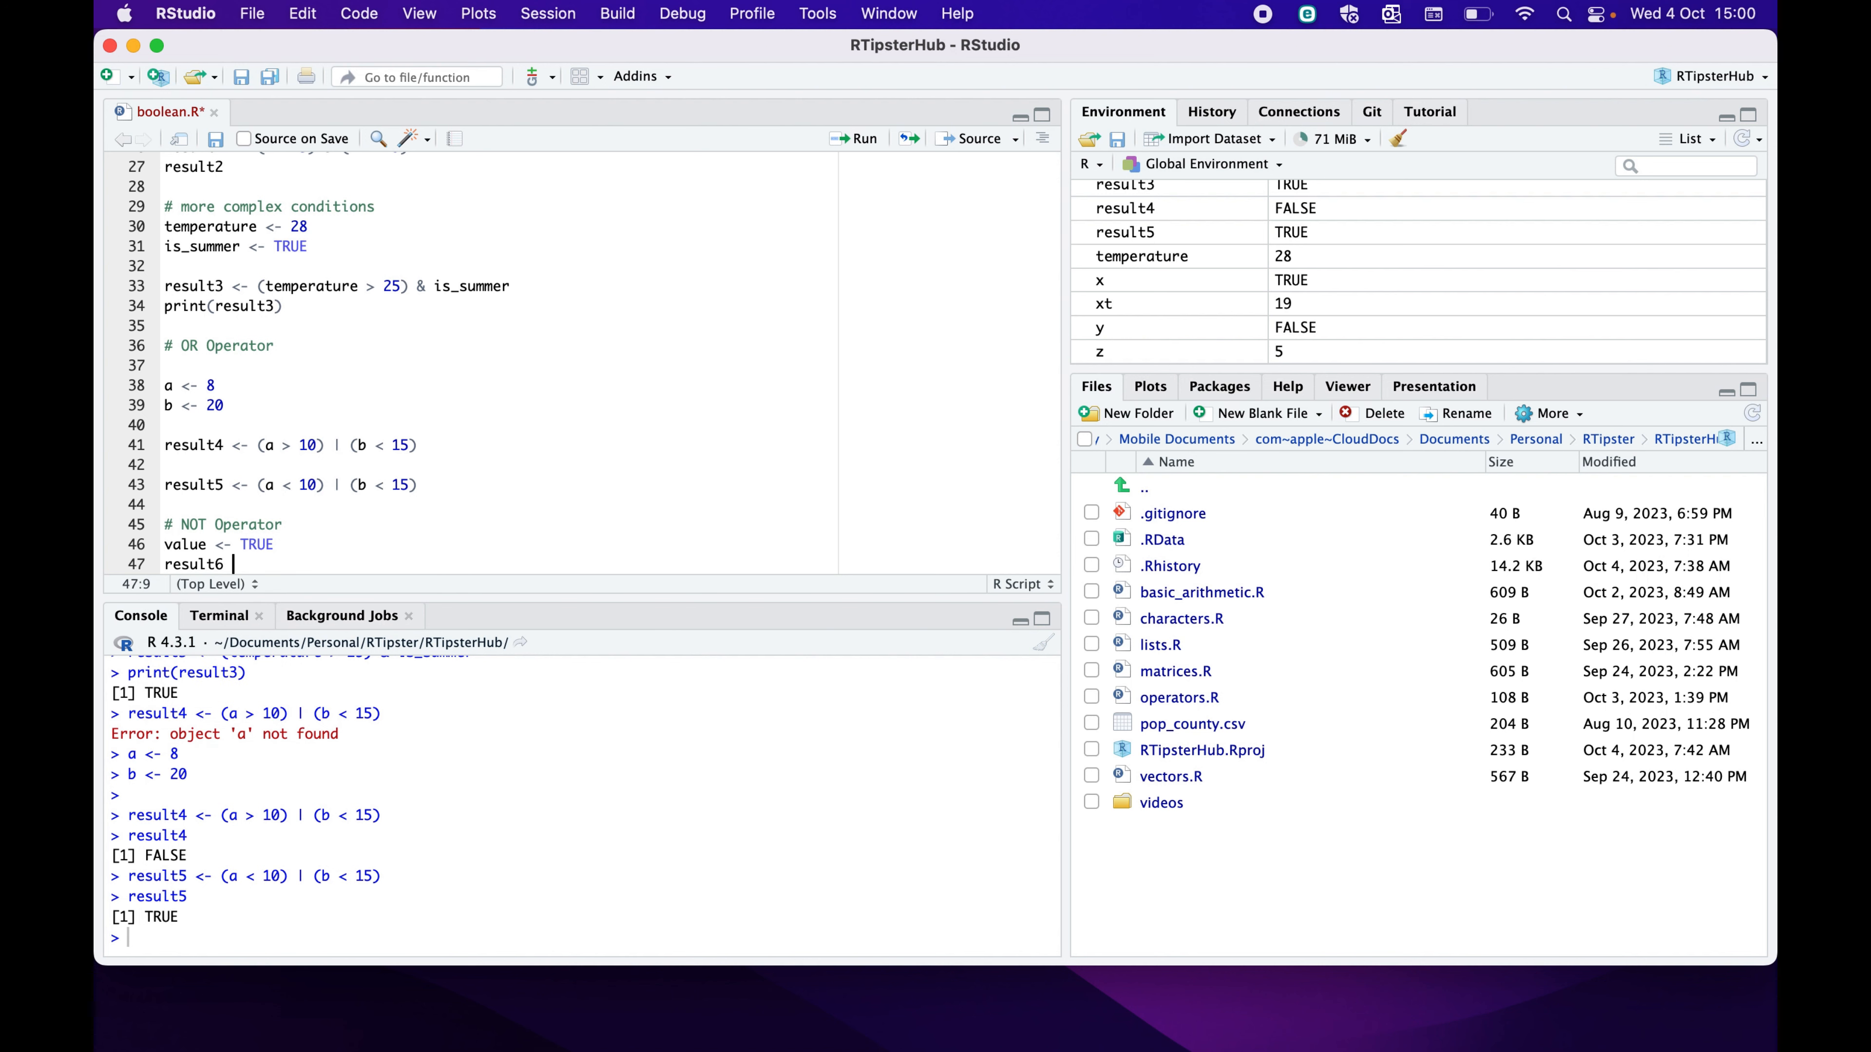
type("<-")
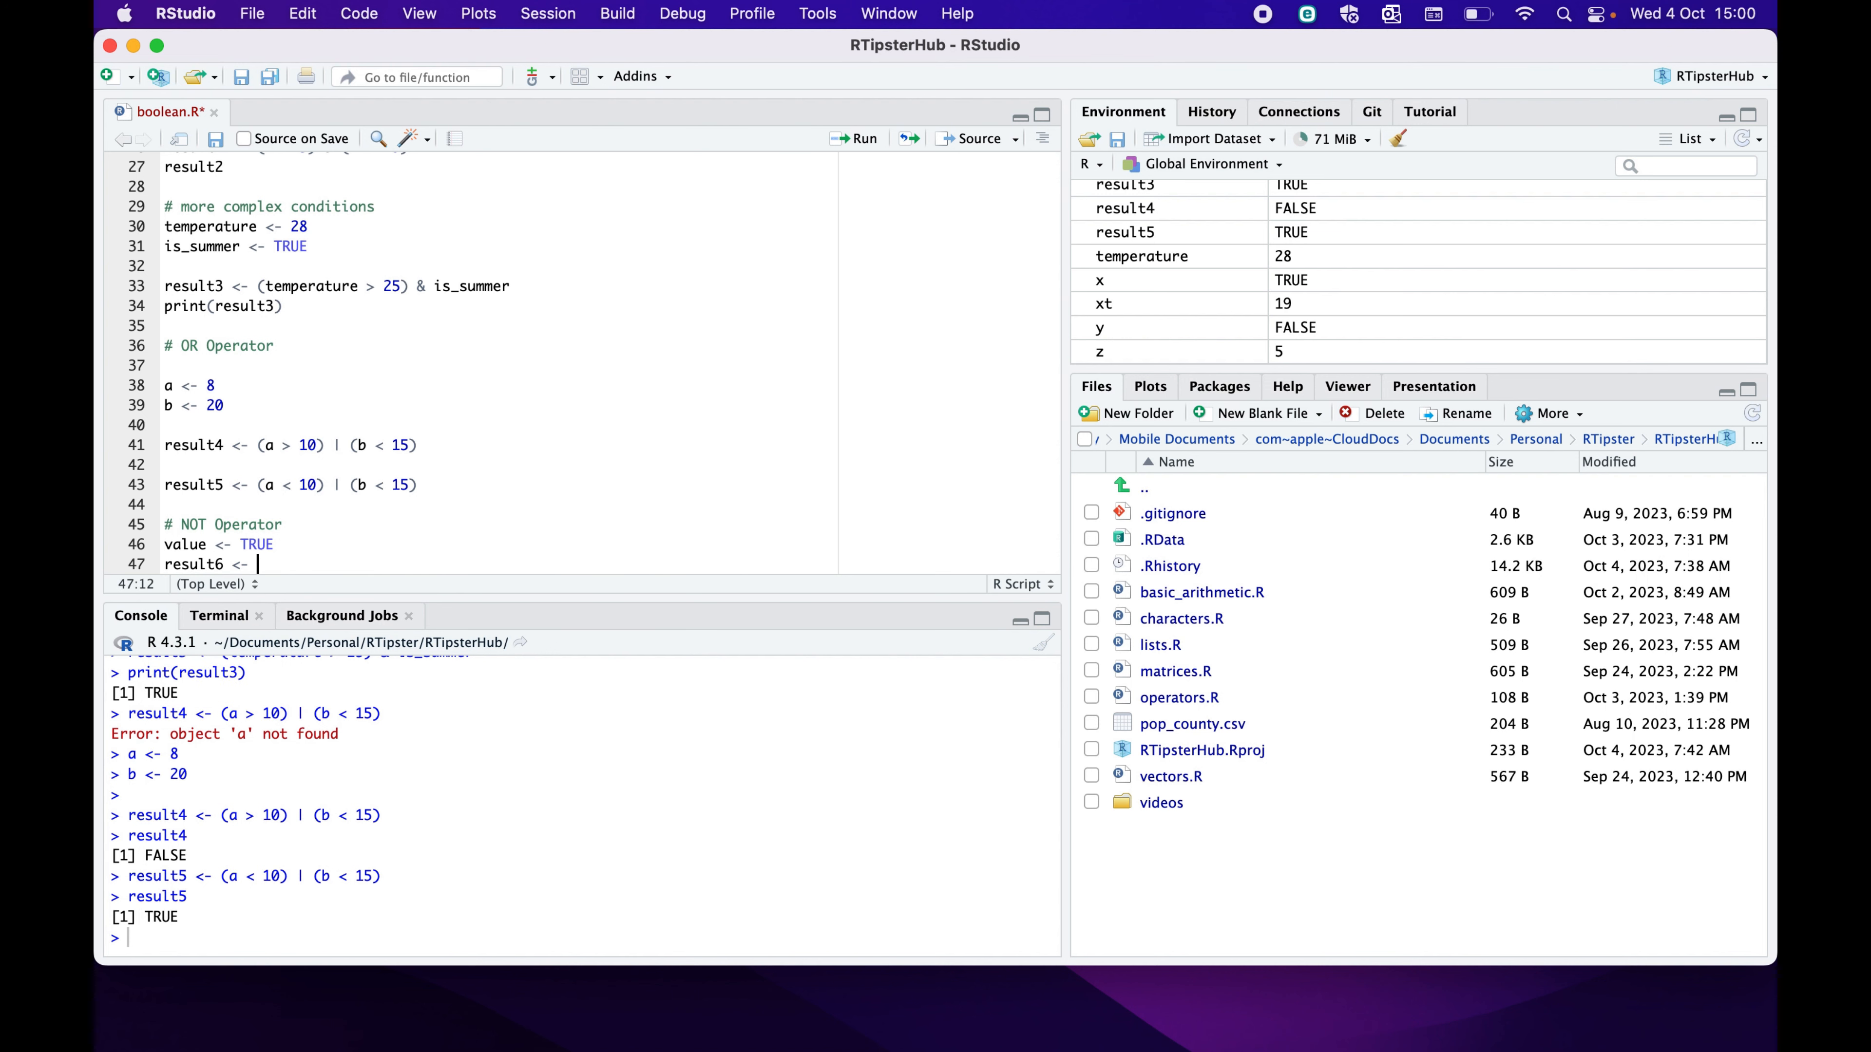
type("!")
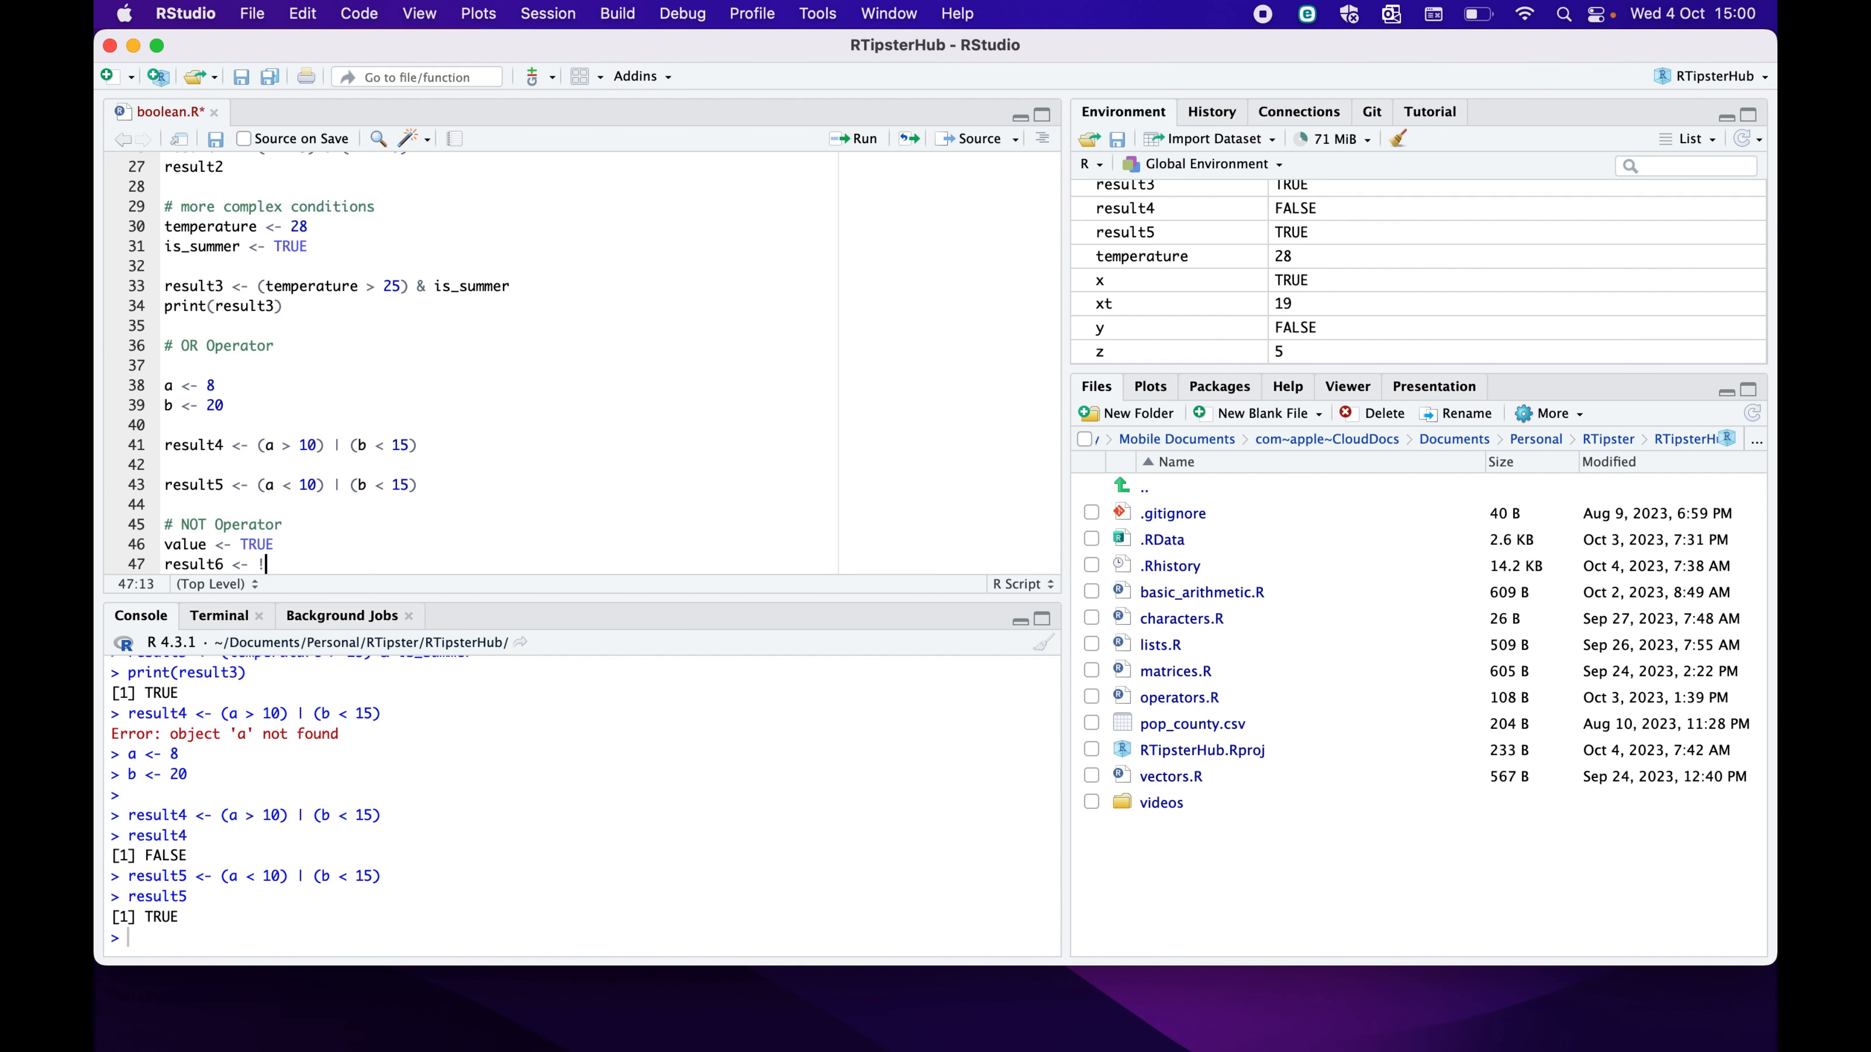
type("value")
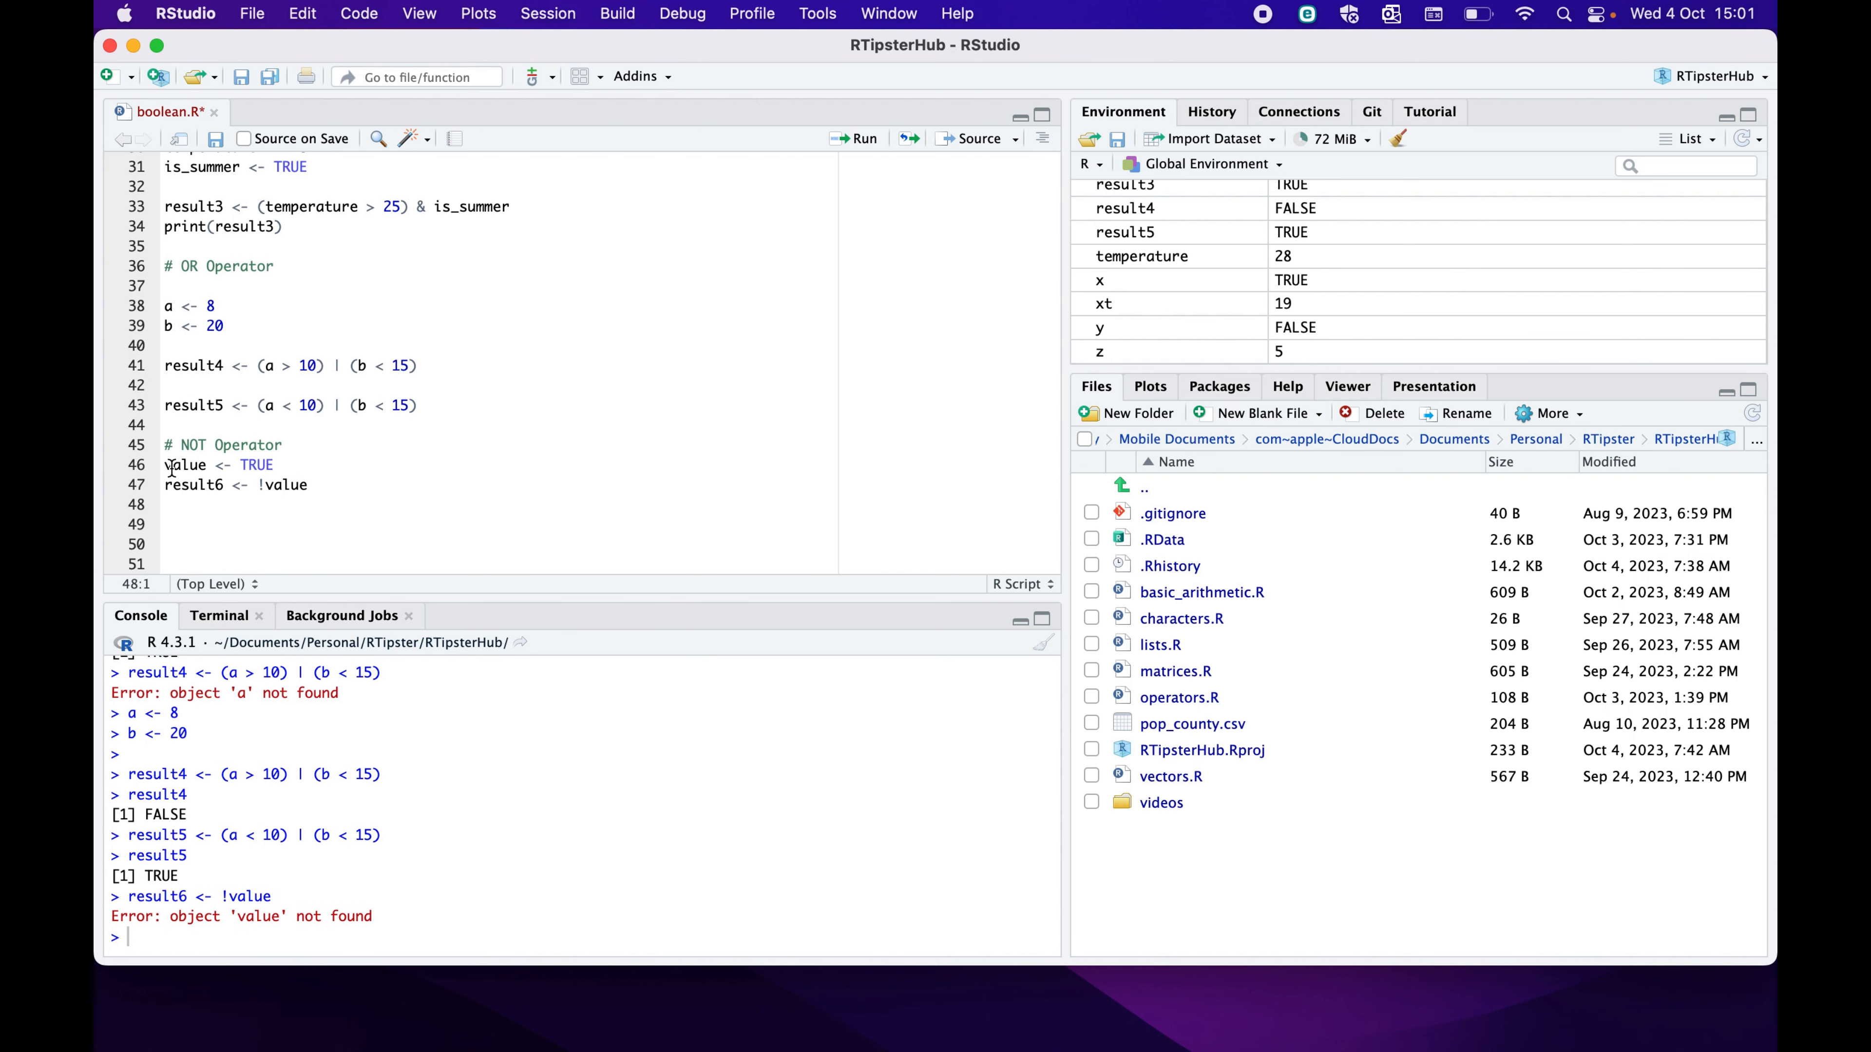
Run the value and result6 lines together and print result6 in the console showing FALSE
left_click_drag(167, 464, 308, 485)
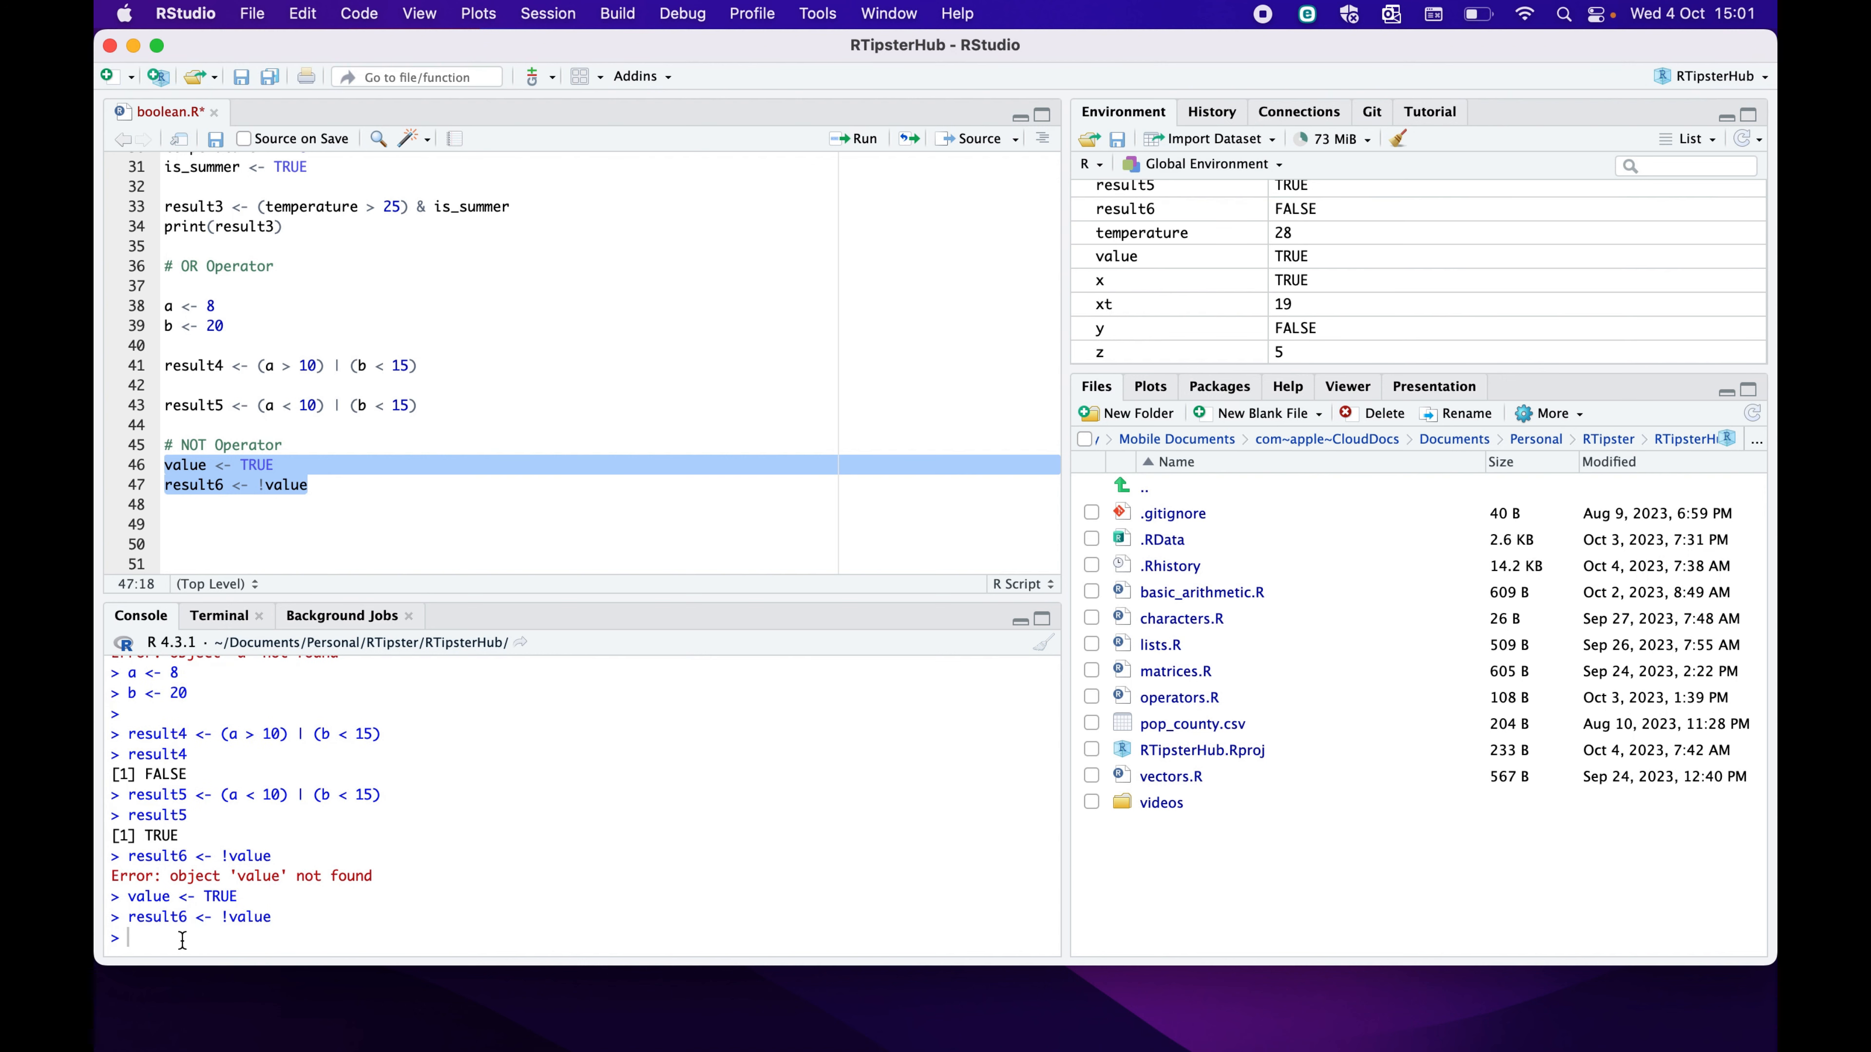
type("result6")
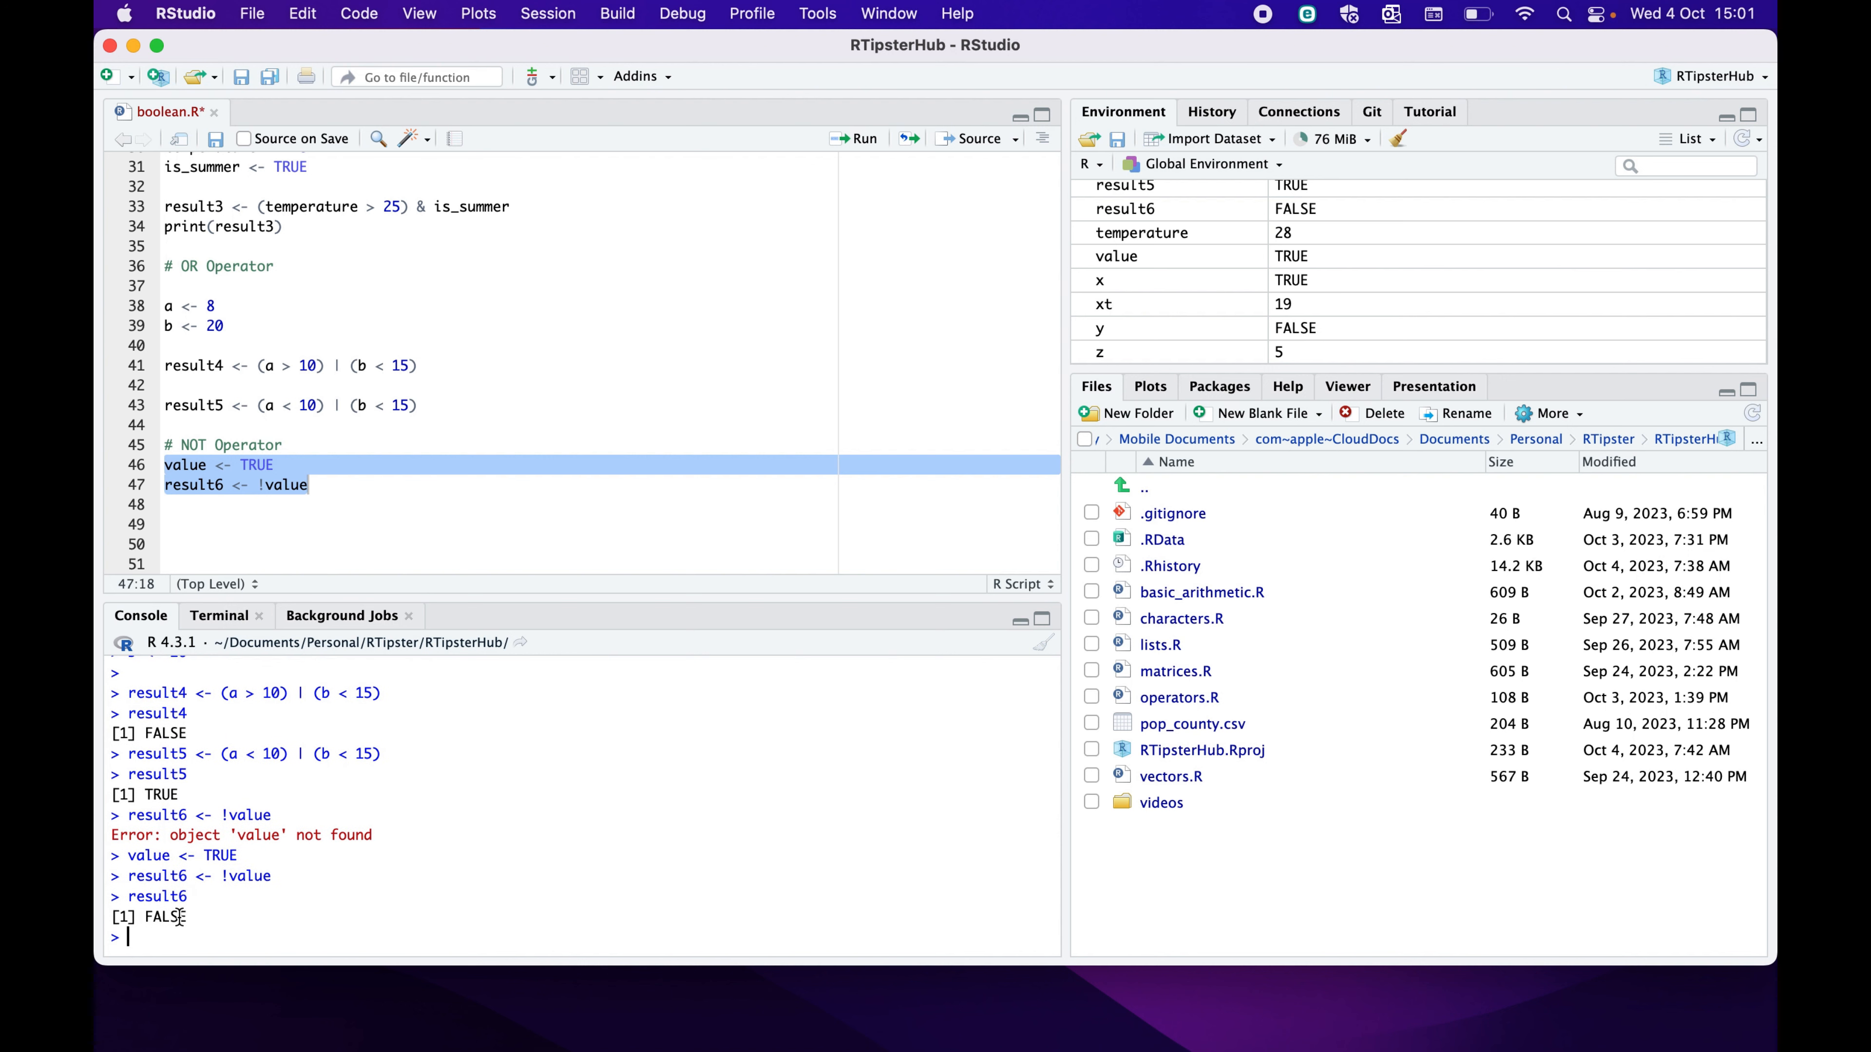
left_click(267, 484)
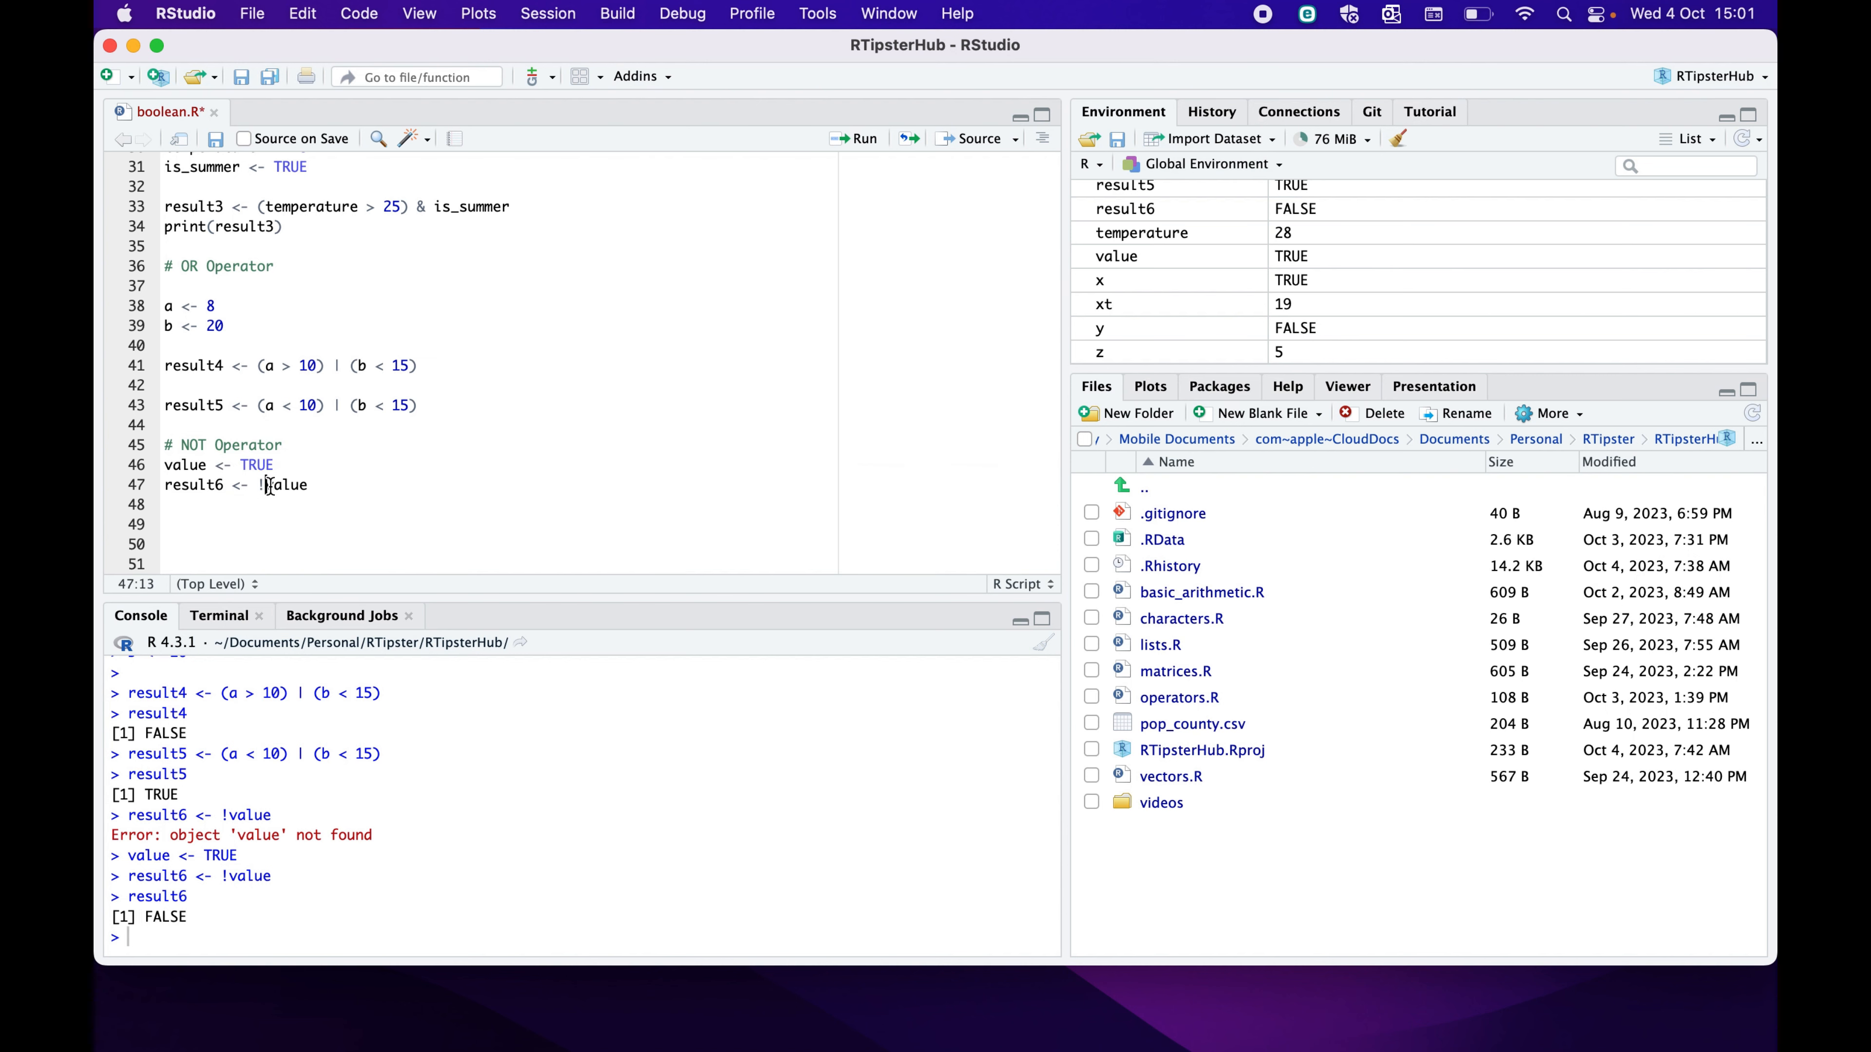
mouse_move(278, 489)
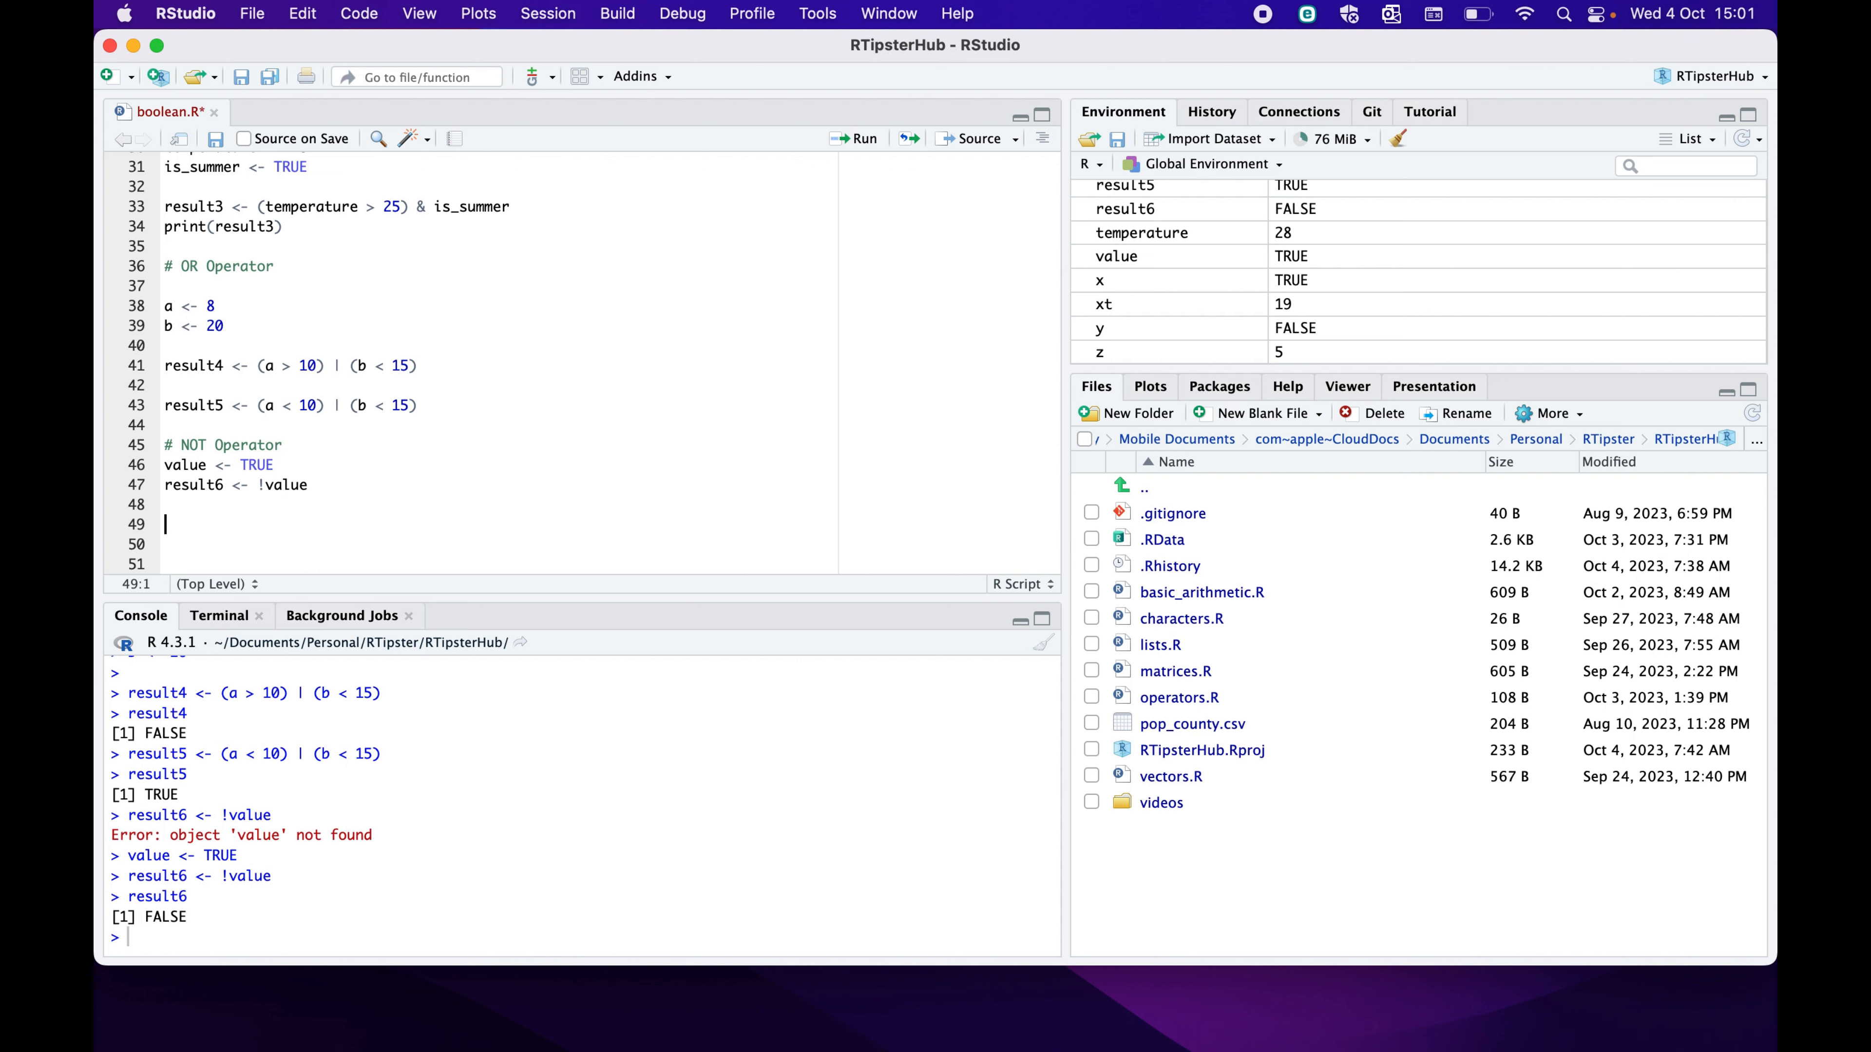
Define temperature <- 28 and is_summer <- TRUE in the script
type("i")
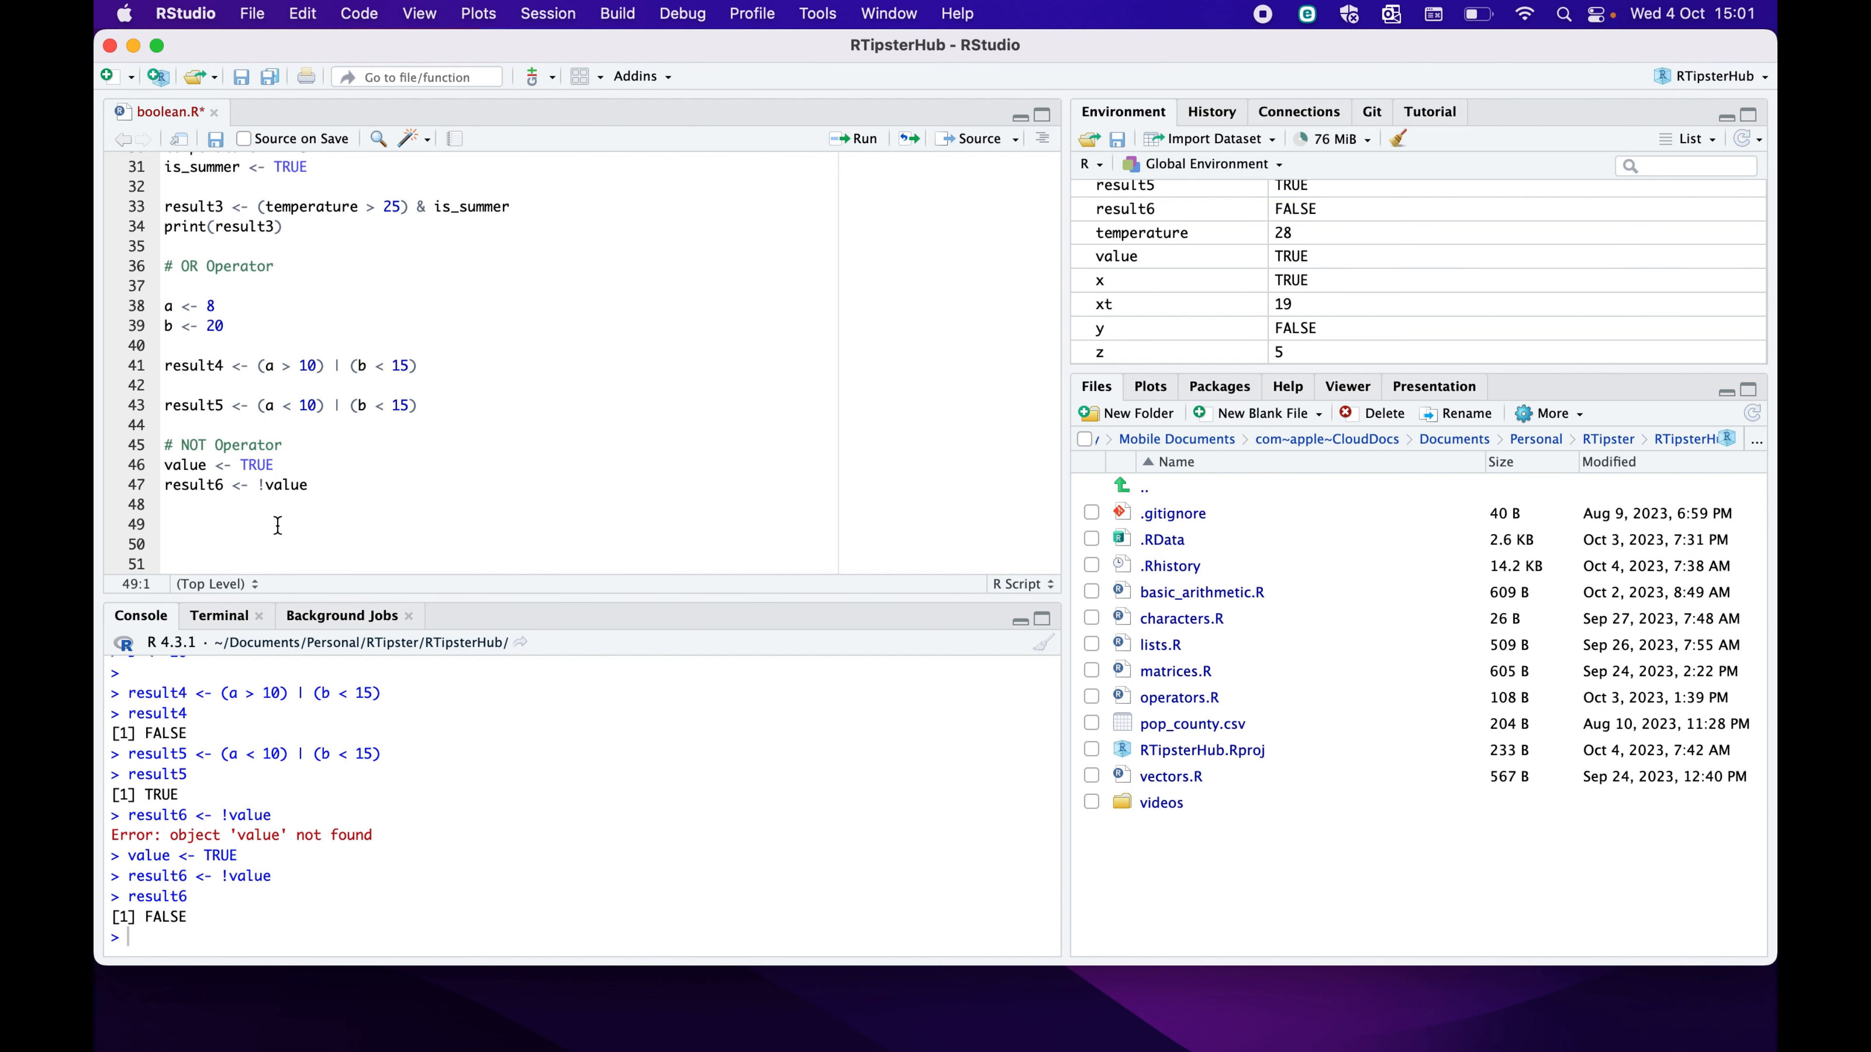
type("temperature")
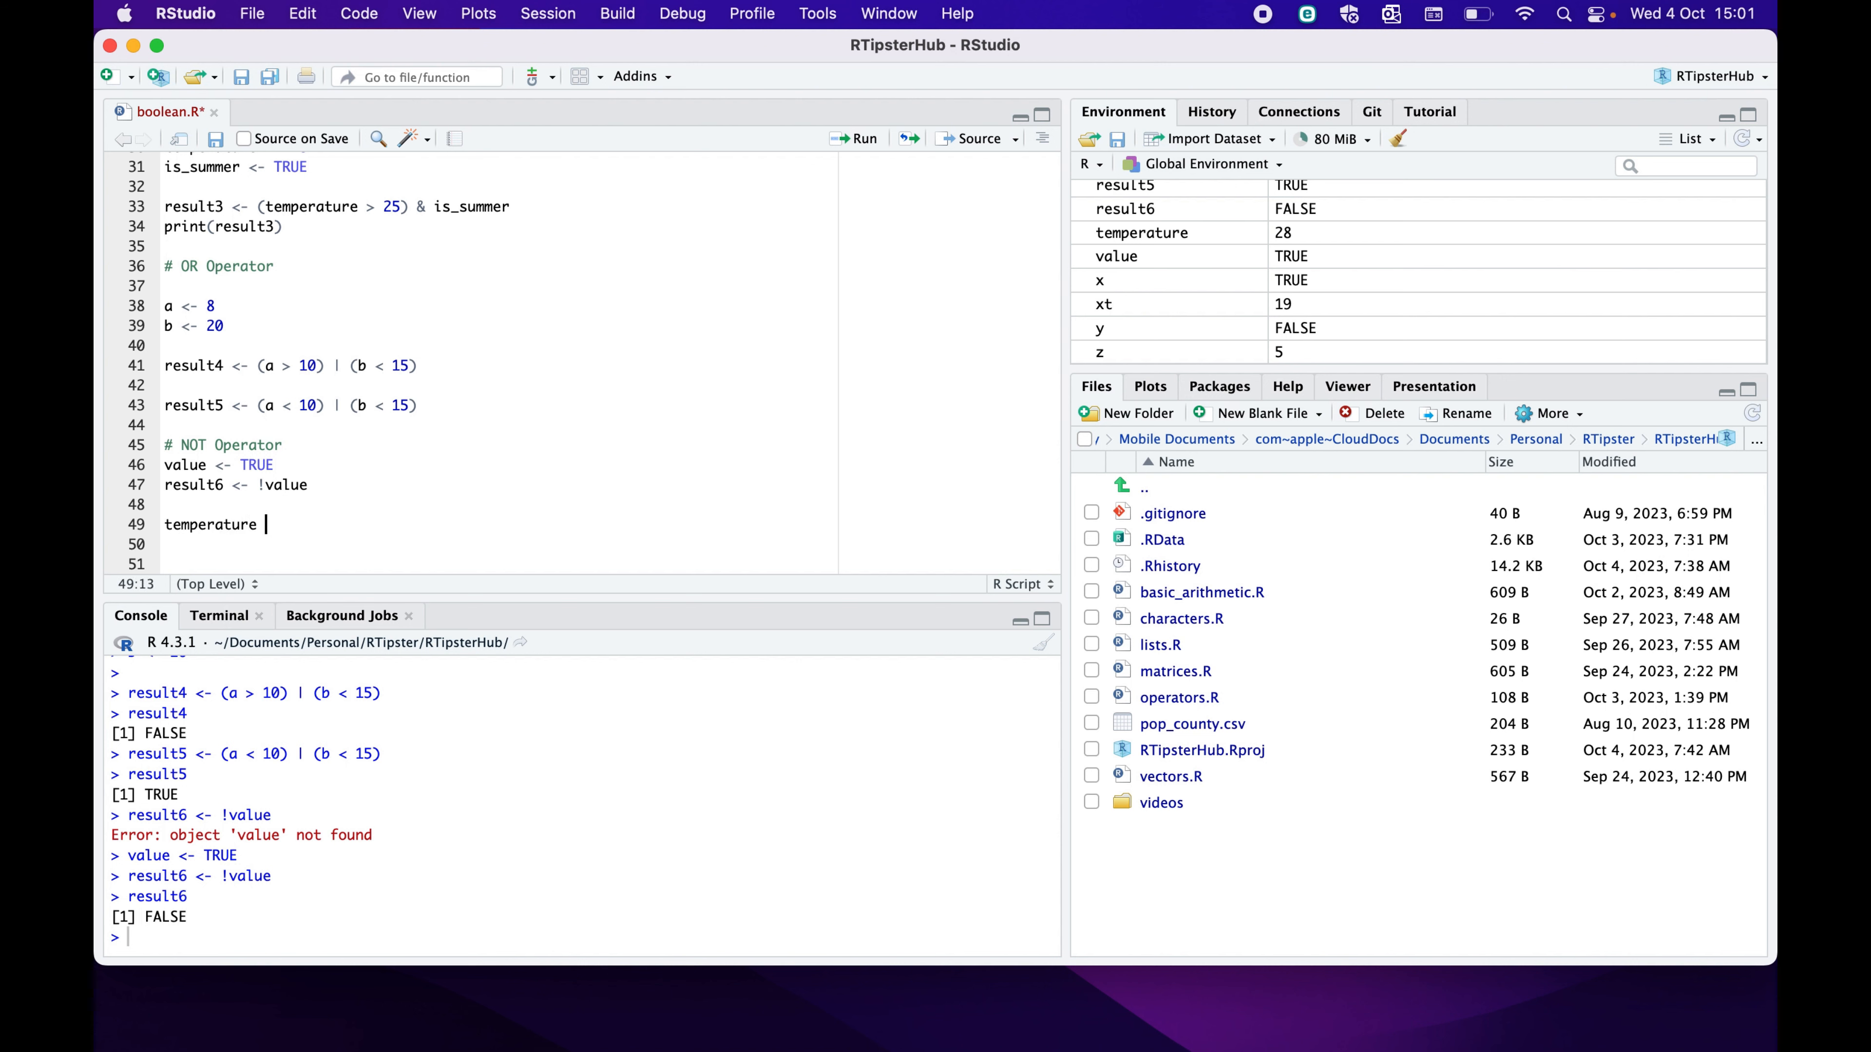
type("<- 28")
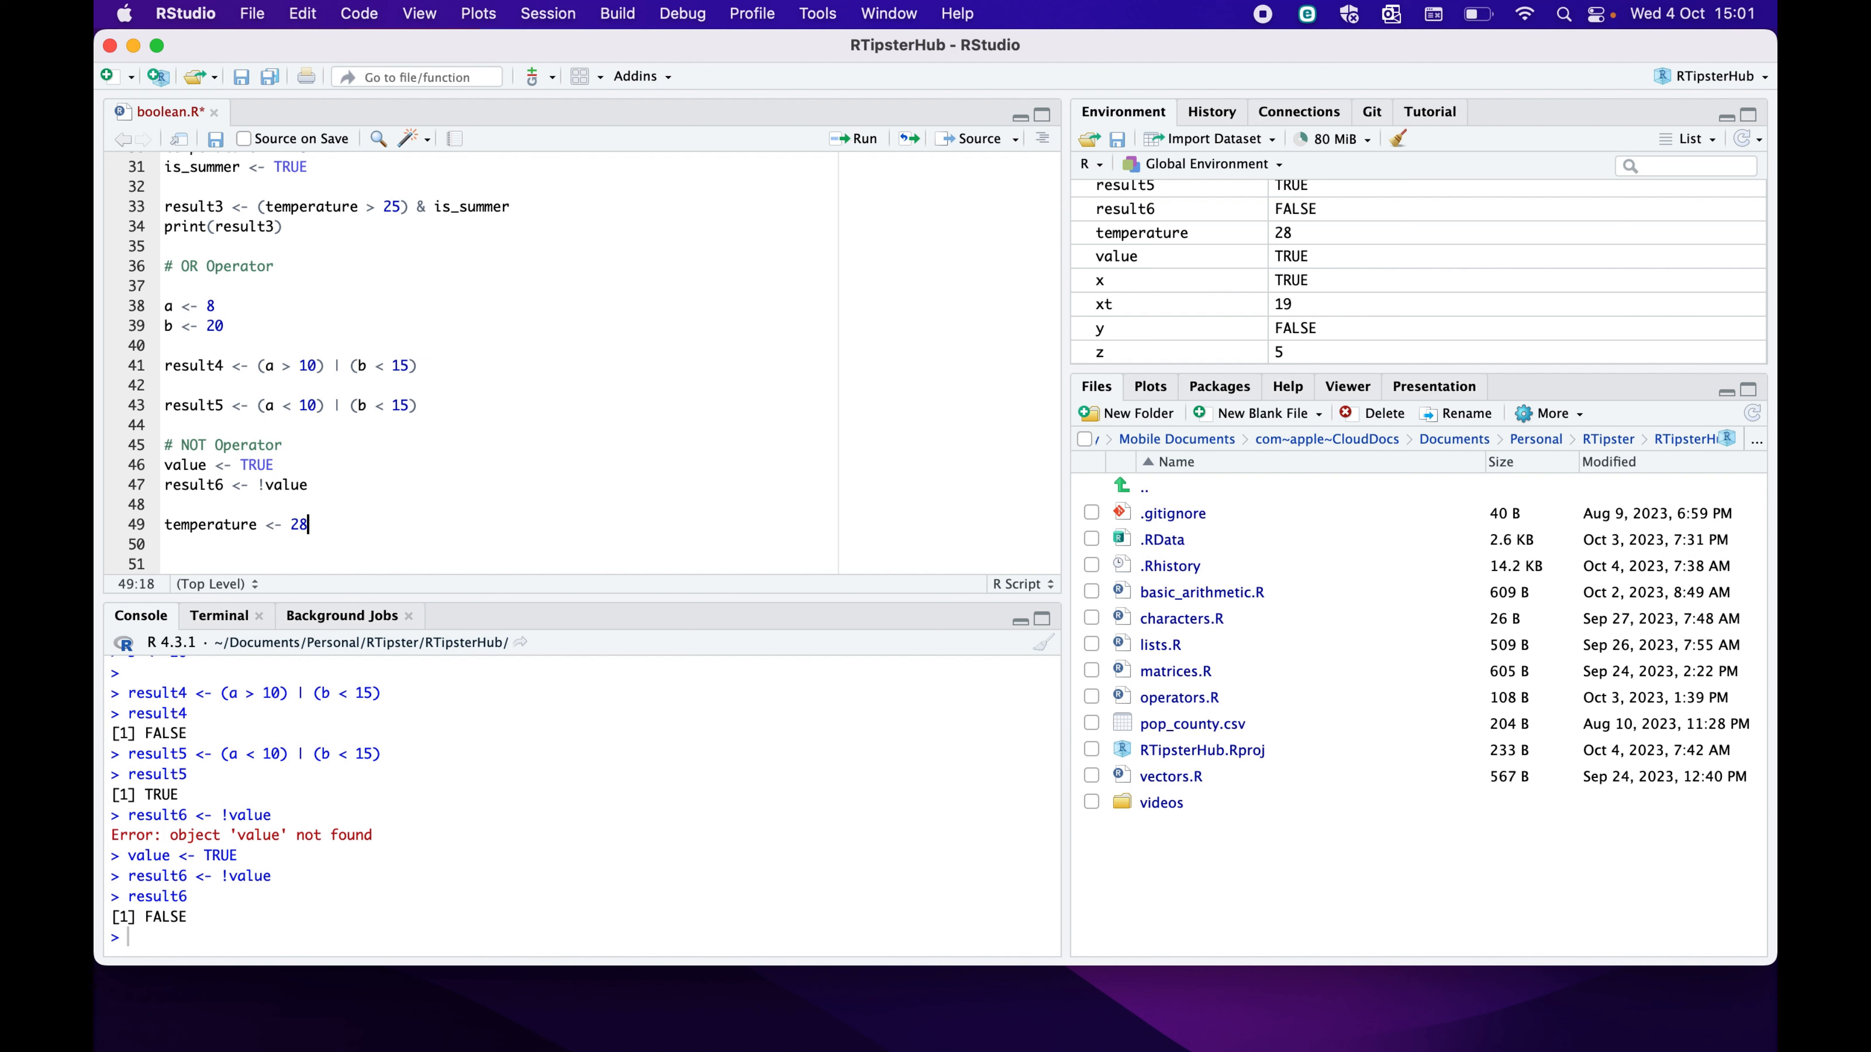
type("is")
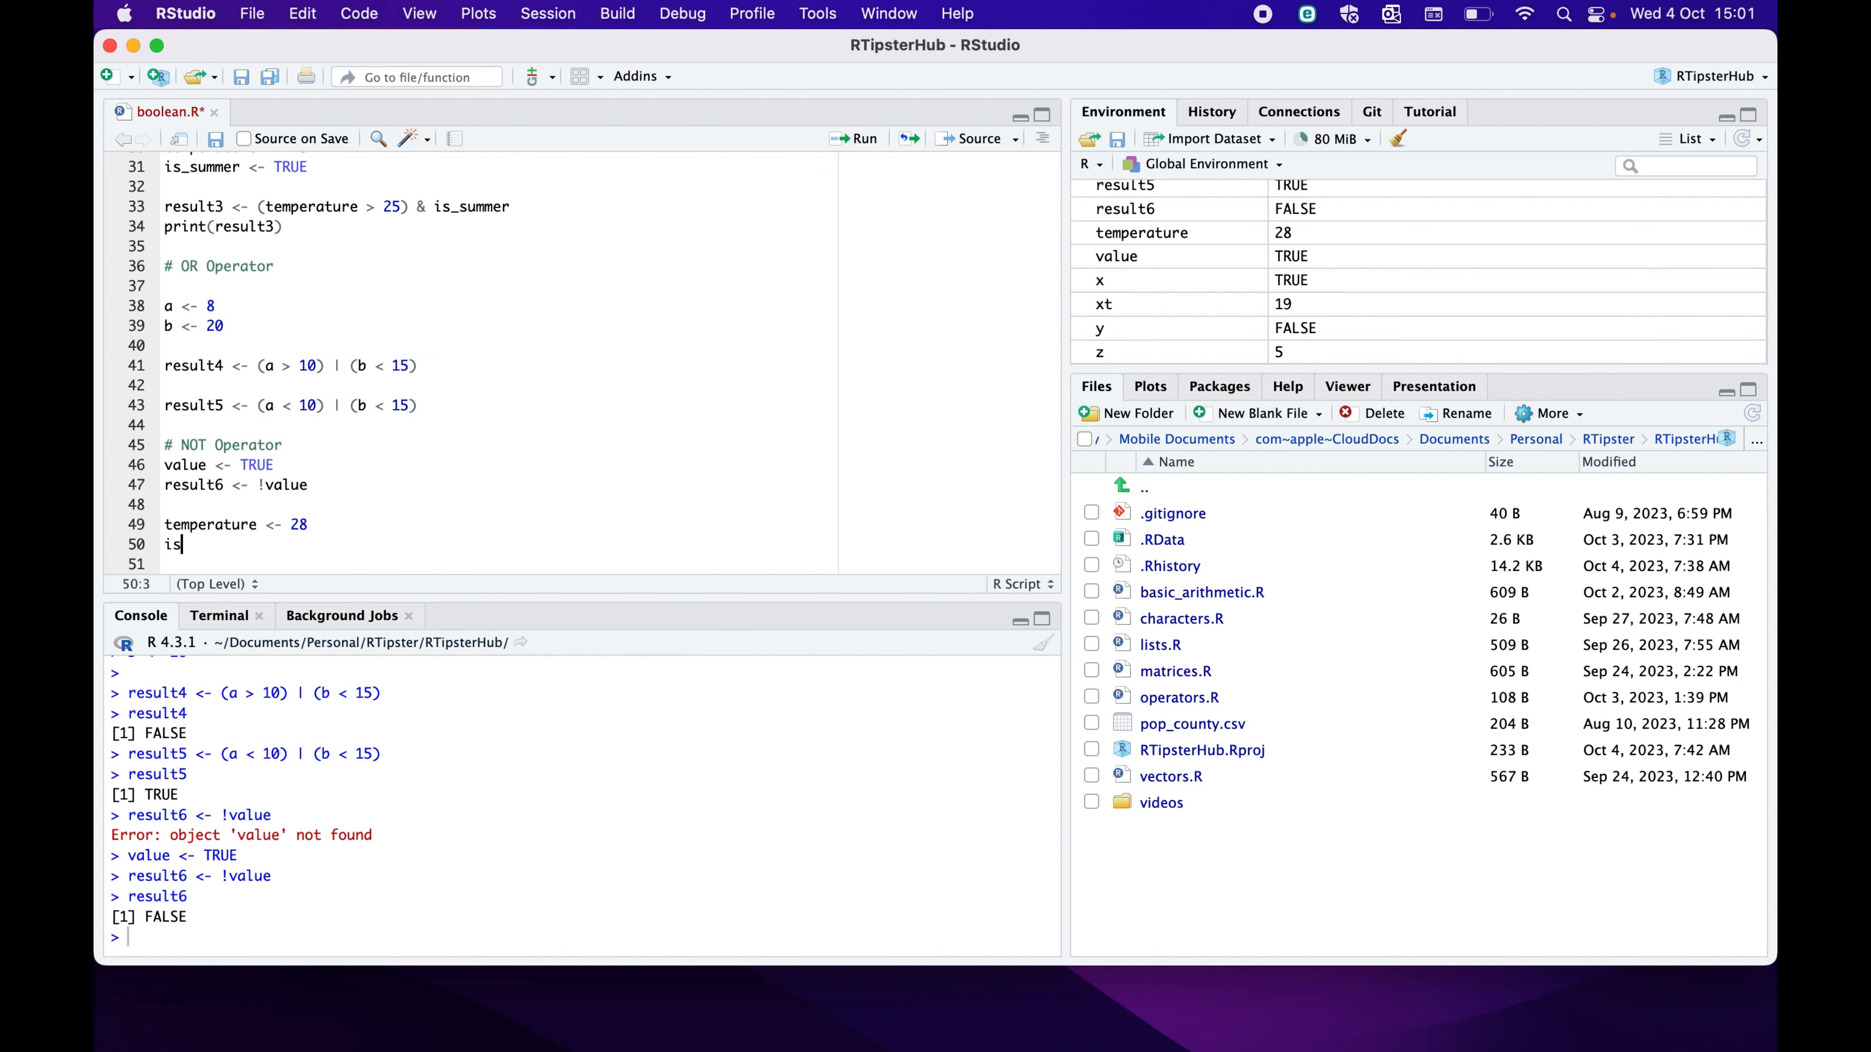
type("_summer")
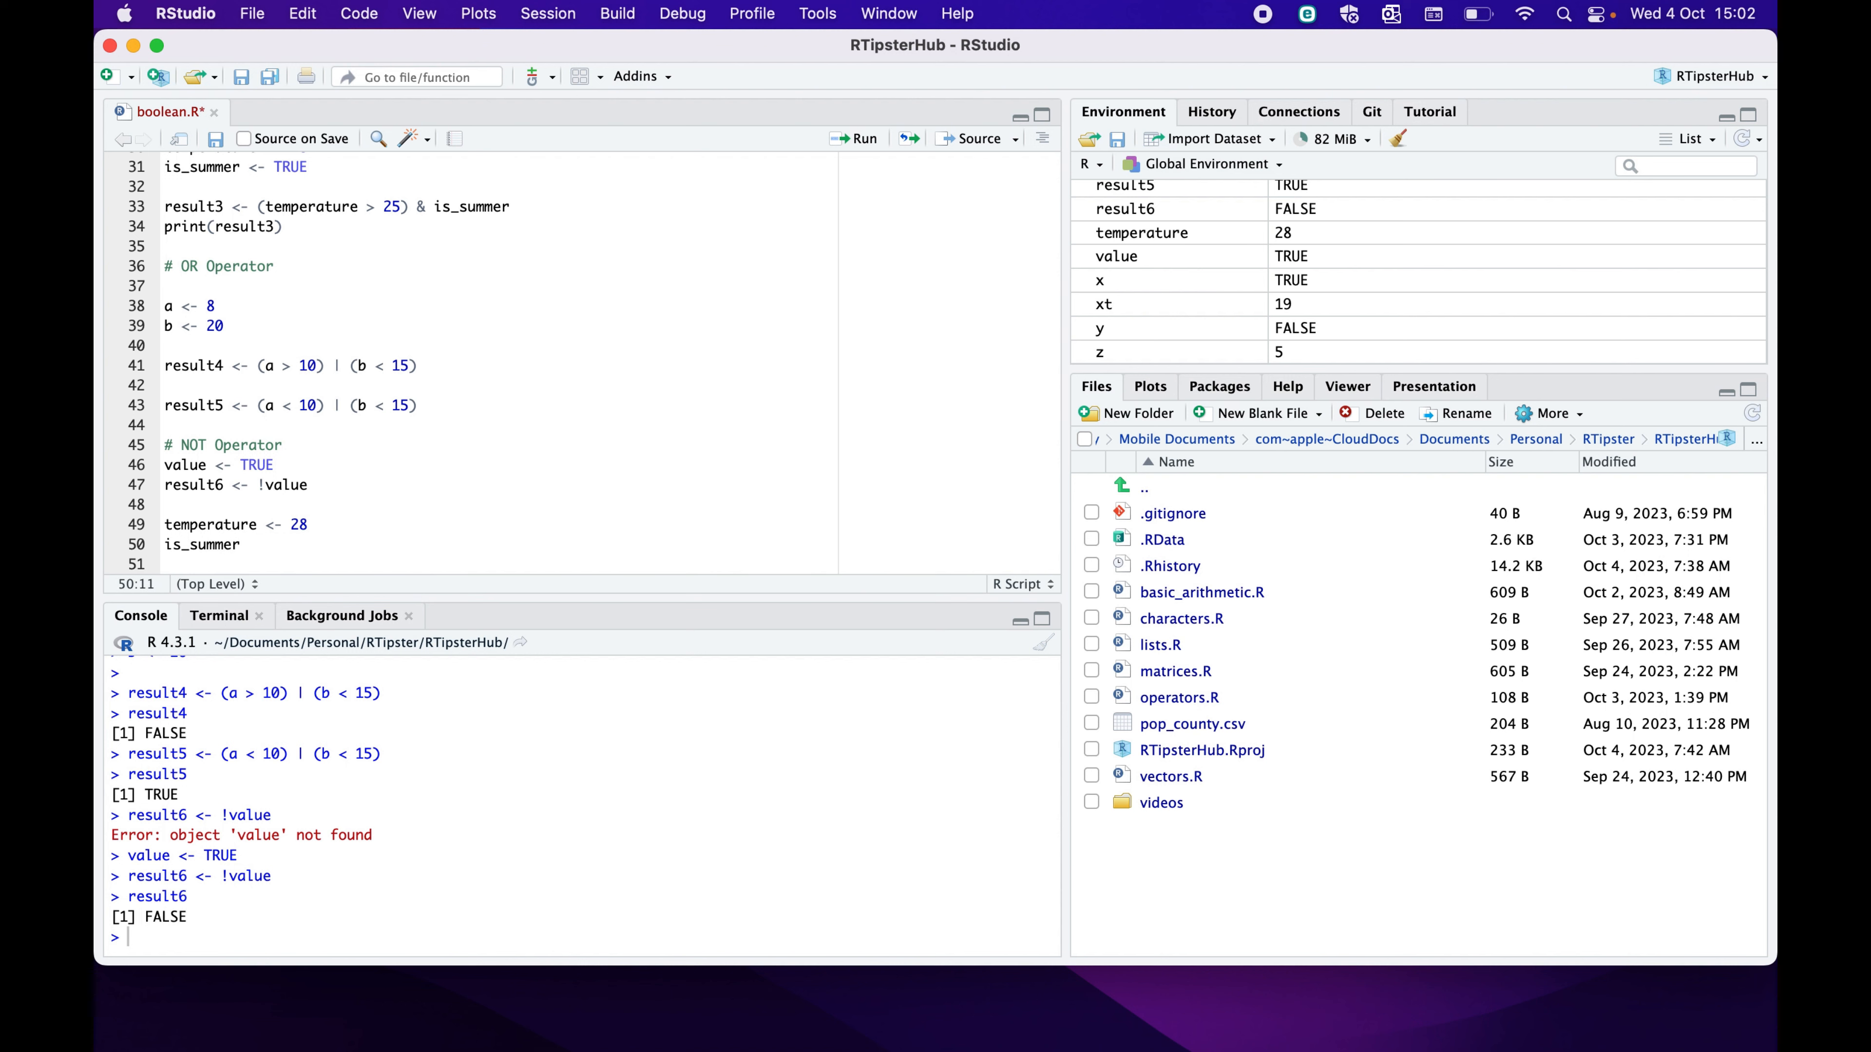
type("<-")
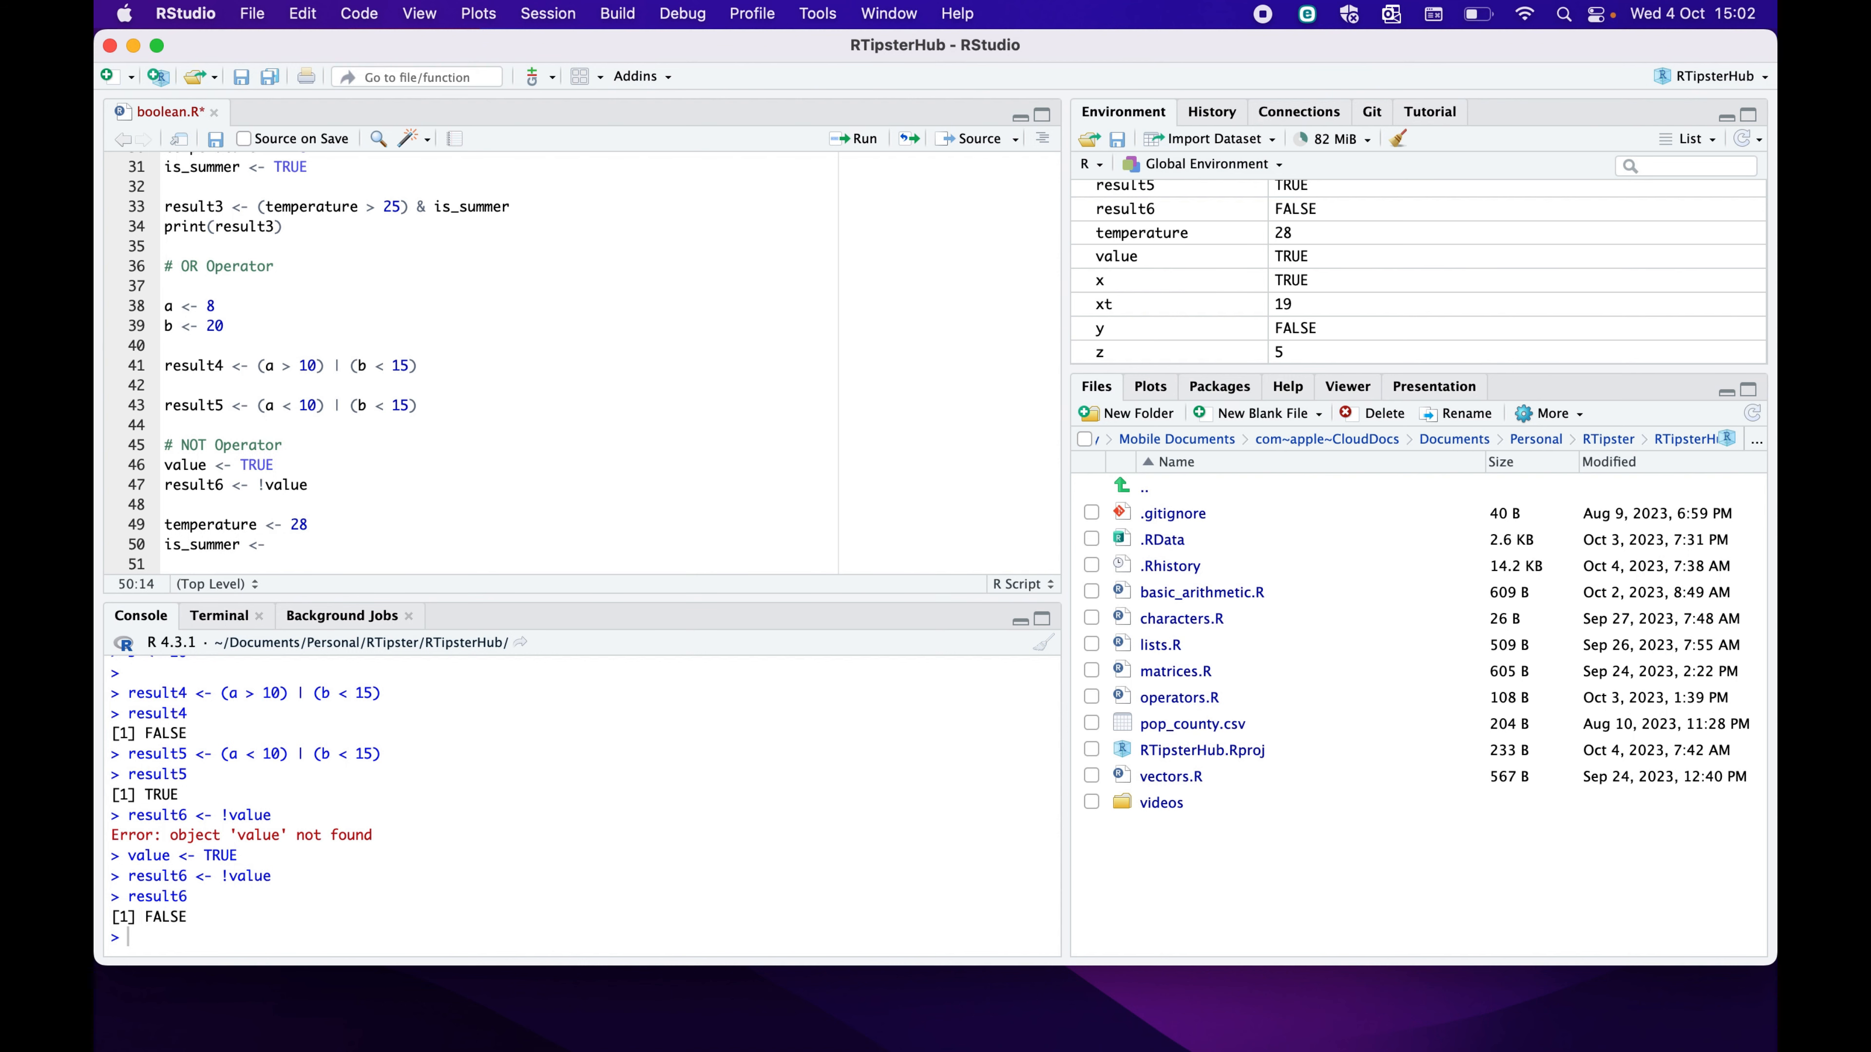
type("TRUE")
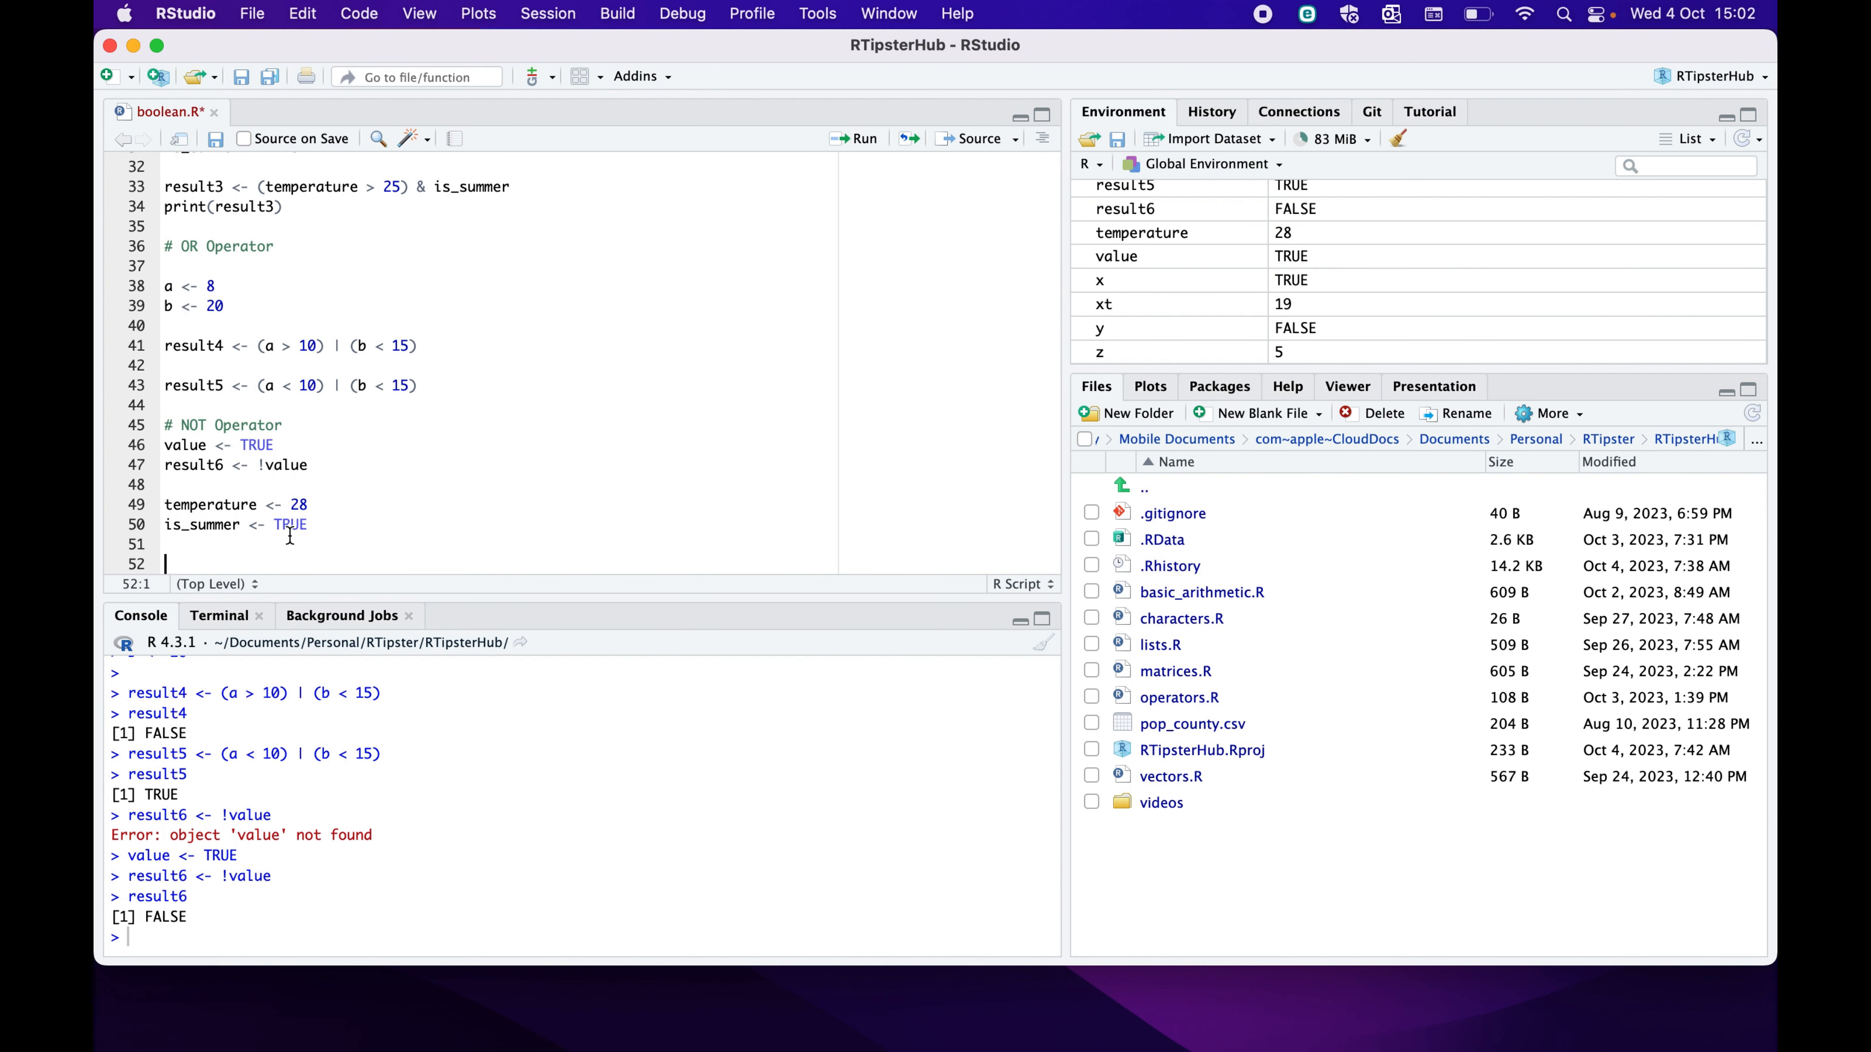
Add the comparison (temperature > 25) != is_summer, which returns FALSE
type("TE")
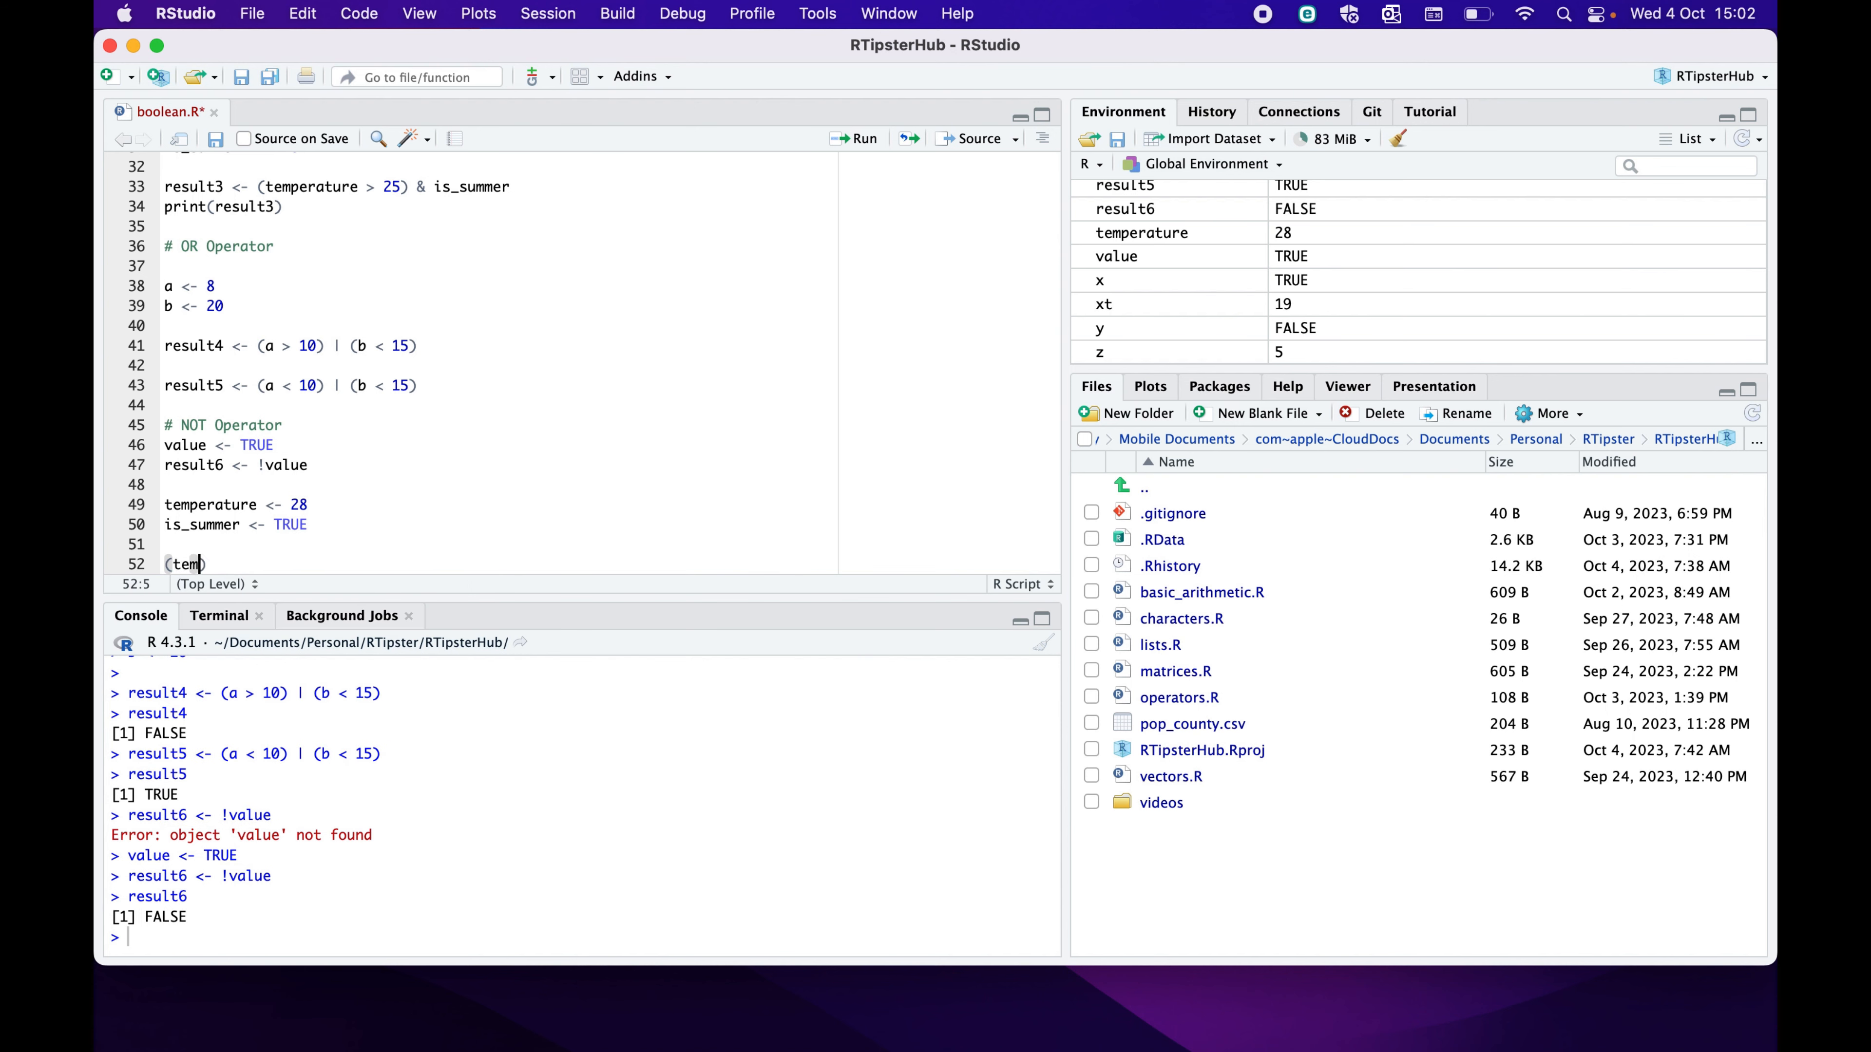
type("perature")
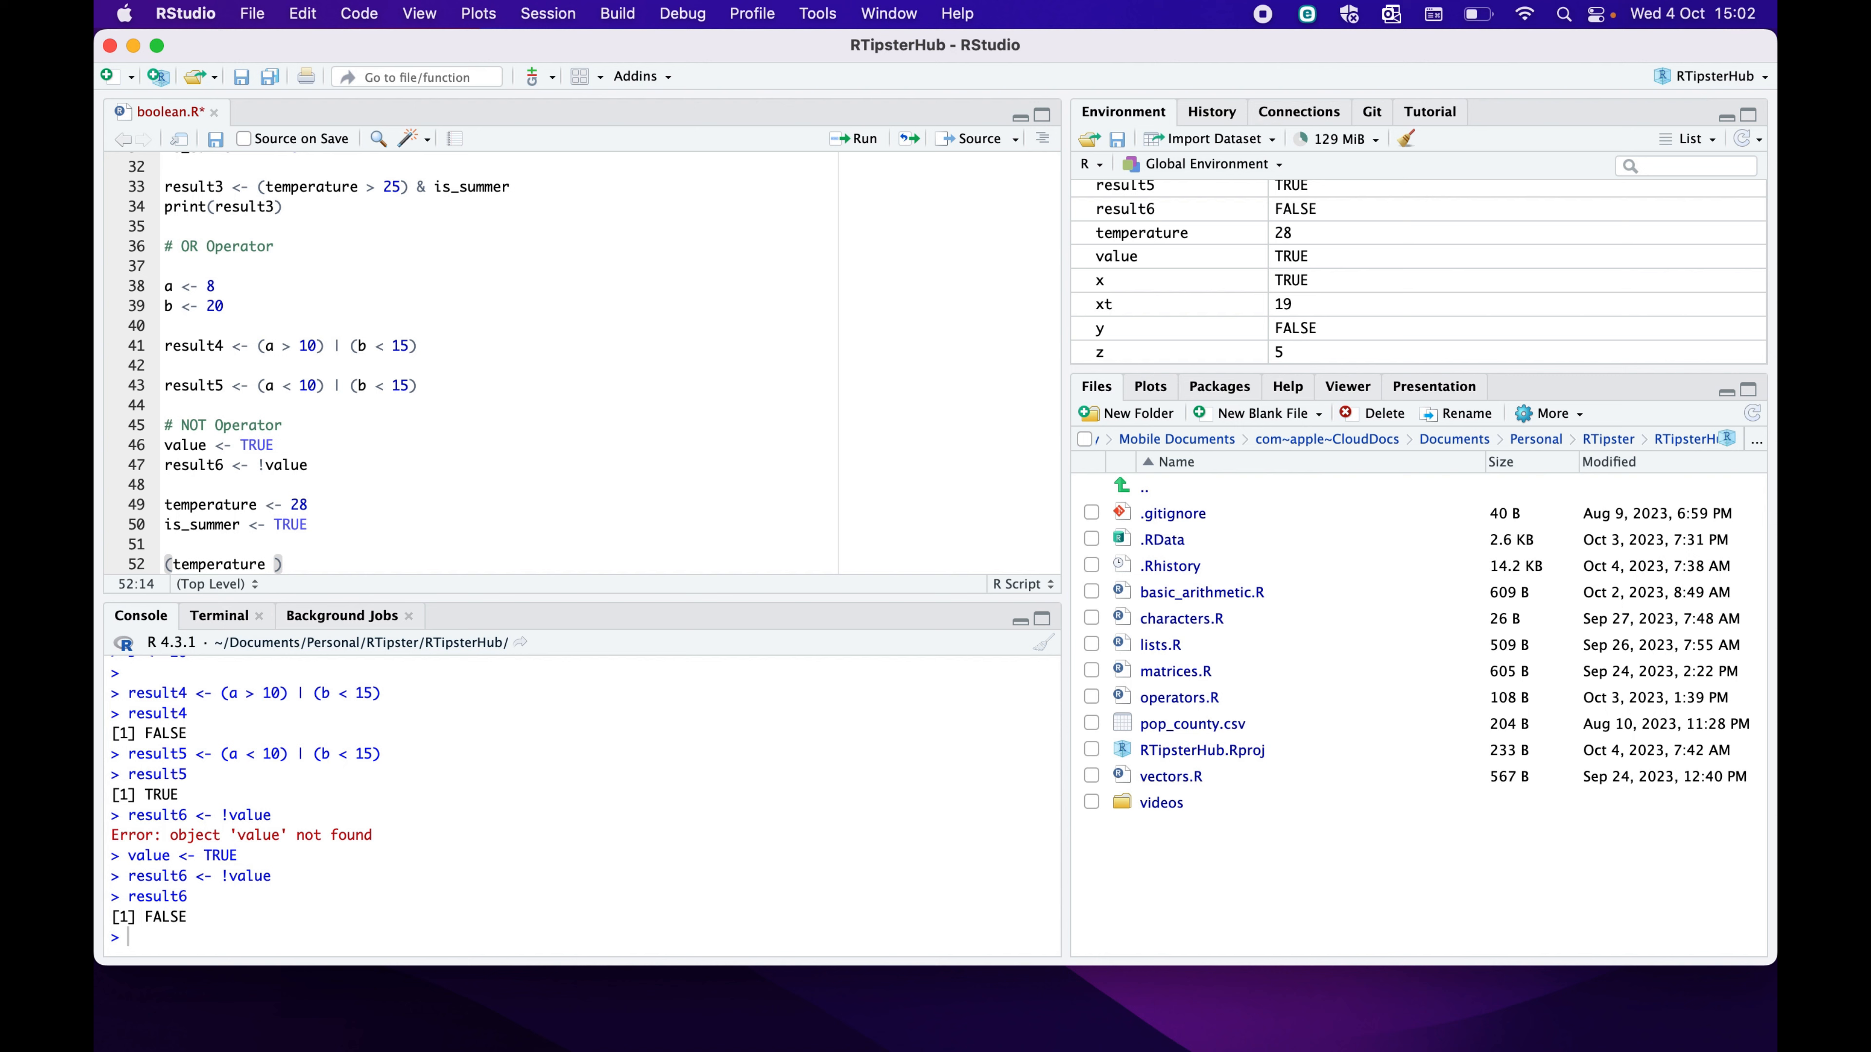
type("> 25")
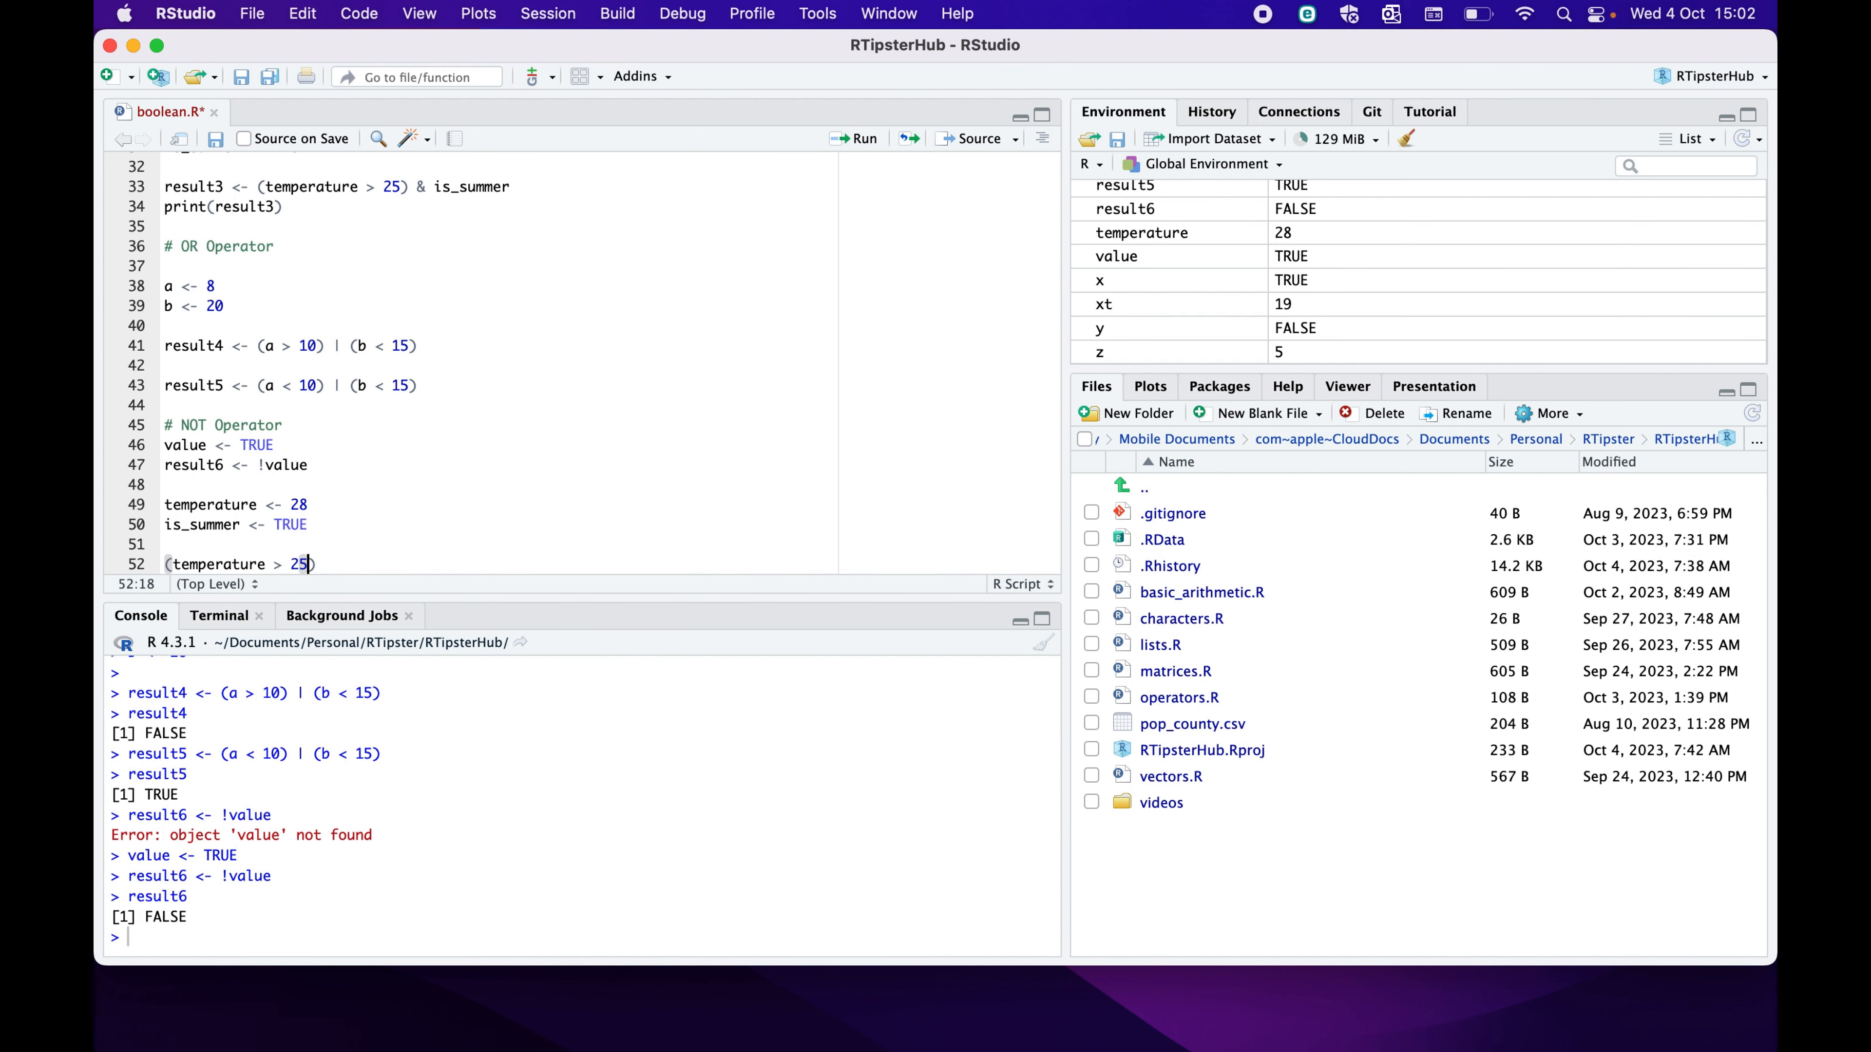
type("\" \"")
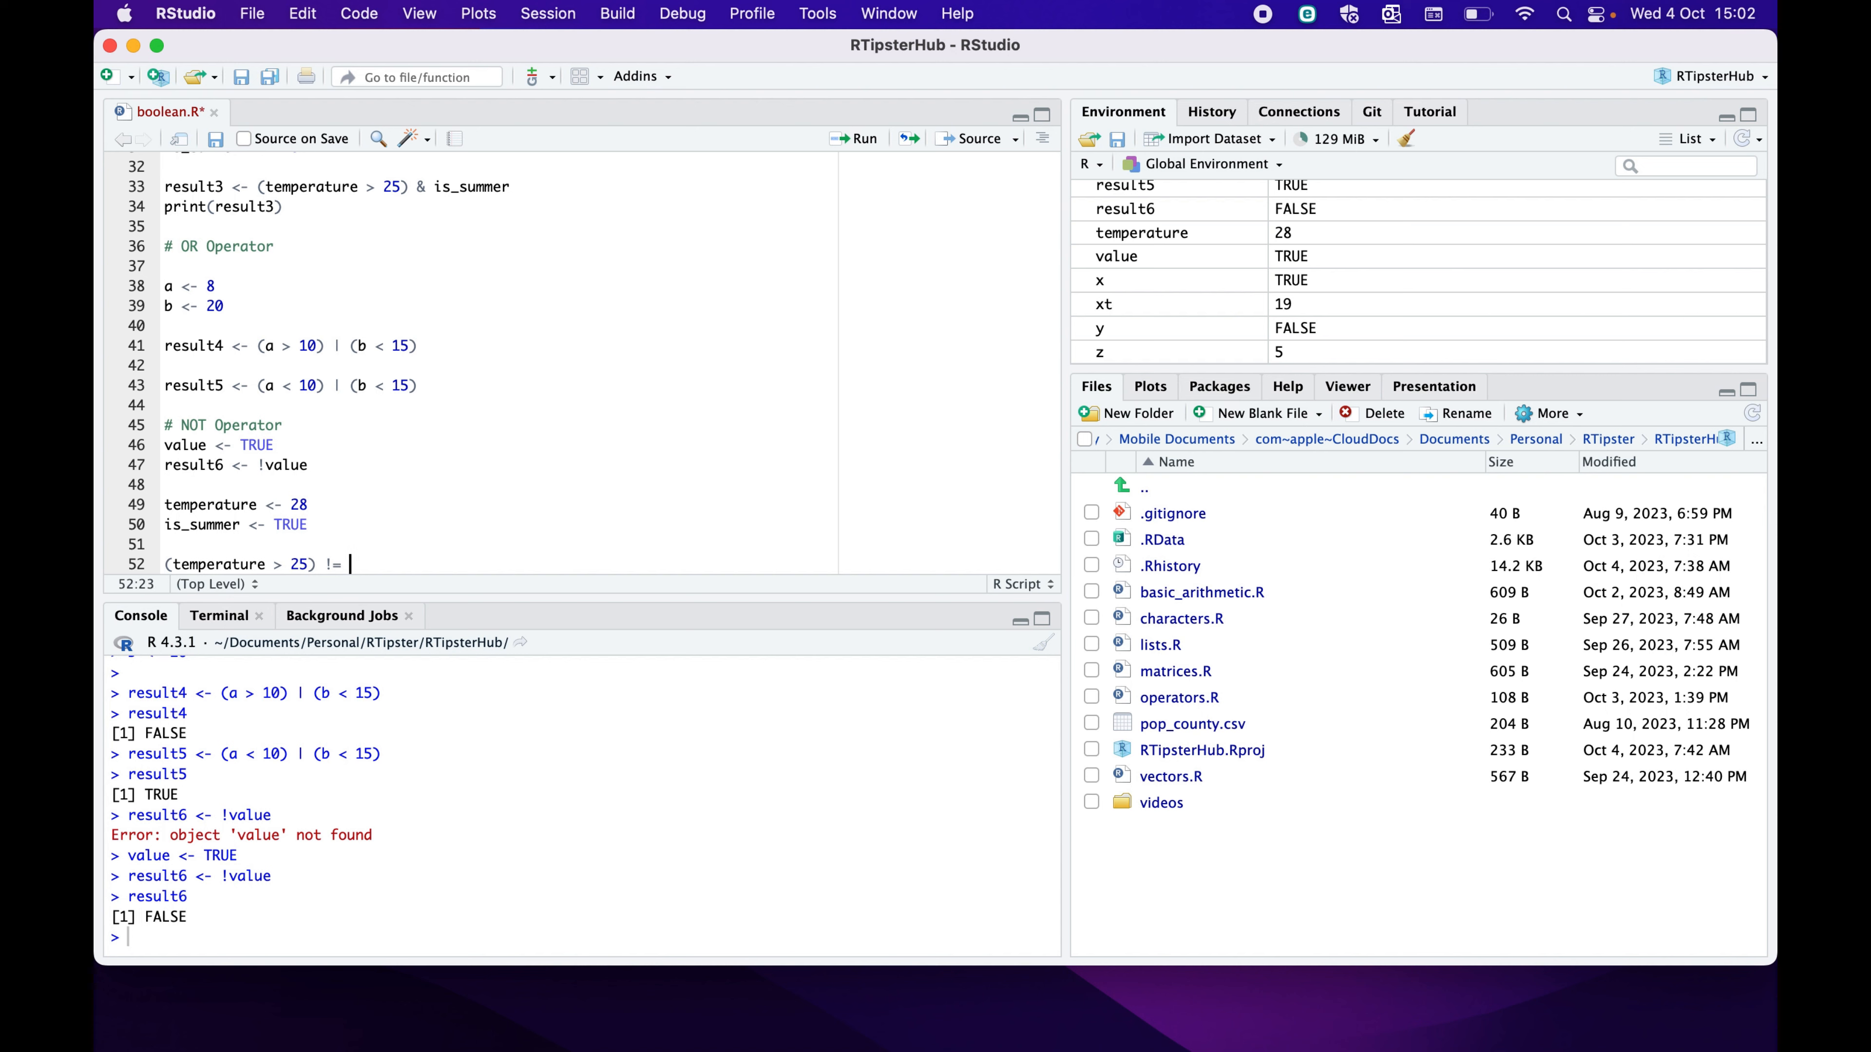
type("is")
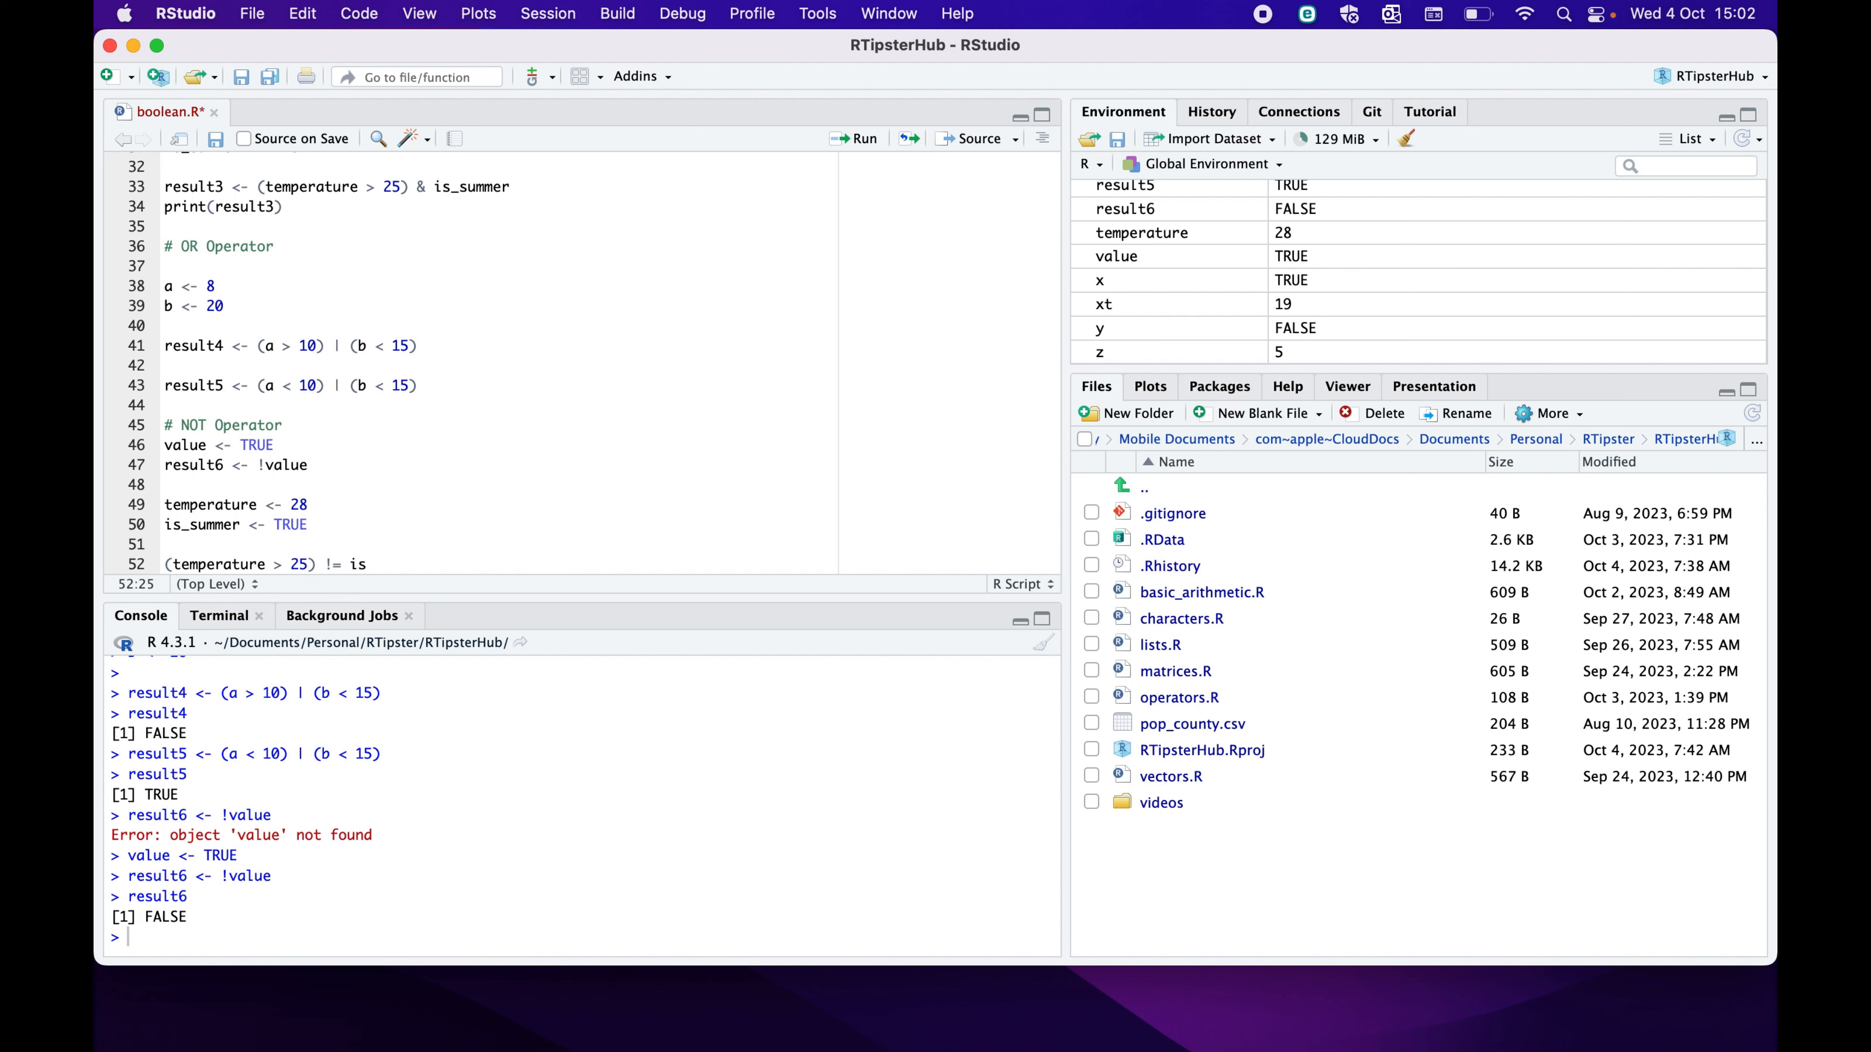
type("_summer")
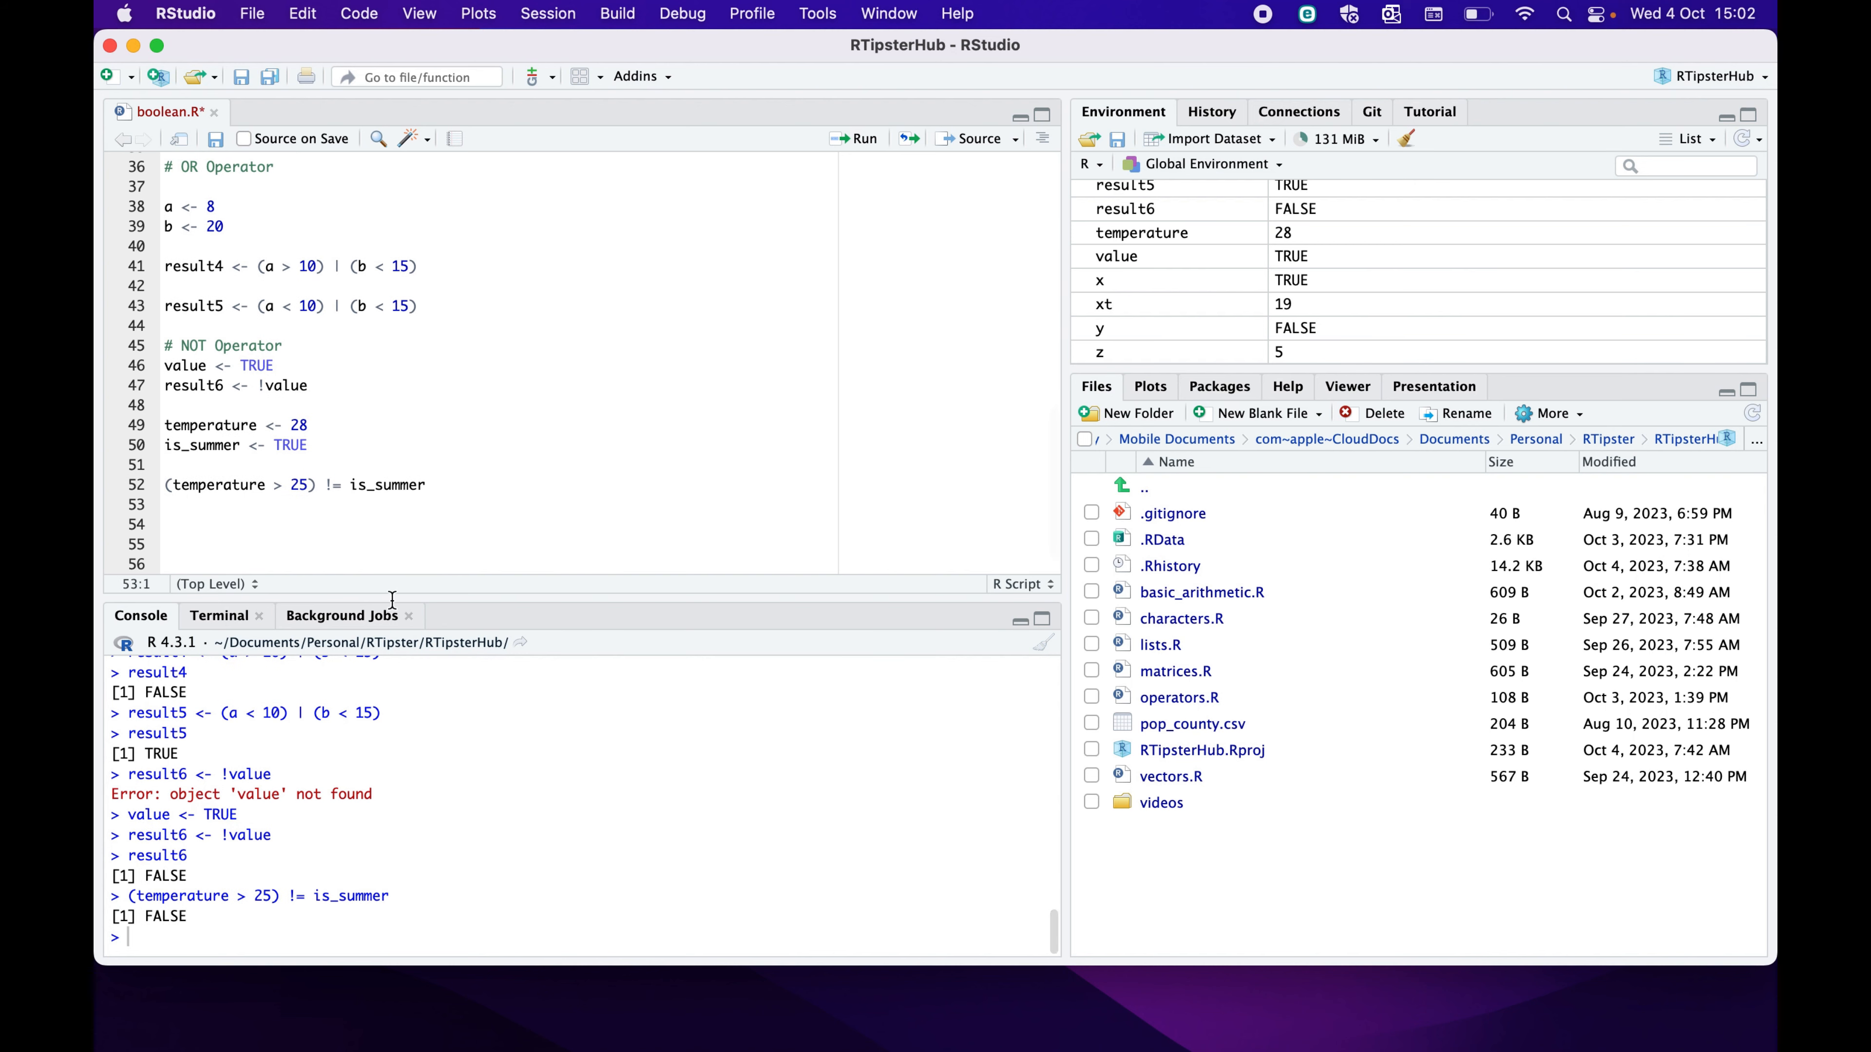
mouse_move(262, 536)
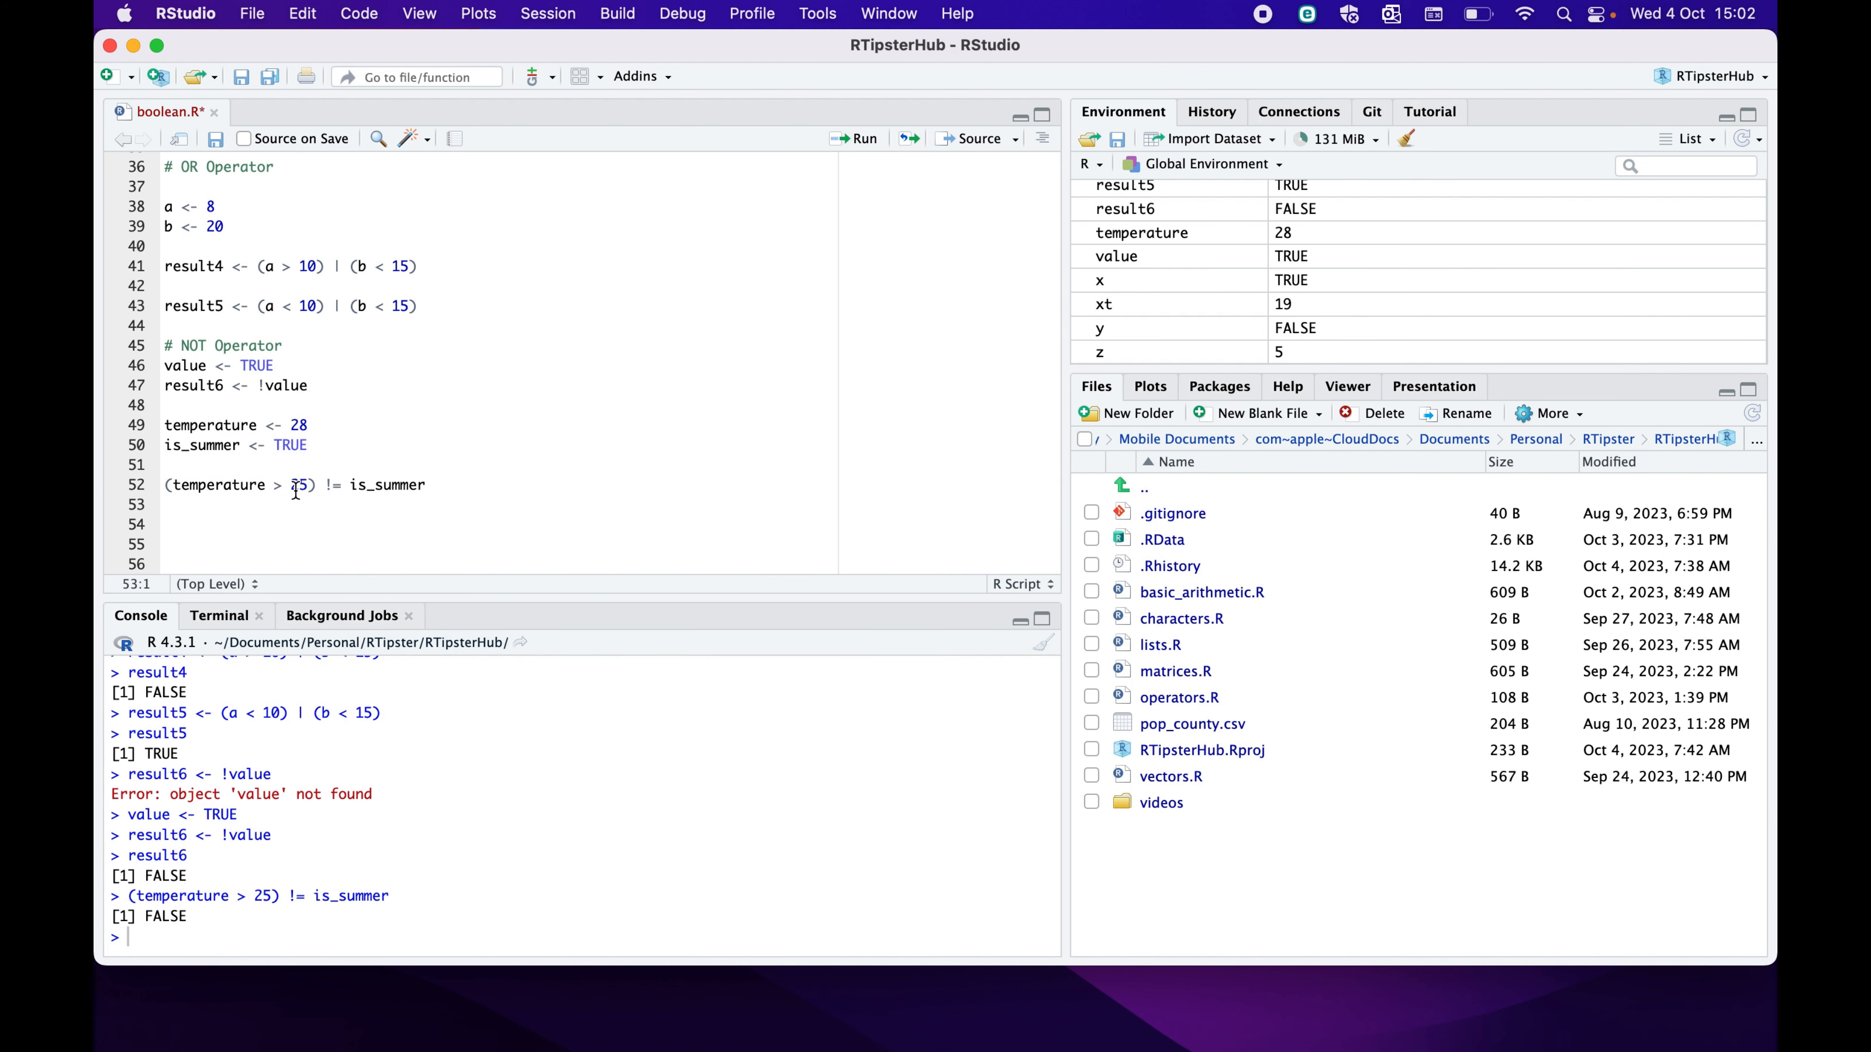
mouse_move(389, 491)
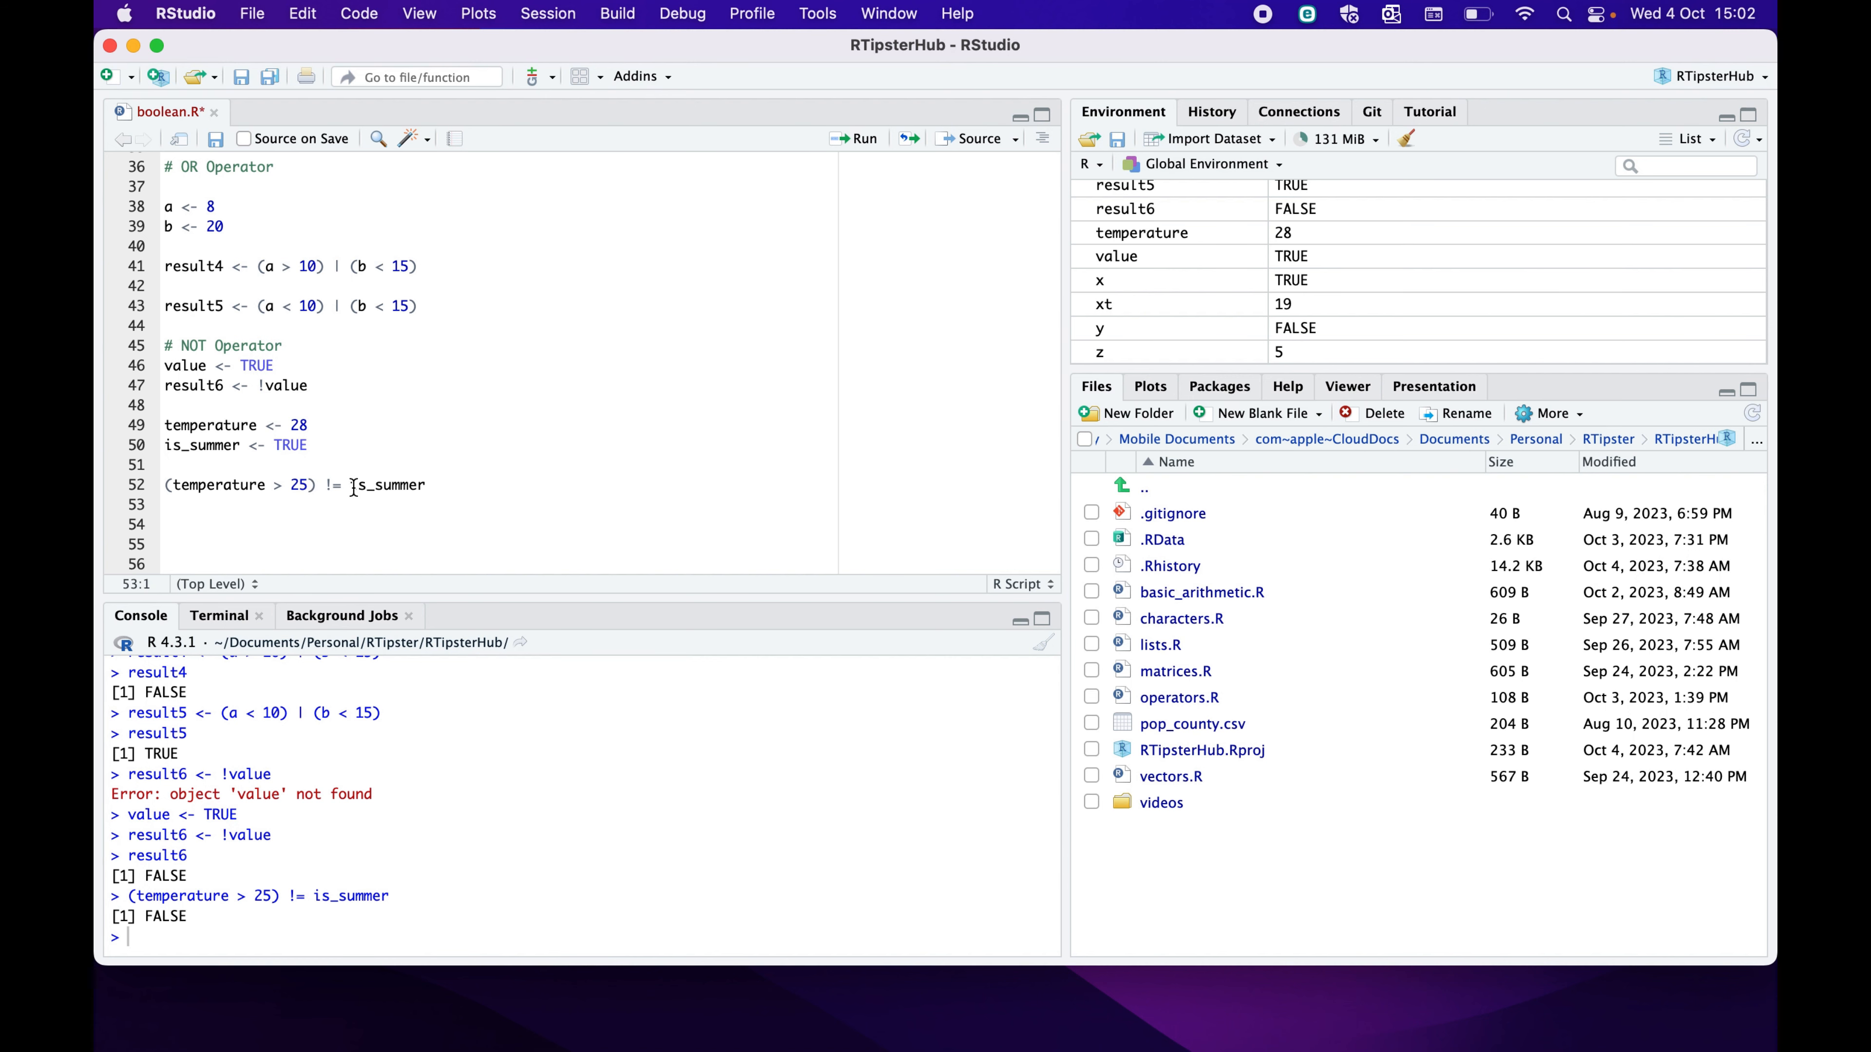
mouse_move(351, 491)
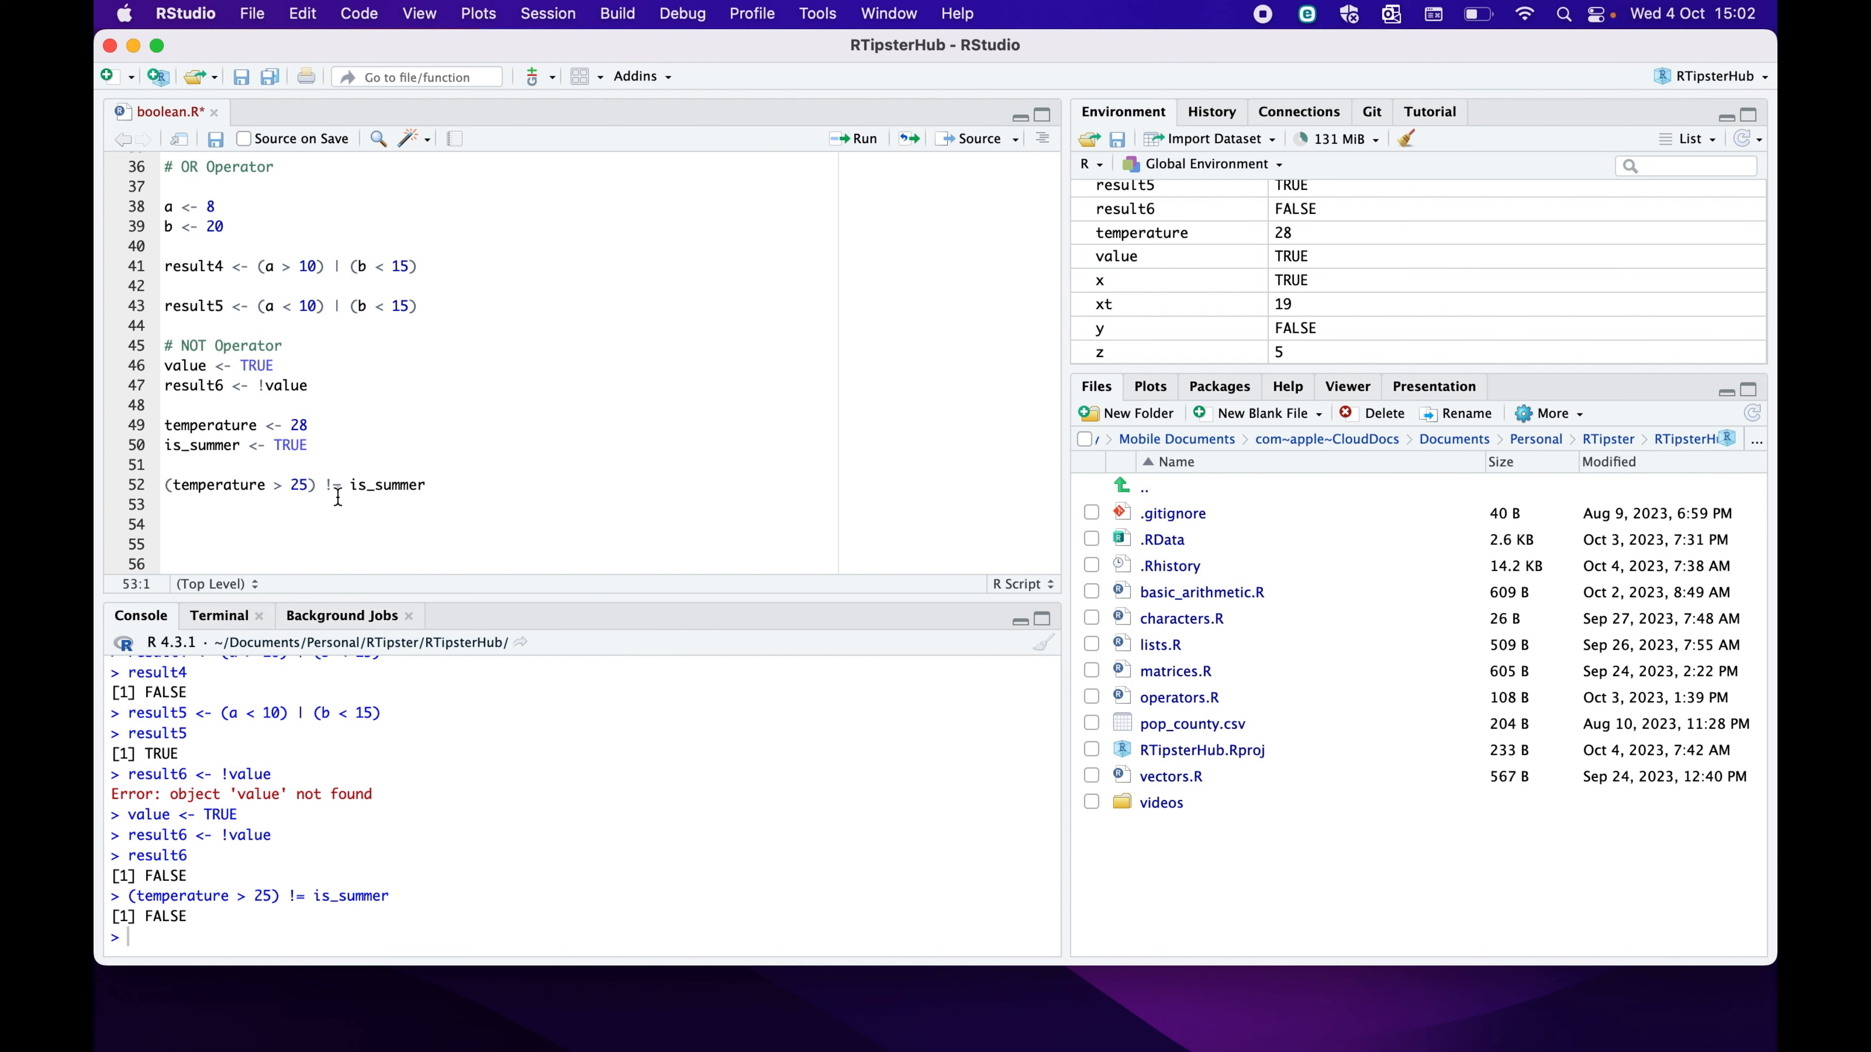
mouse_move(338, 491)
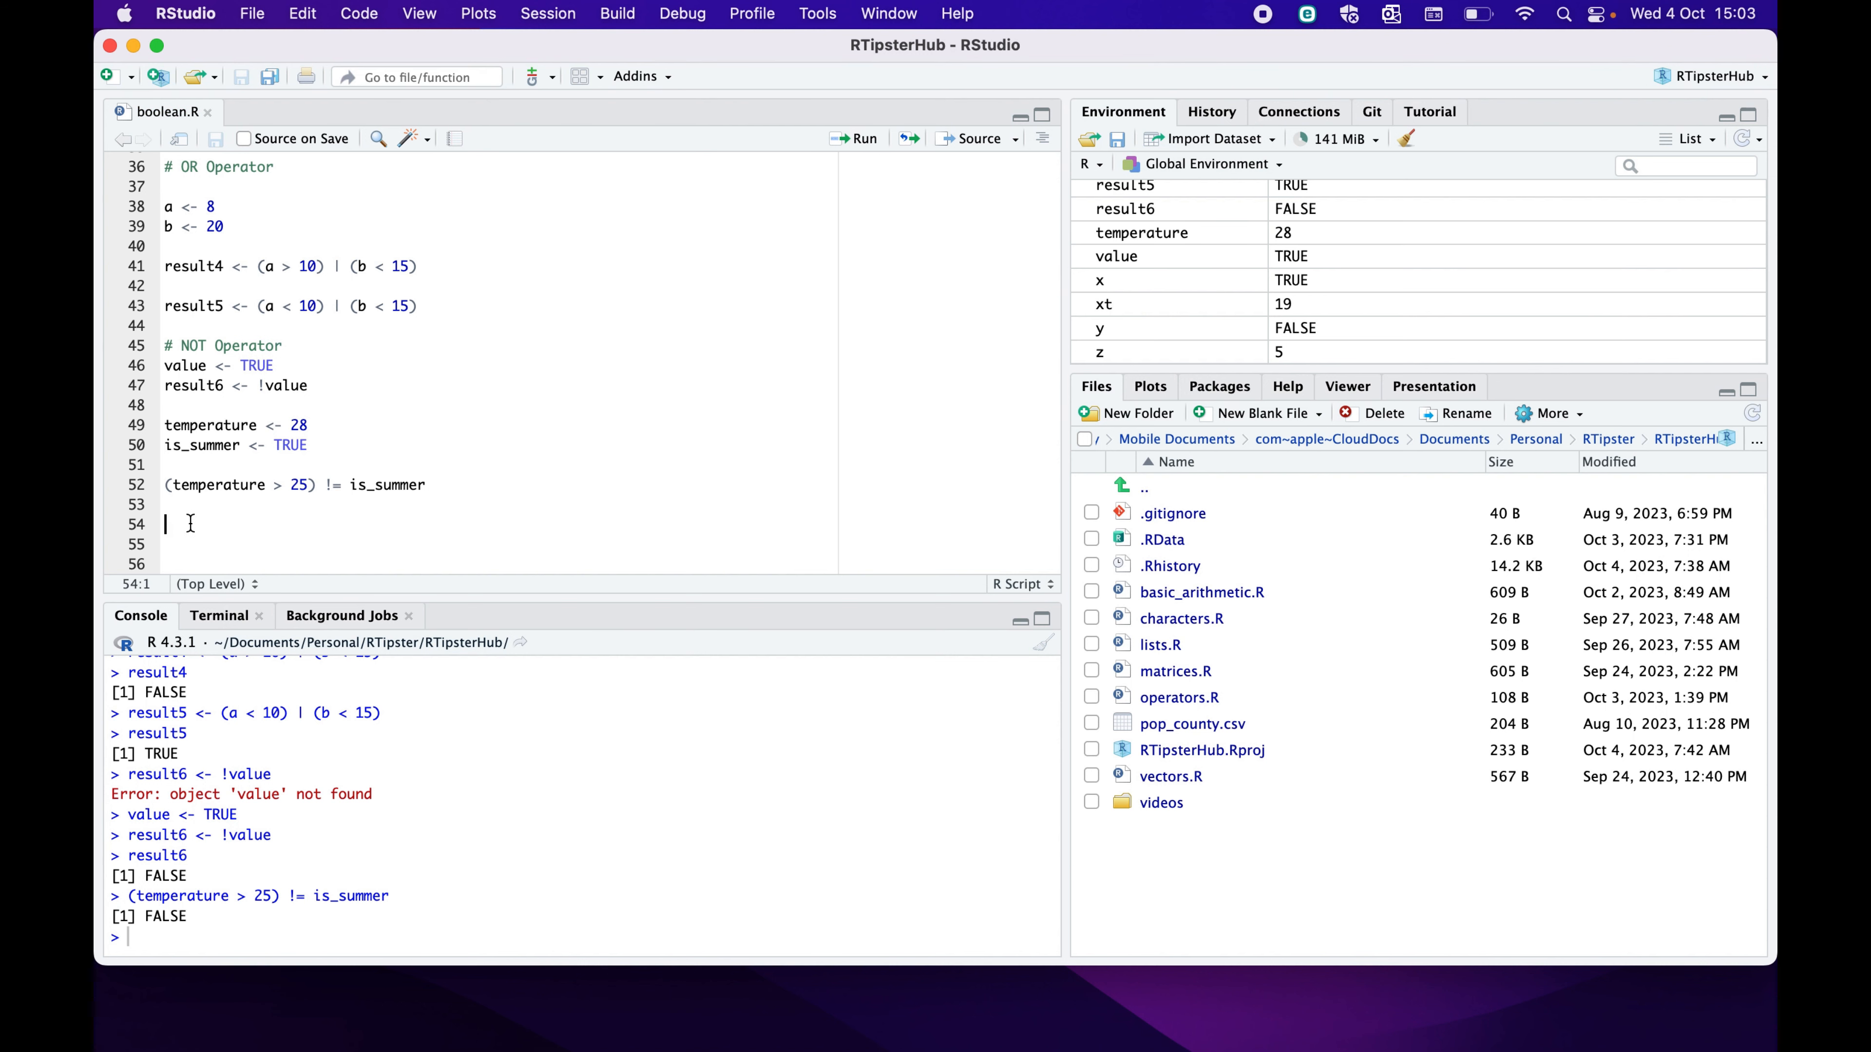
mouse_move(305, 542)
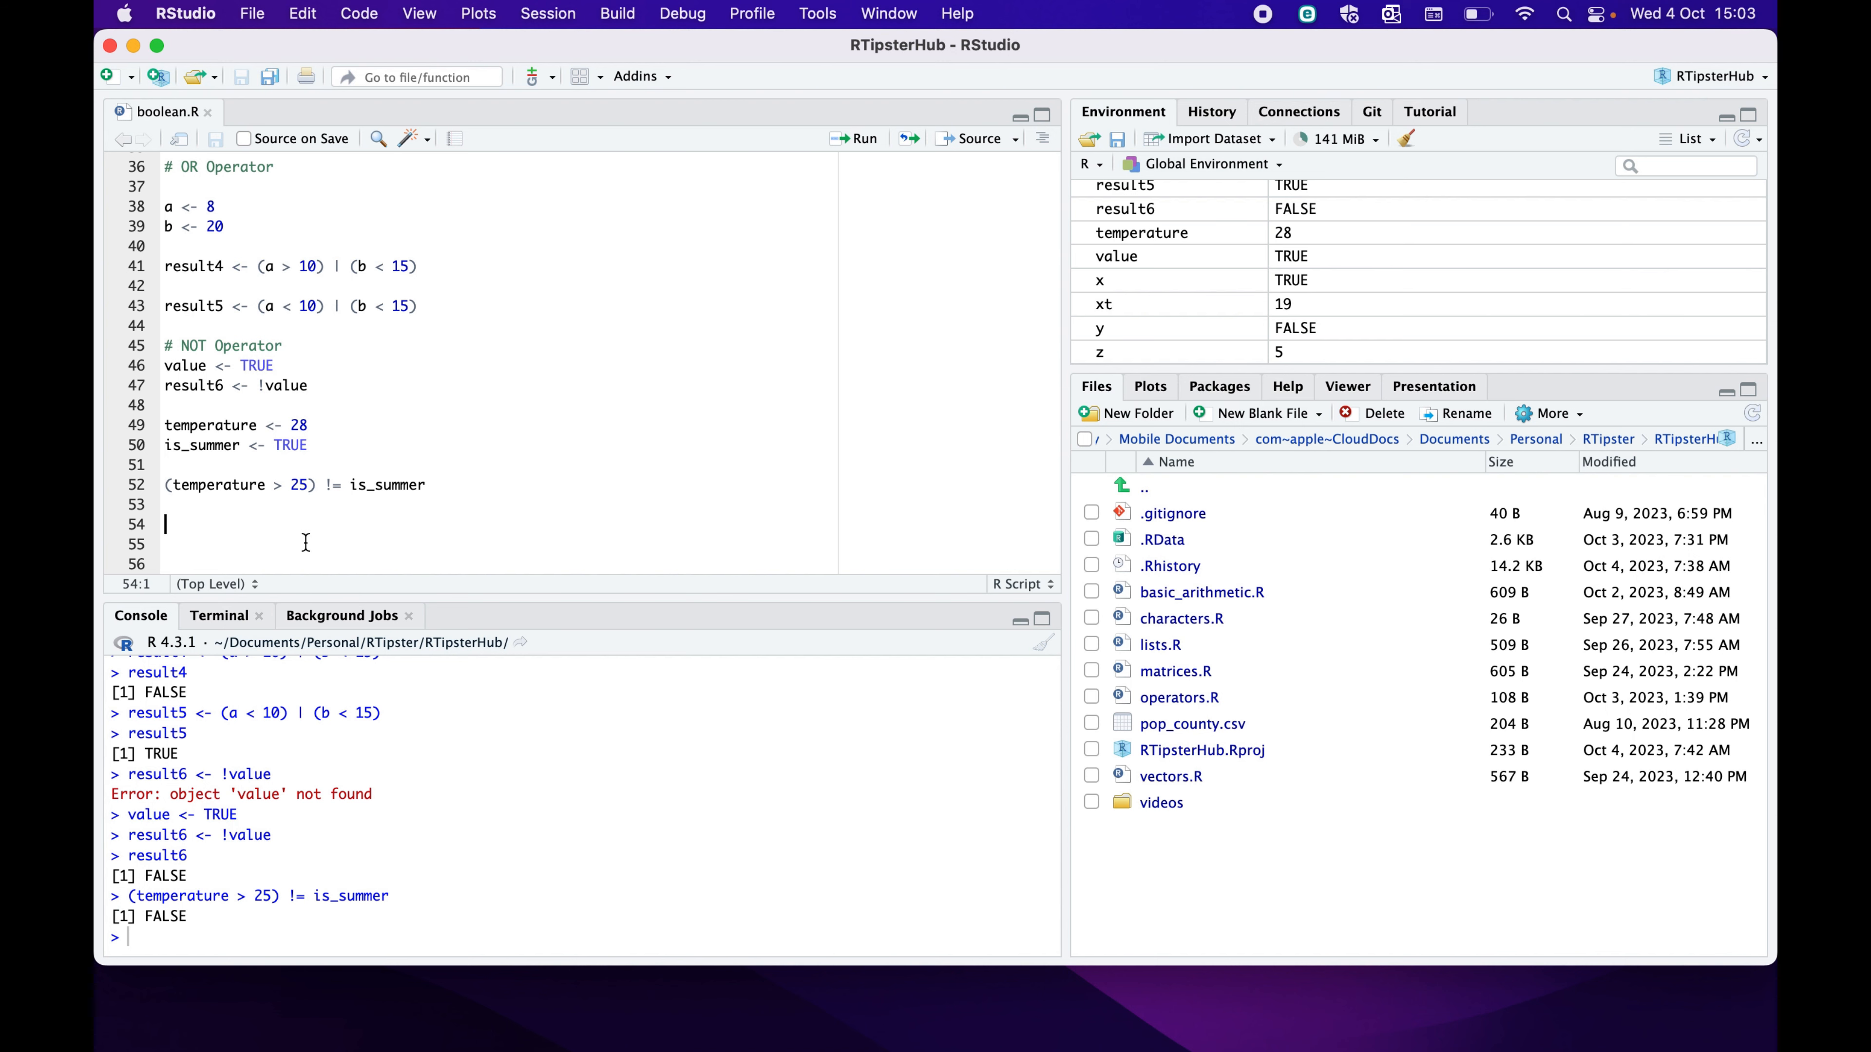